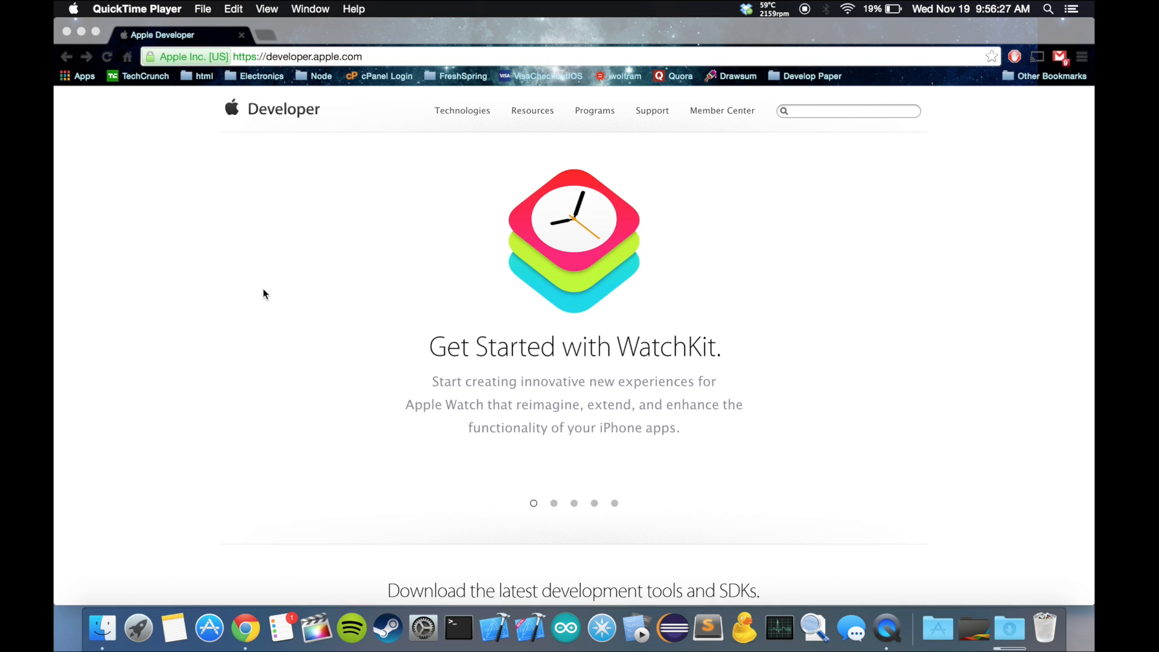
Go from Member Center to the iOS Dev Center's Xcode 6.2 beta download listing.
left_click(554, 503)
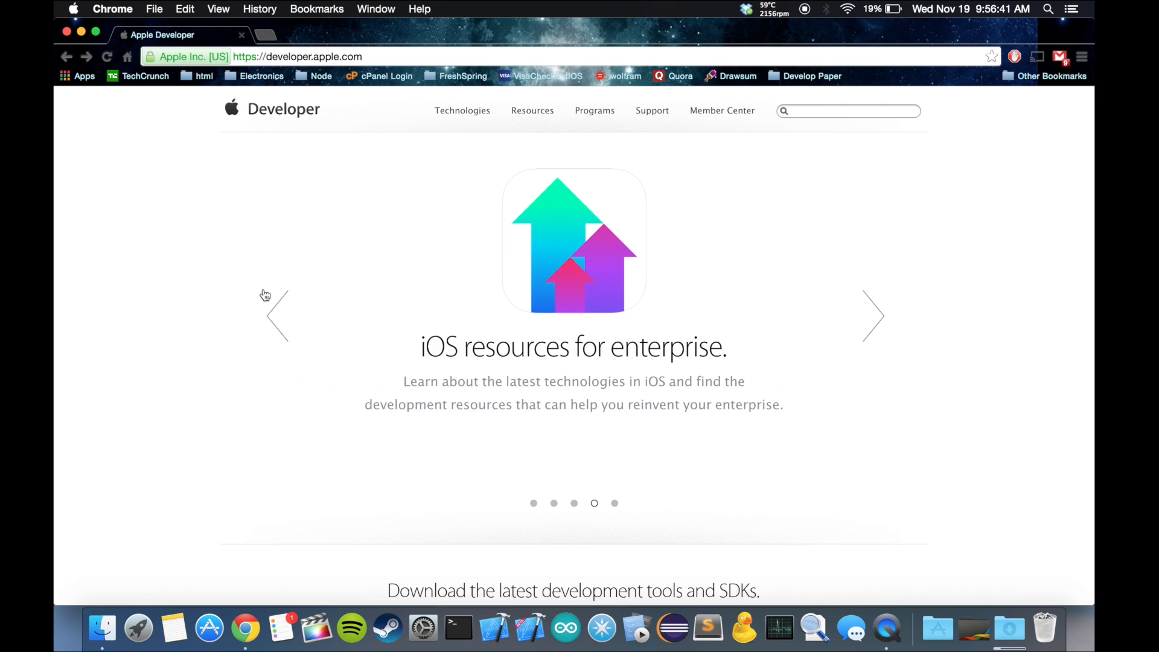
mouse_move(323, 211)
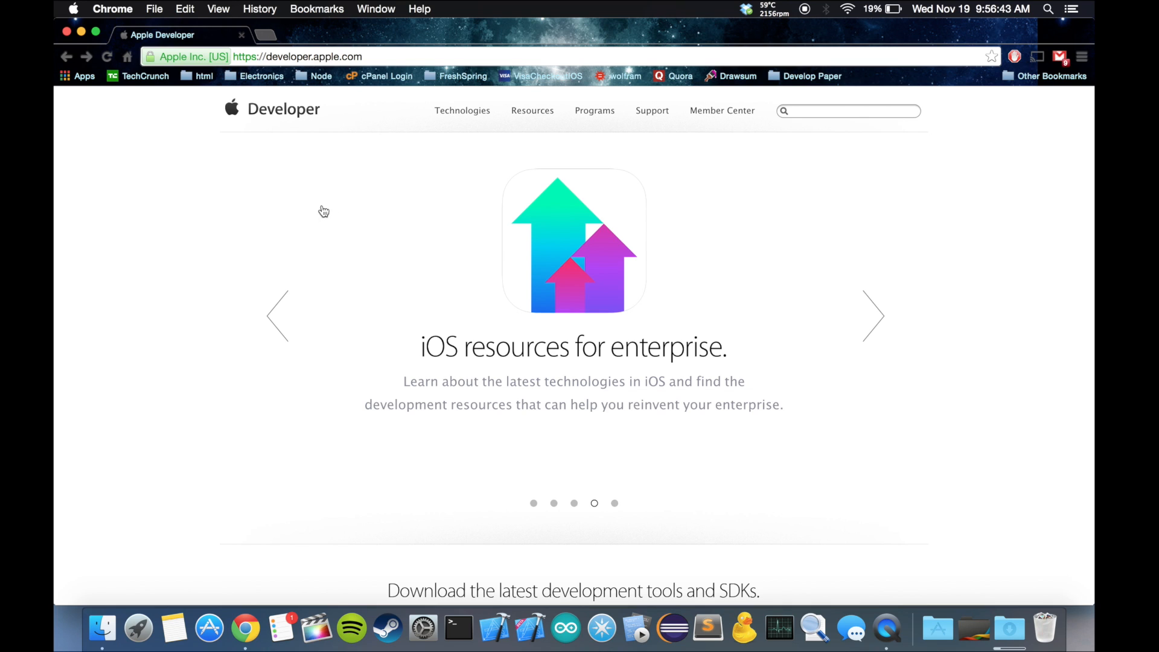
mouse_move(287, 277)
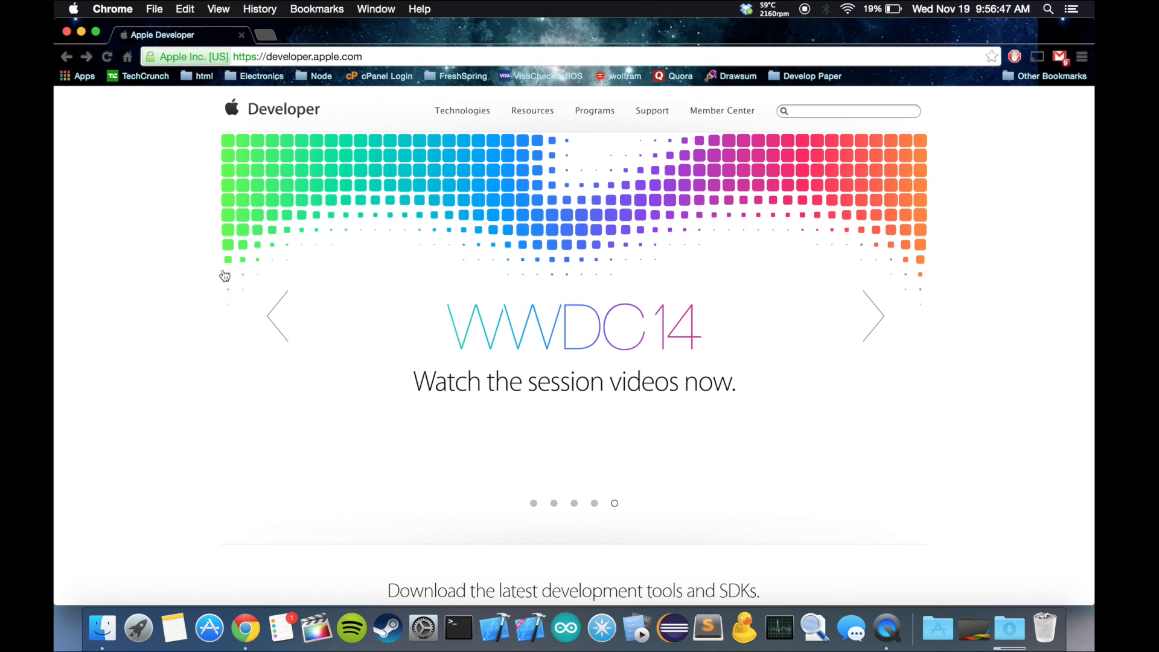
mouse_move(204, 274)
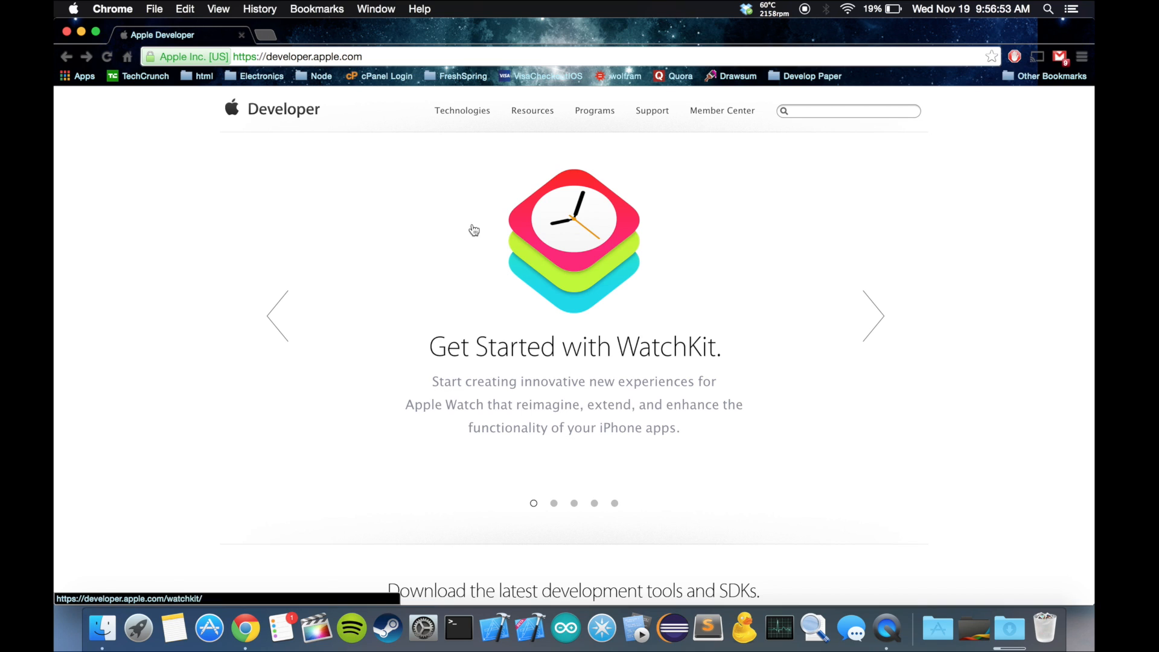
mouse_move(524, 606)
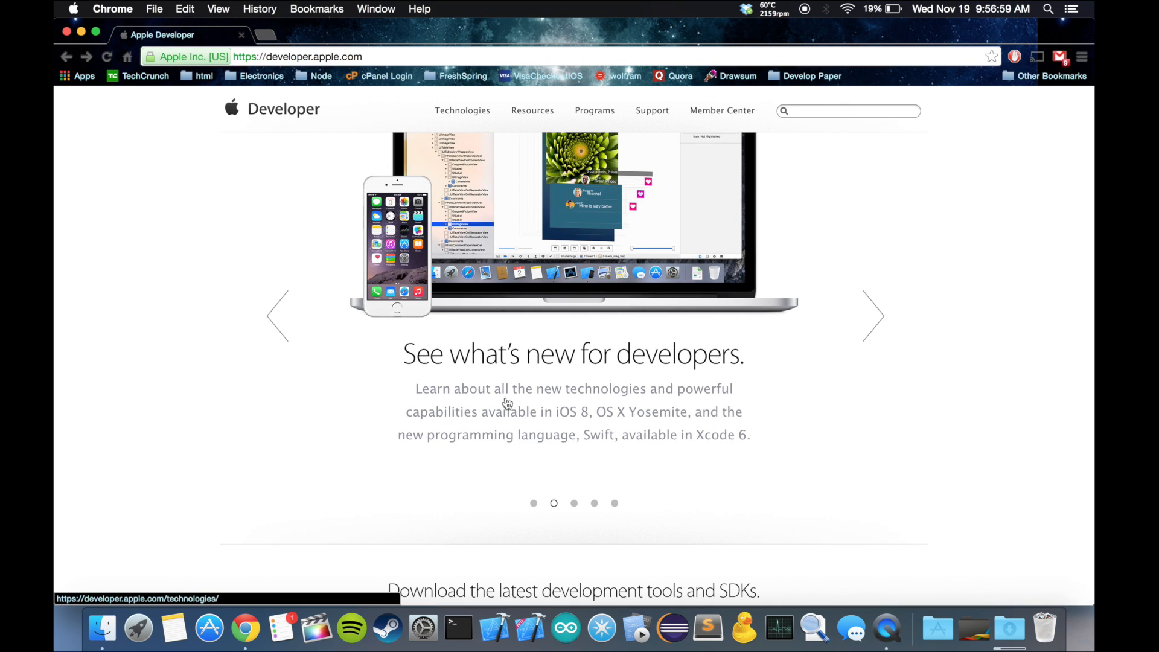
mouse_move(920, 268)
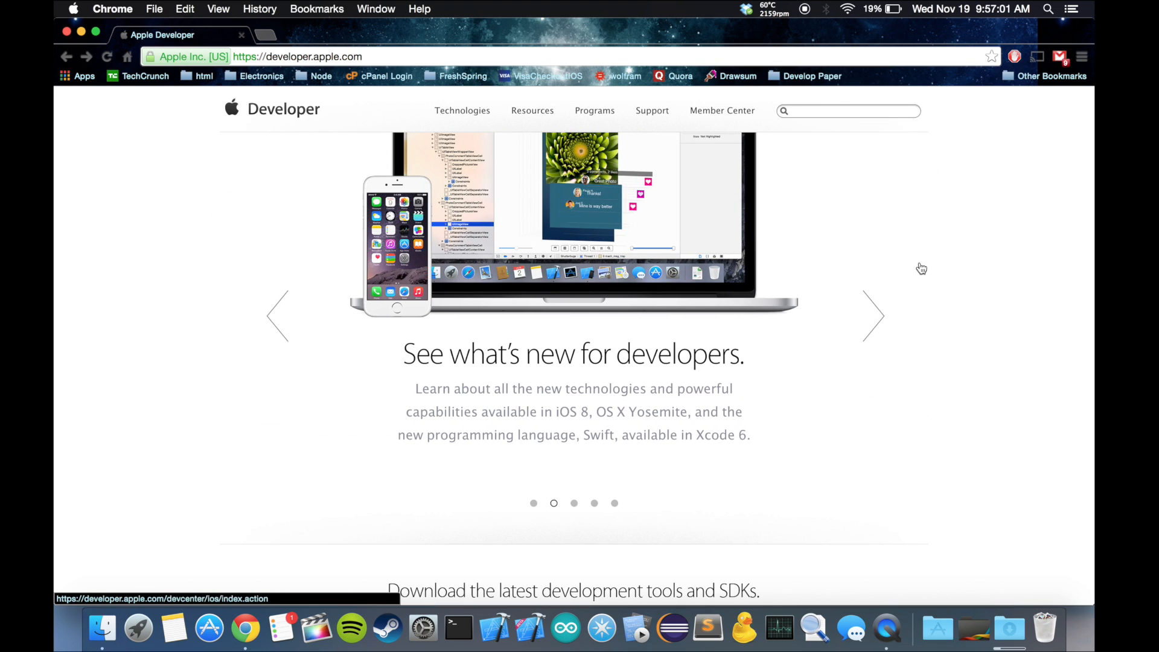
mouse_move(806, 187)
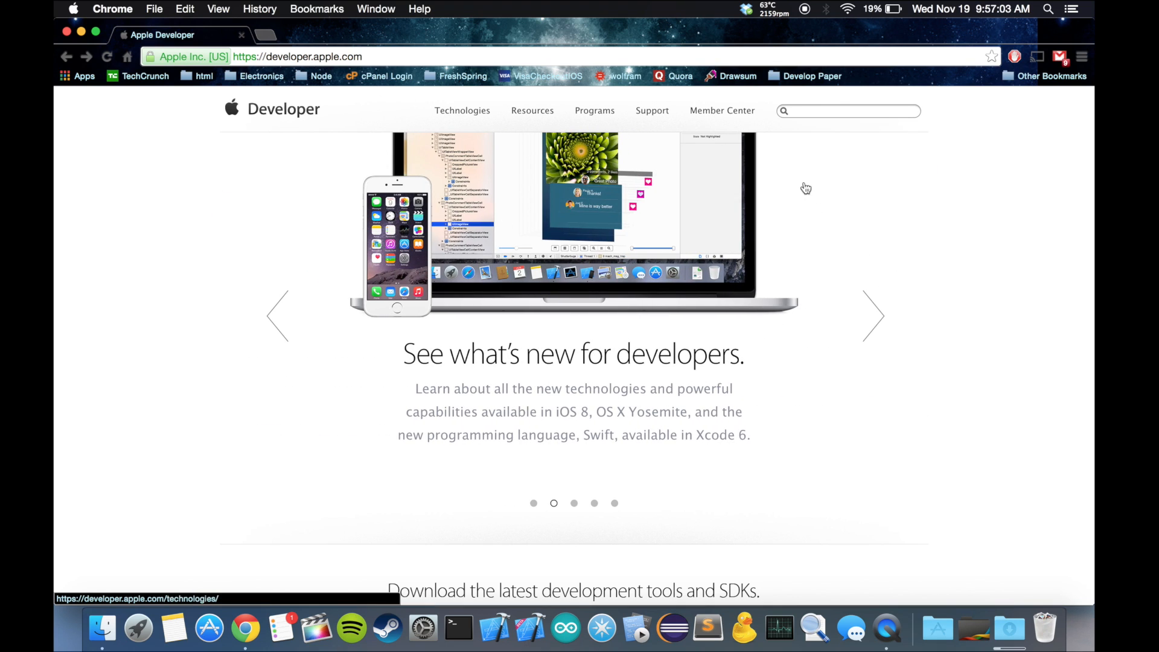
left_click(873, 315)
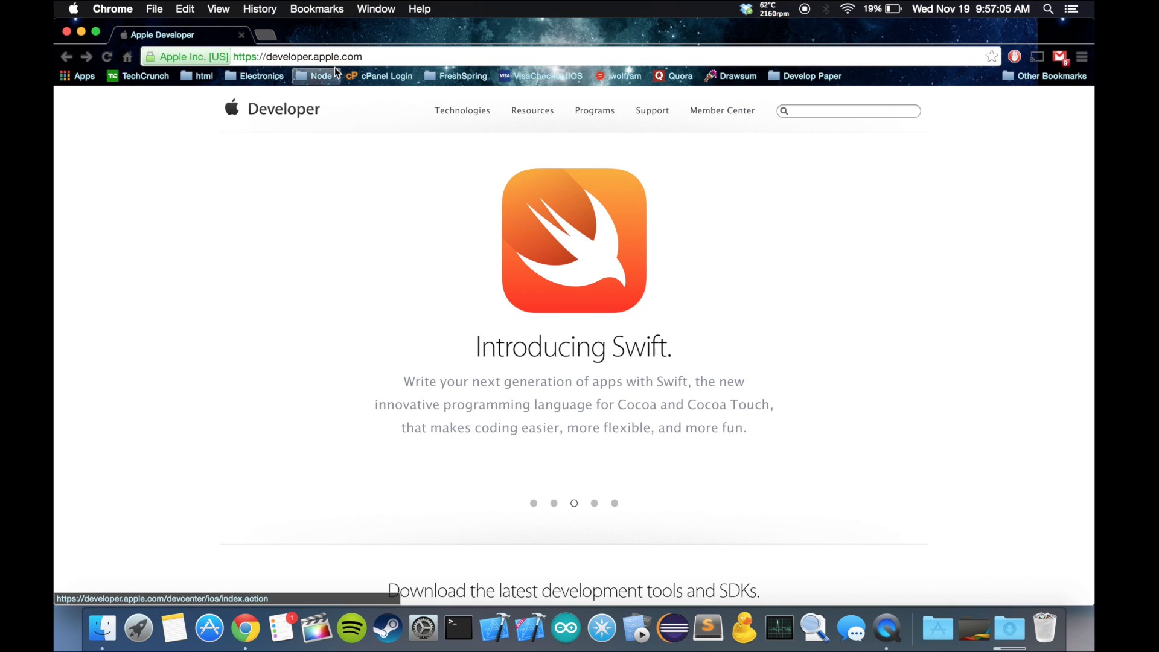
mouse_move(722, 110)
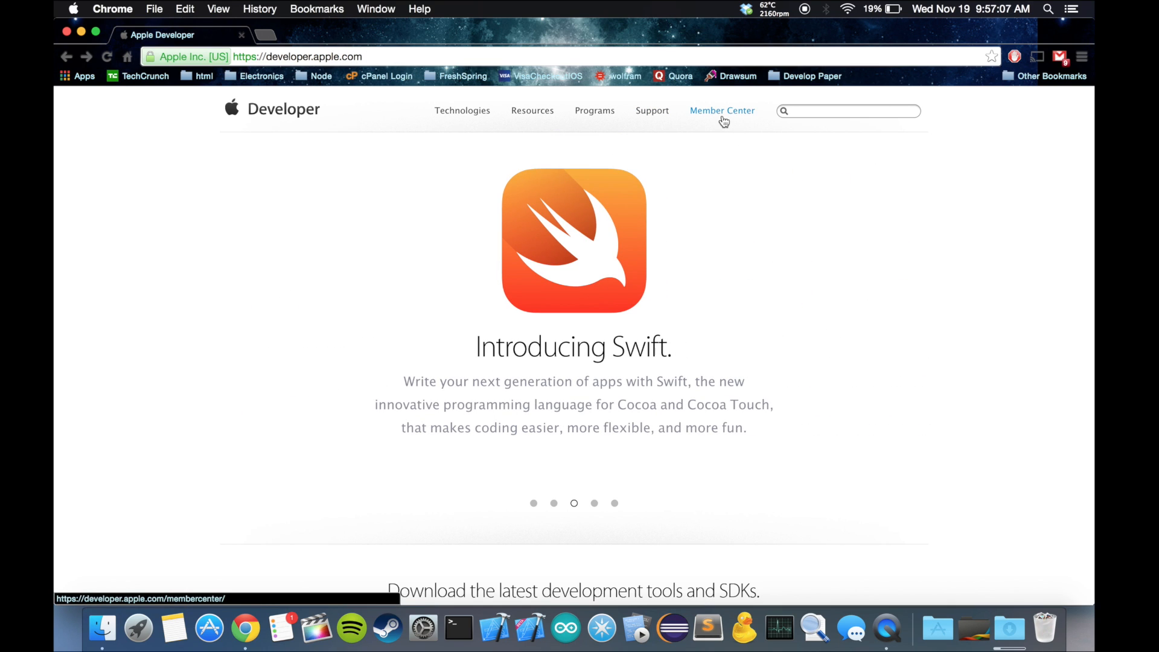
left_click(722, 110)
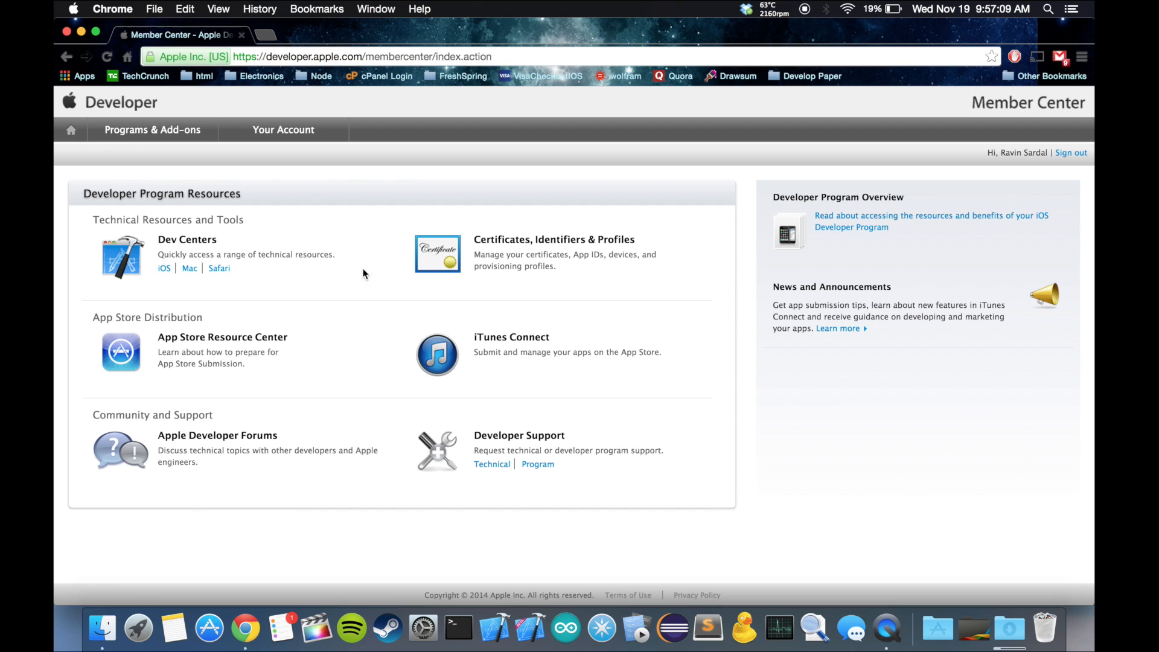
left_click(164, 268)
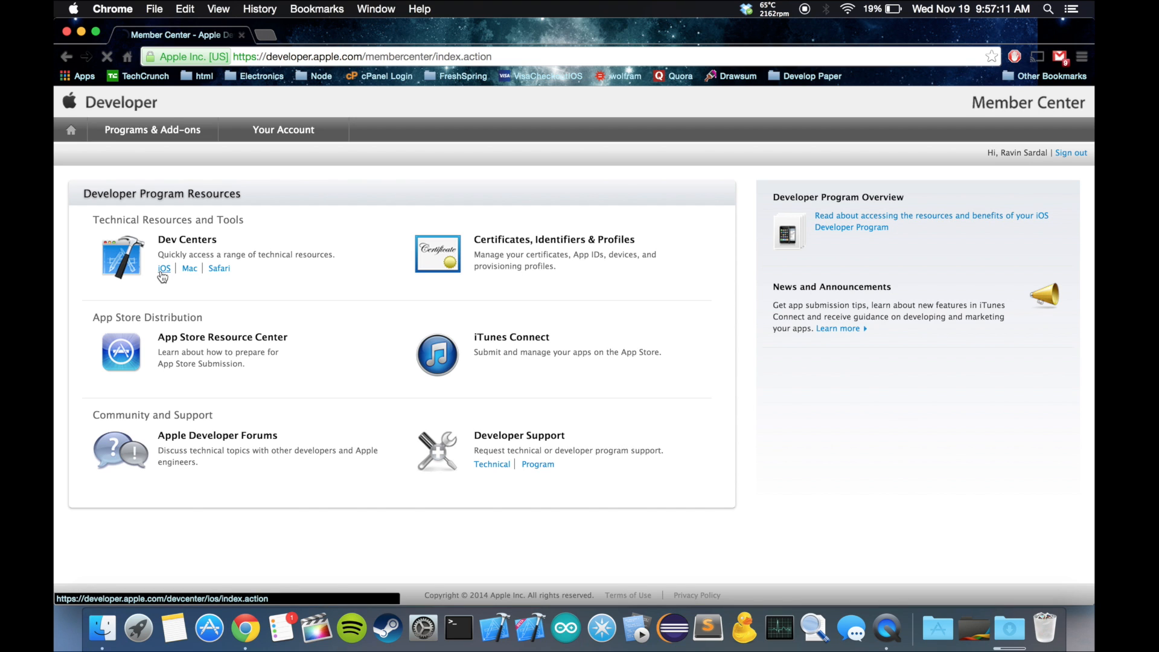
left_click(165, 268)
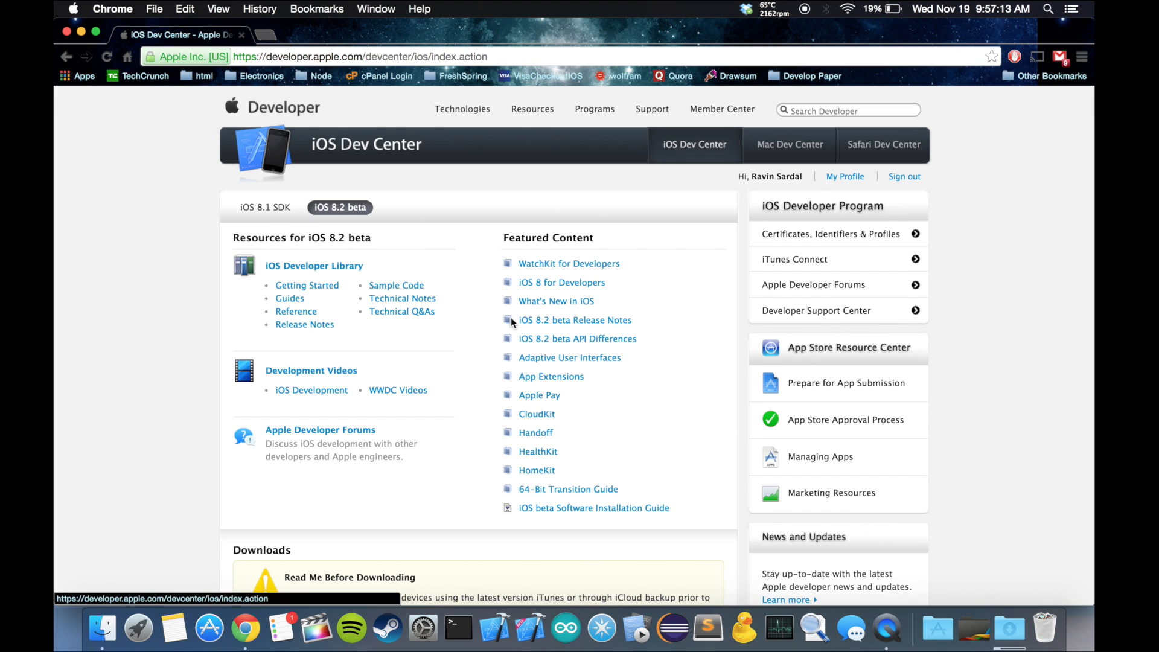
scroll("down", 3)
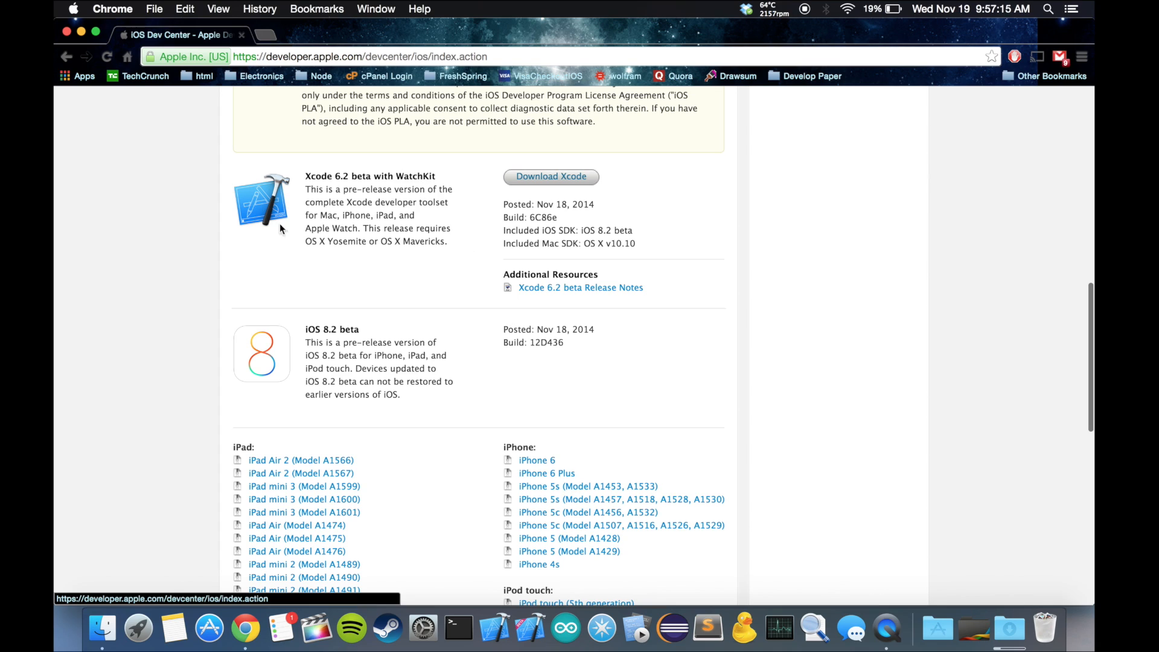
mouse_move(381, 162)
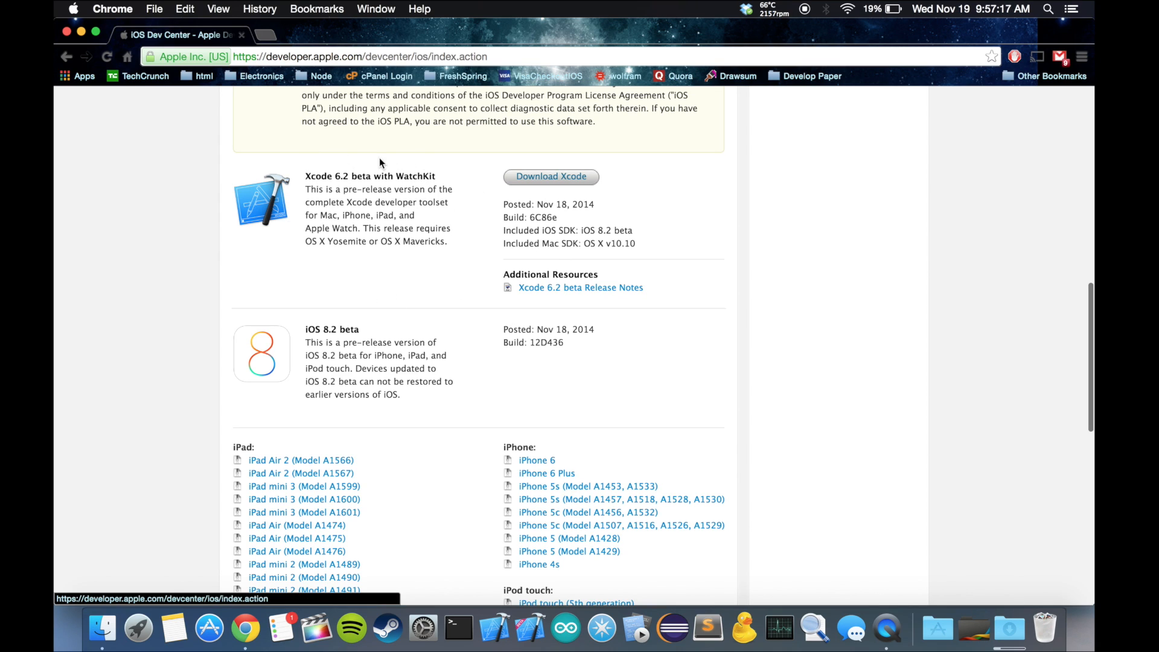
mouse_move(551, 175)
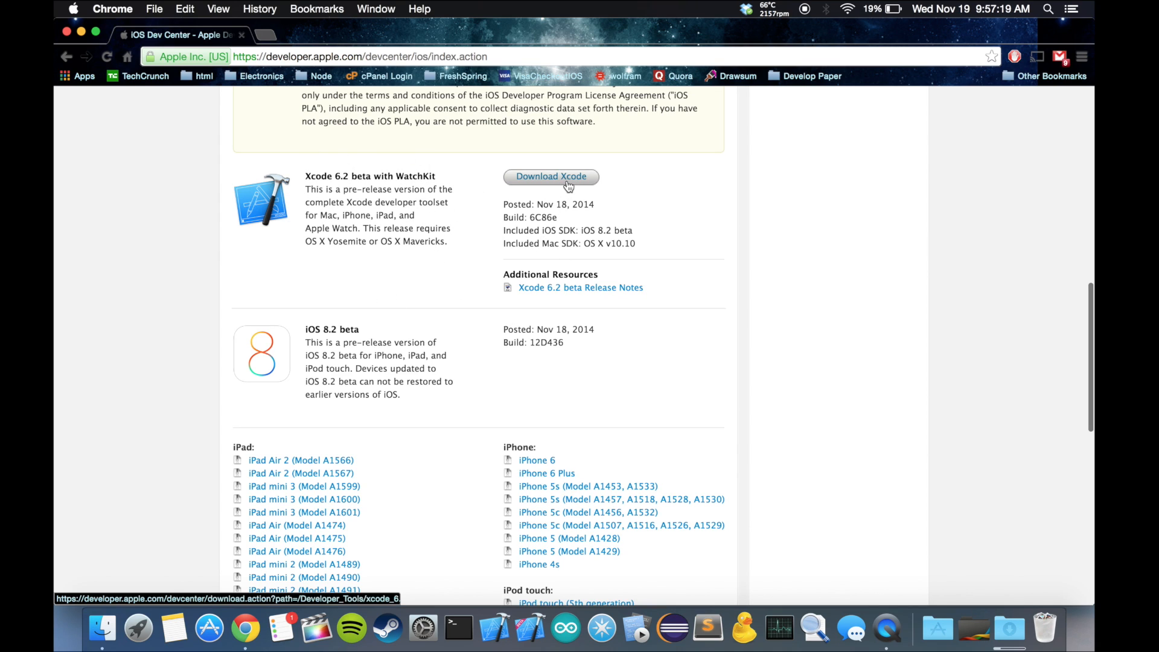
mouse_move(495, 296)
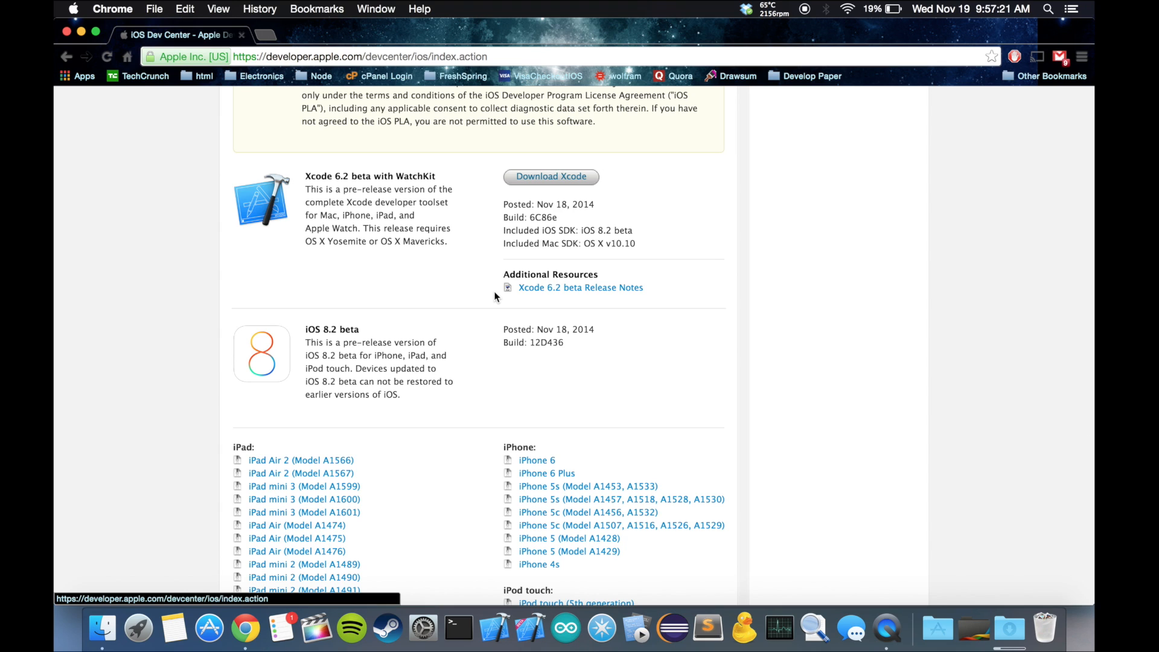
mouse_move(530, 623)
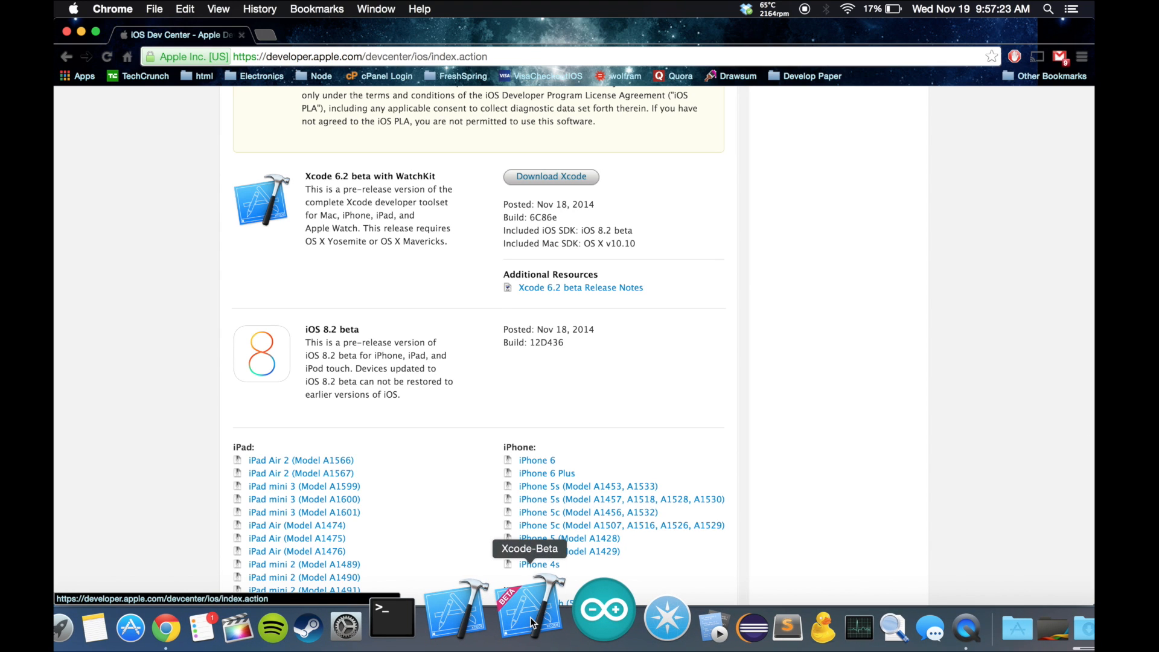
Launch the Xcode beta and start a new Single View Application project.
left_click(530, 608)
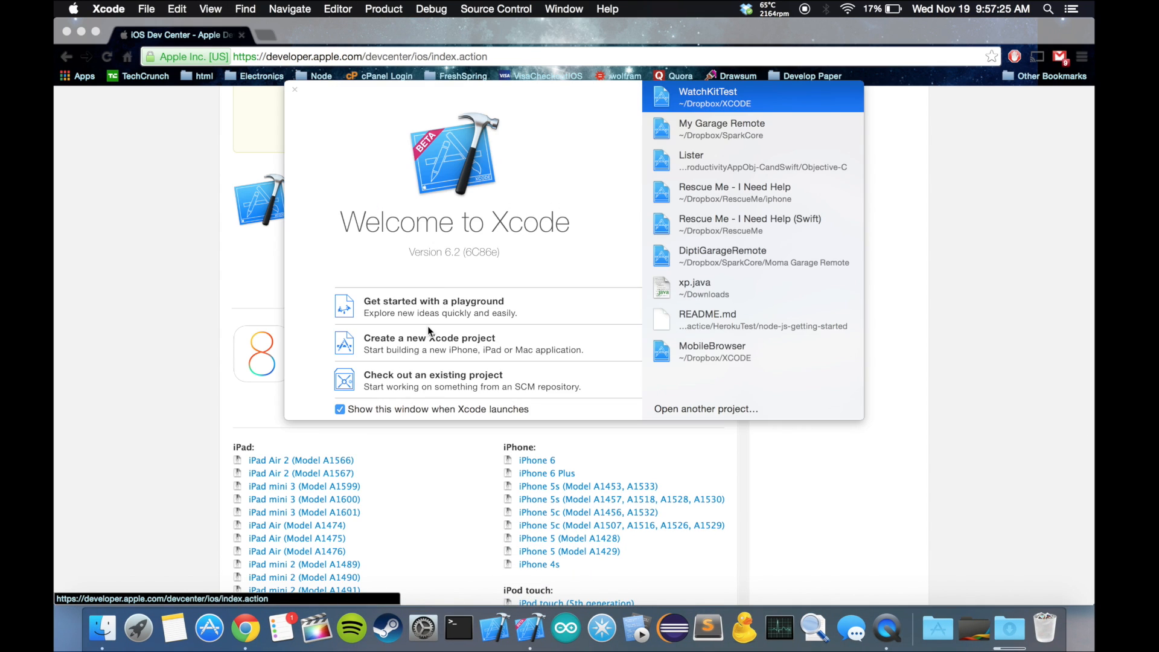
mouse_move(505, 351)
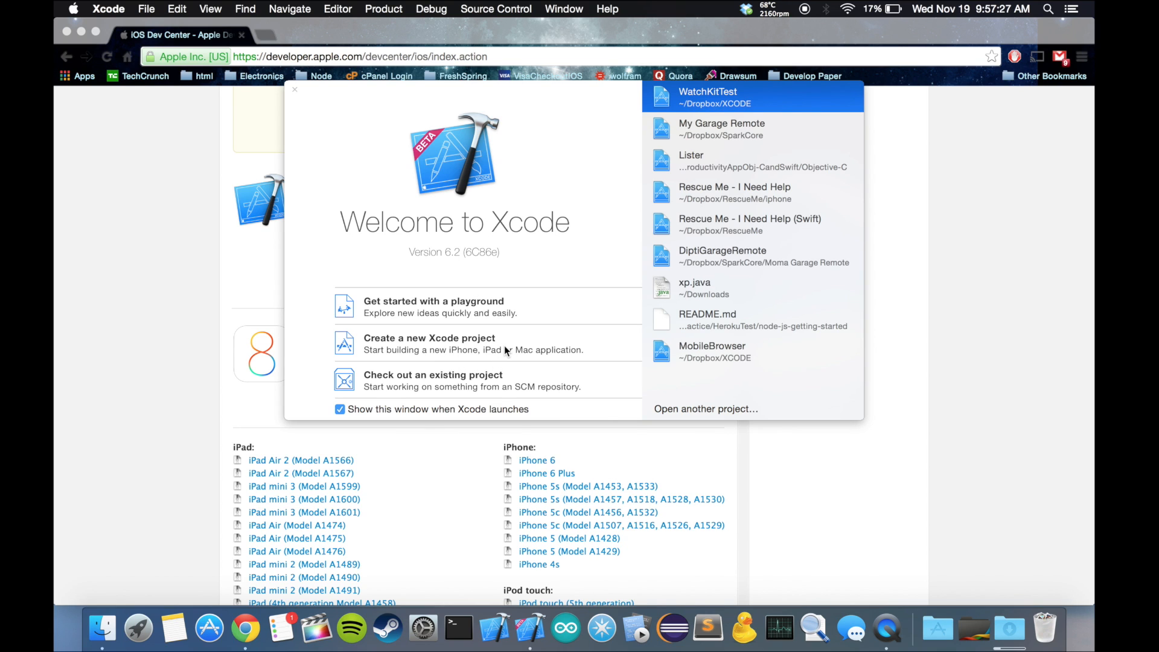
left_click(294, 89)
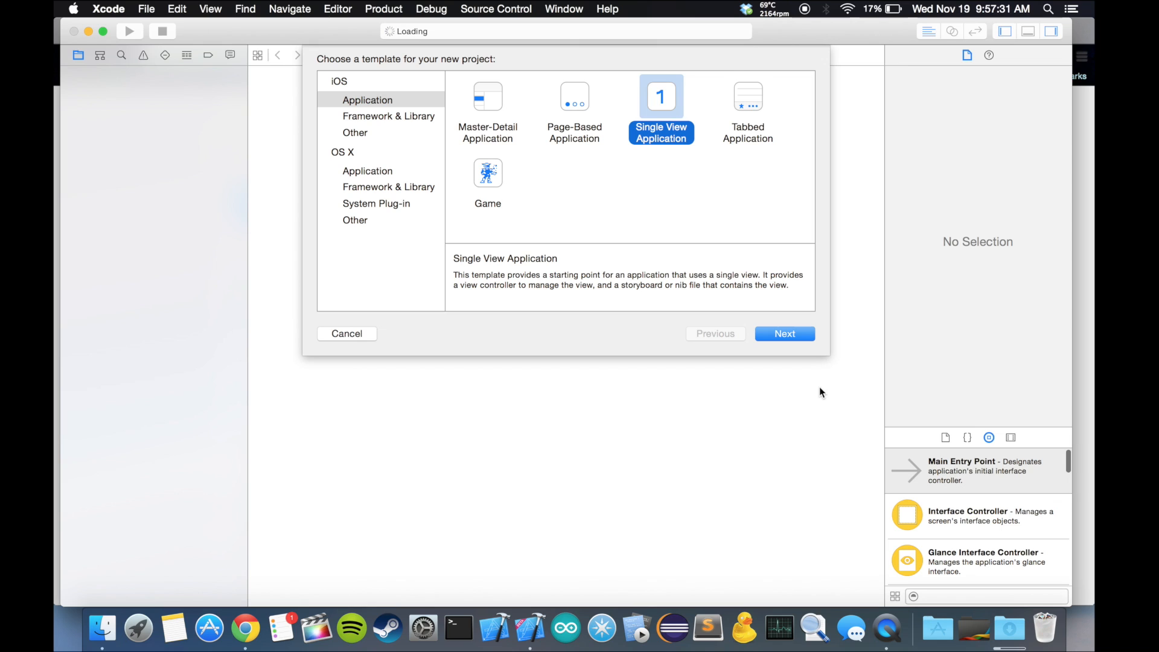
left_click(785, 334)
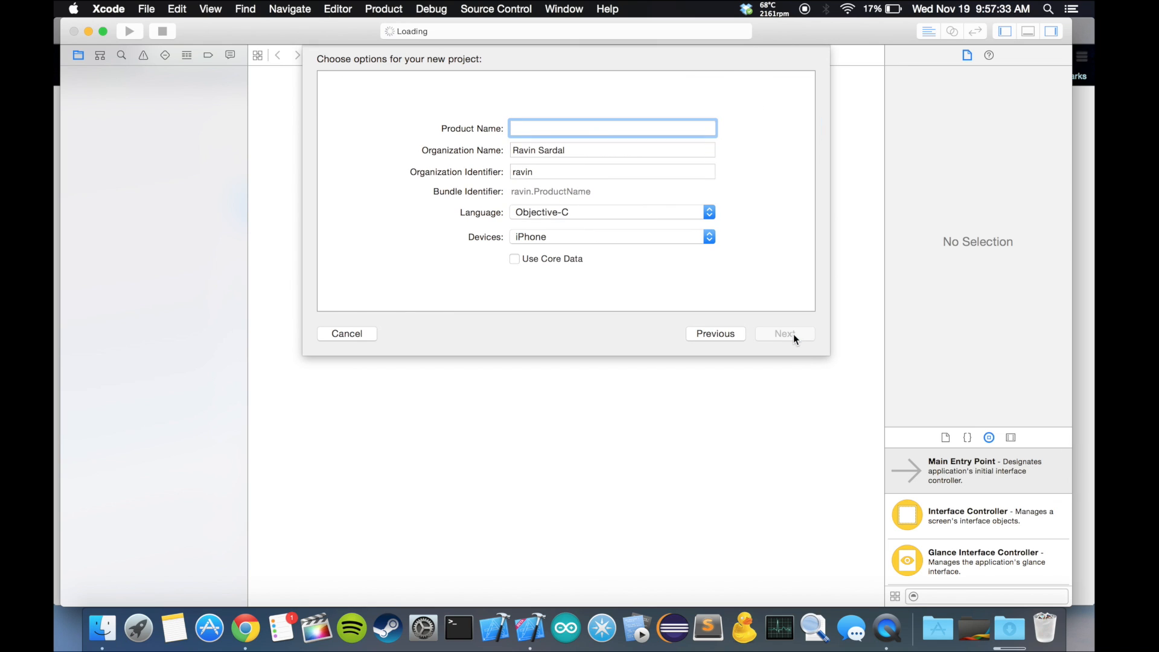
Name the Objective-C iPhone product 'Apple Watch Tutorial' and continue to saving.
type("Watch")
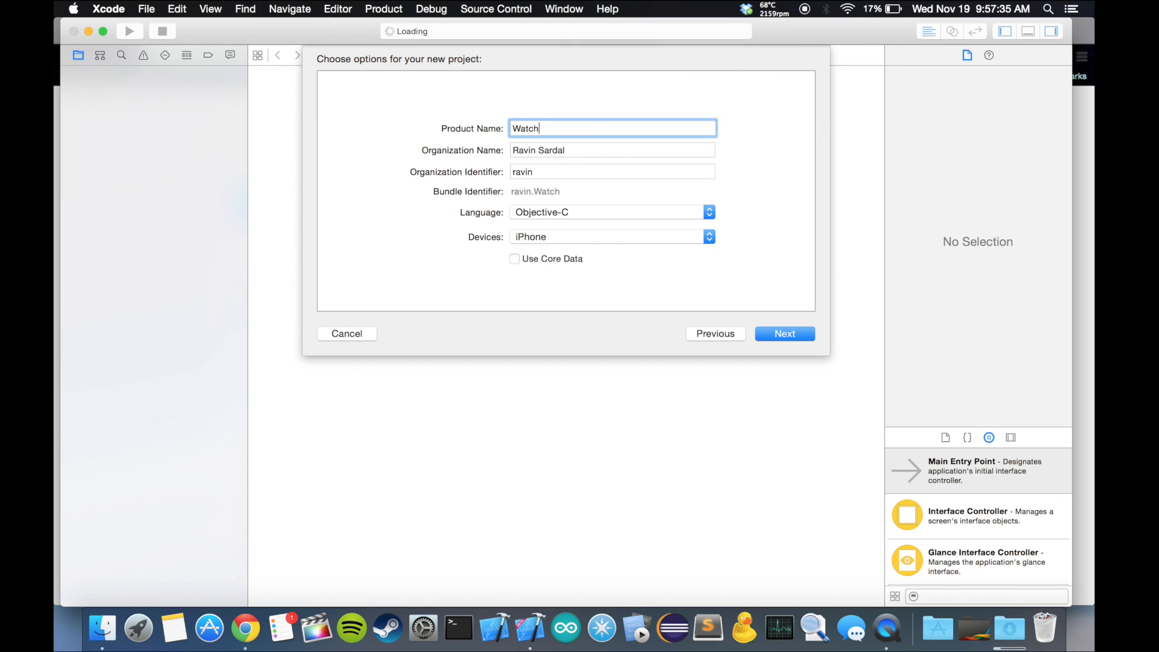
type("Ki")
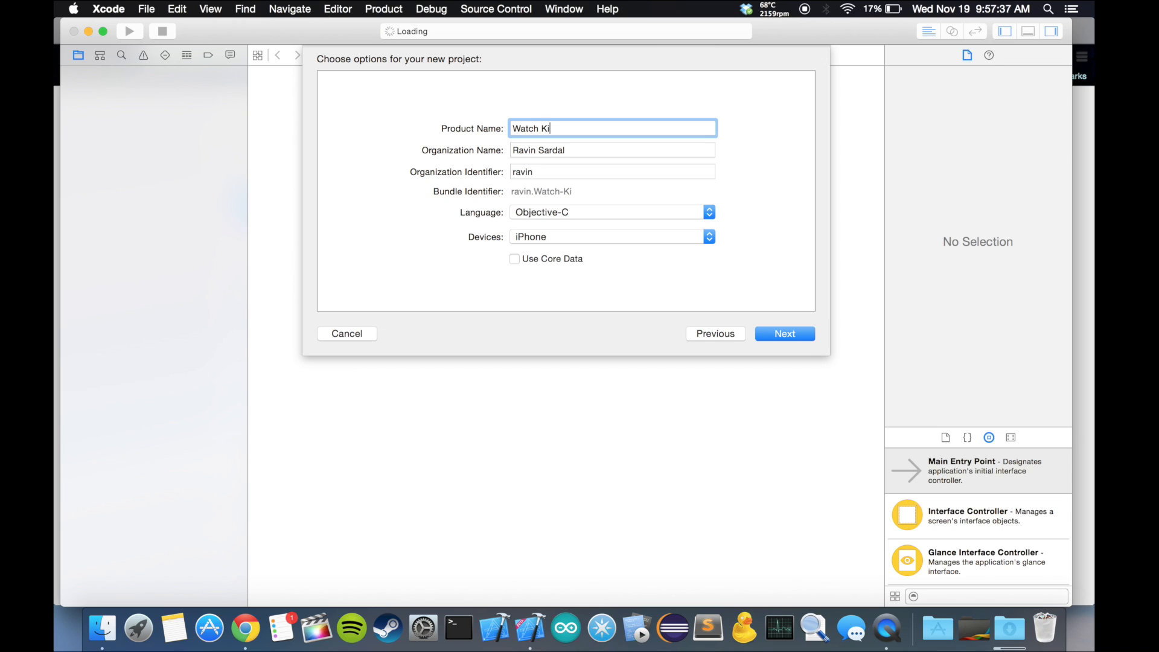
type("A")
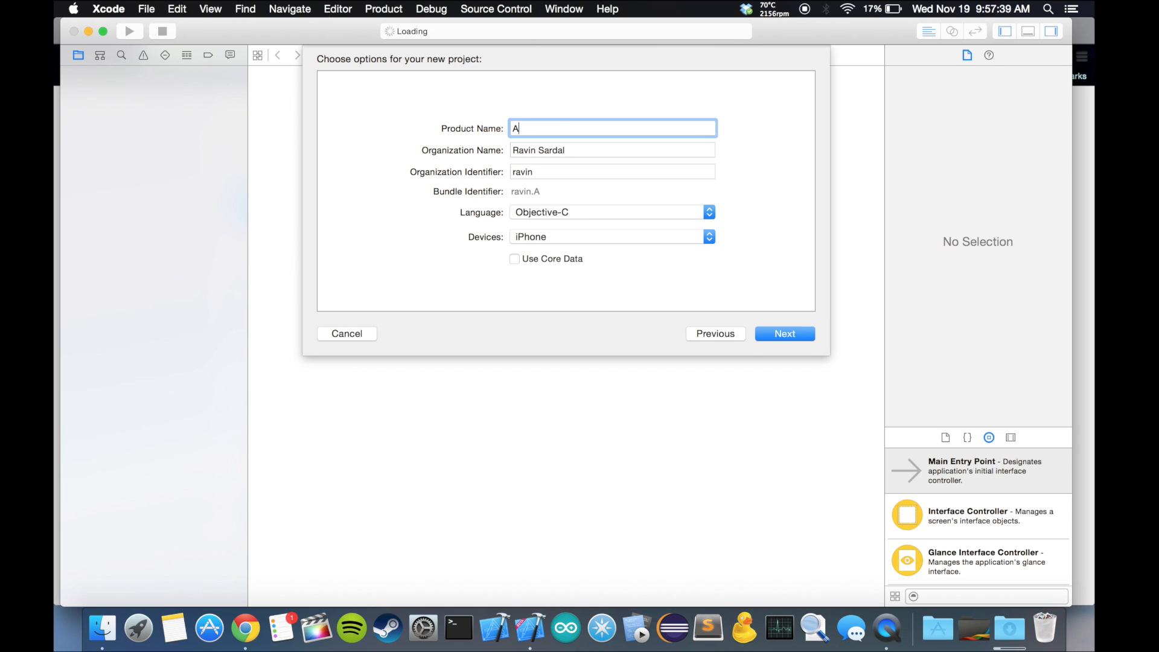
type("pple Watch")
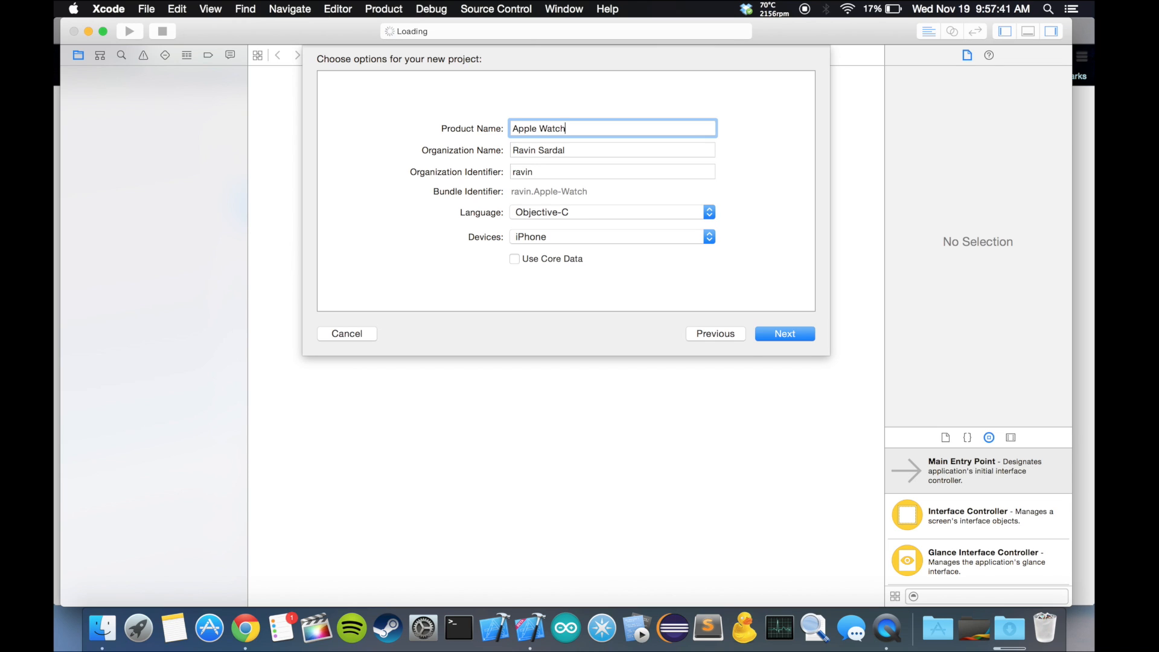
type("Tuto")
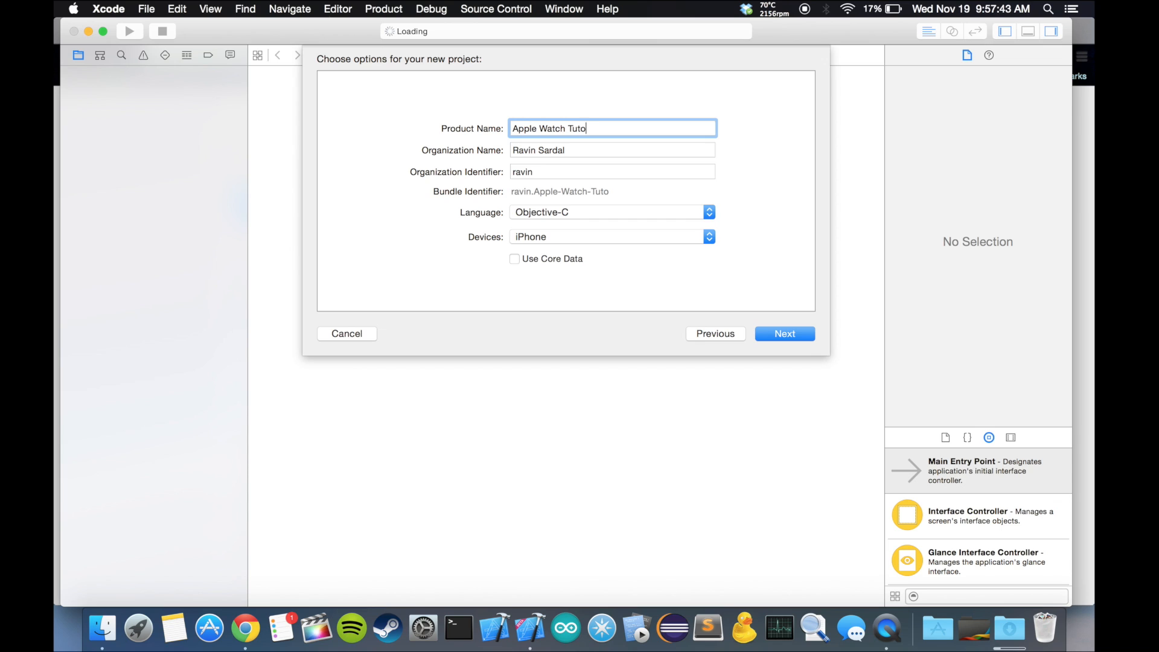
type("rial")
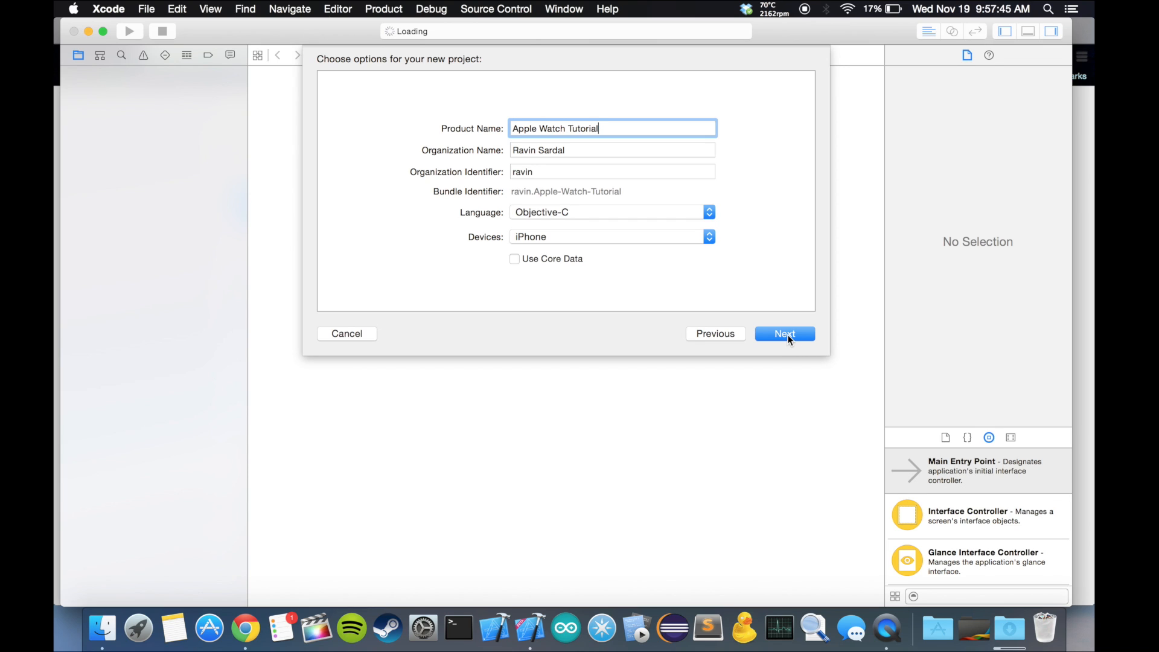
mouse_move(639, 222)
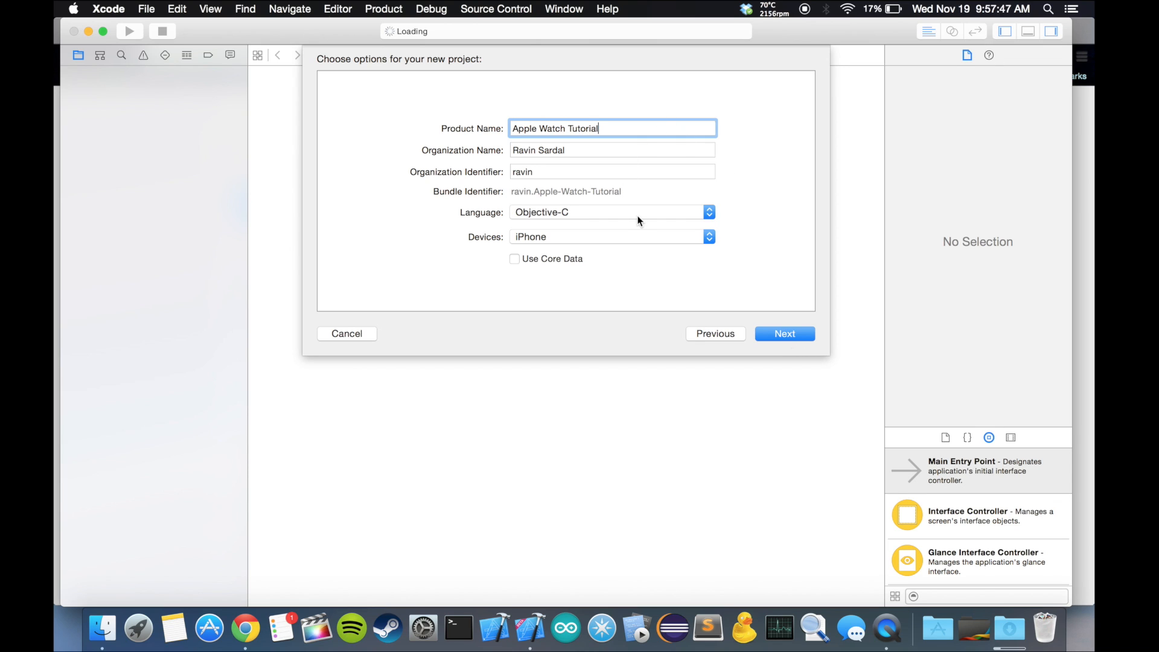
mouse_move(629, 266)
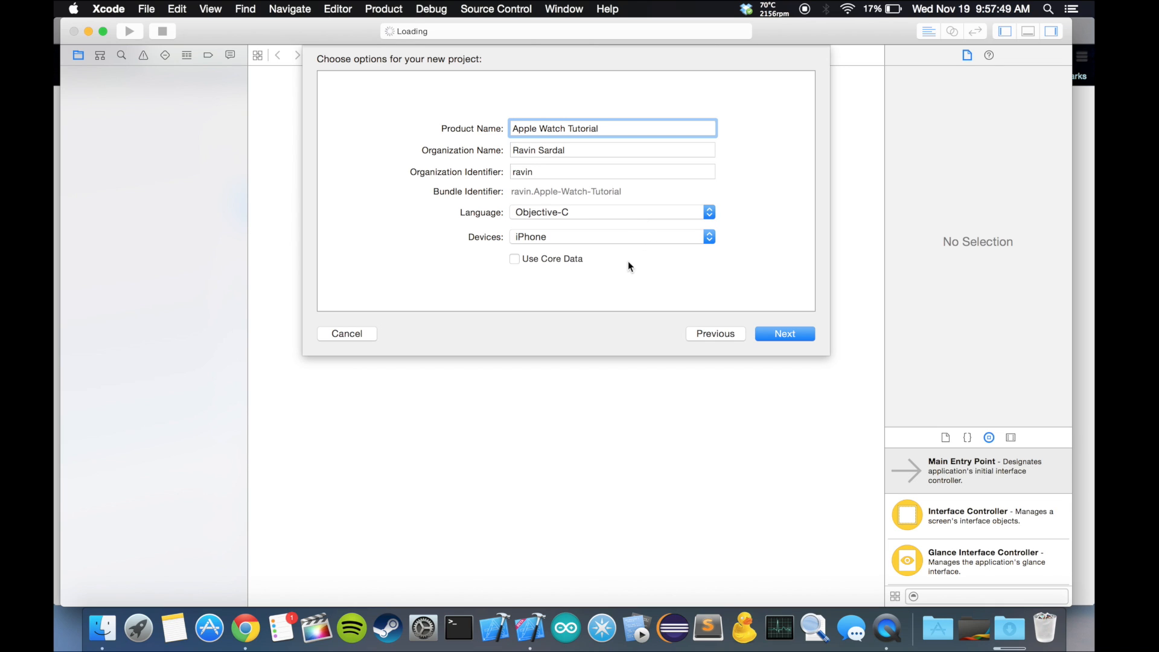
mouse_move(587, 266)
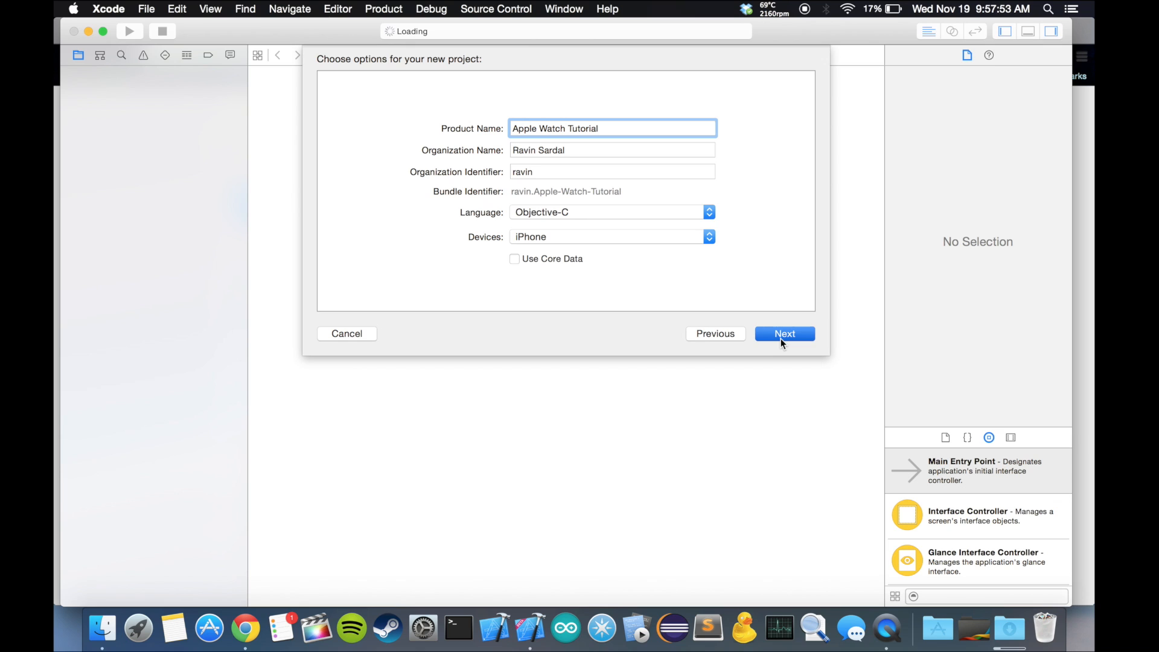
left_click(784, 333)
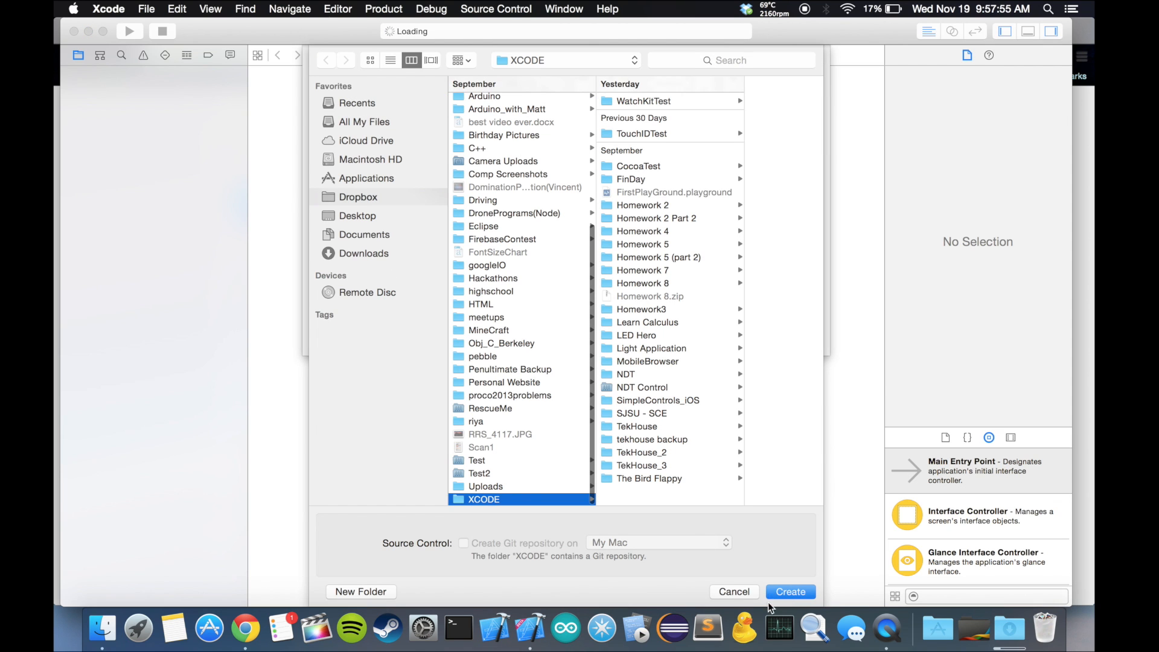
Create the Apple Watch Tutorial project in the XCODE folder, showing its settings.
left_click(789, 592)
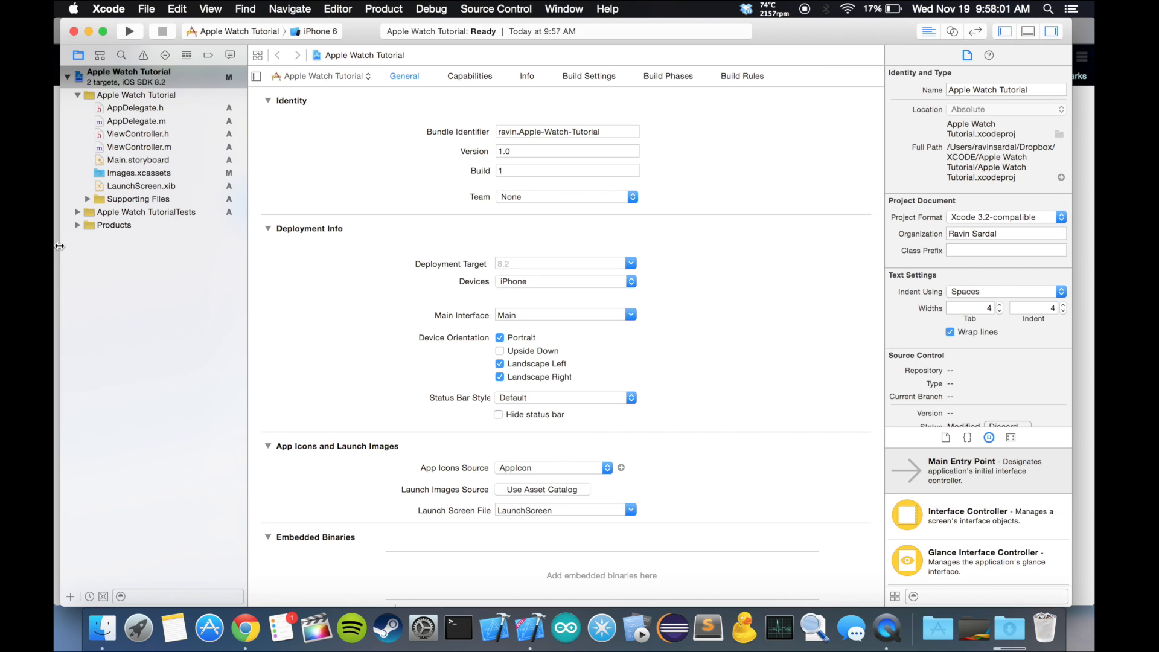
left_click(128, 31)
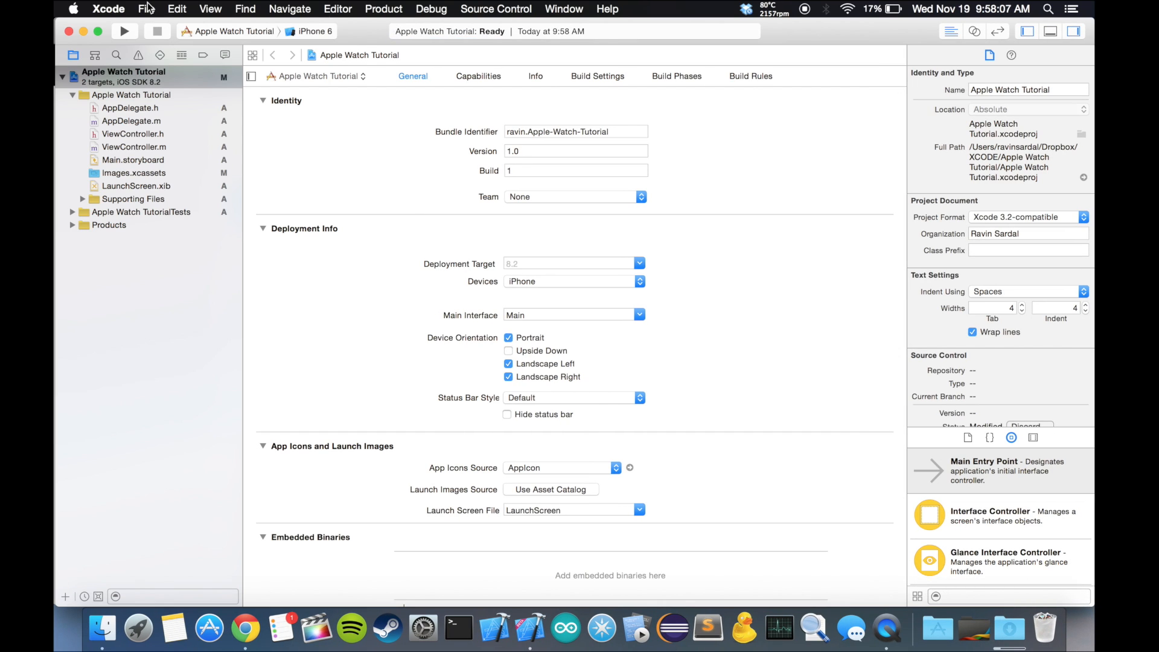
left_click(146, 9)
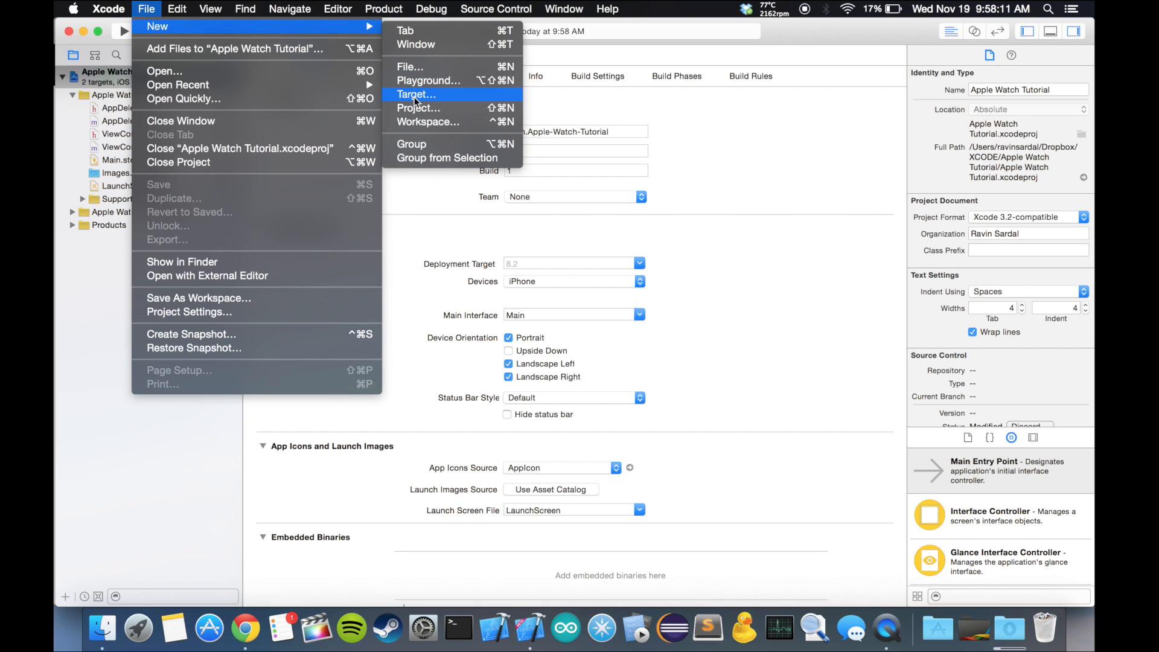
Add an Apple Watch 'Watch App' target with Include Notification Scene unchecked.
left_click(416, 94)
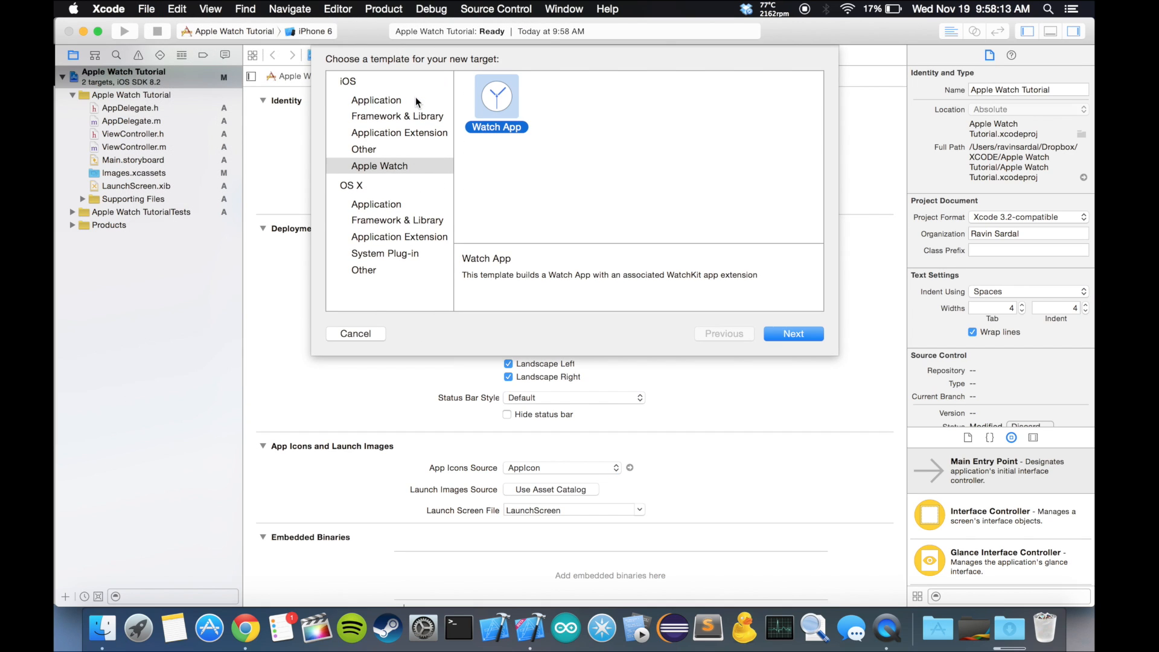
mouse_move(366, 73)
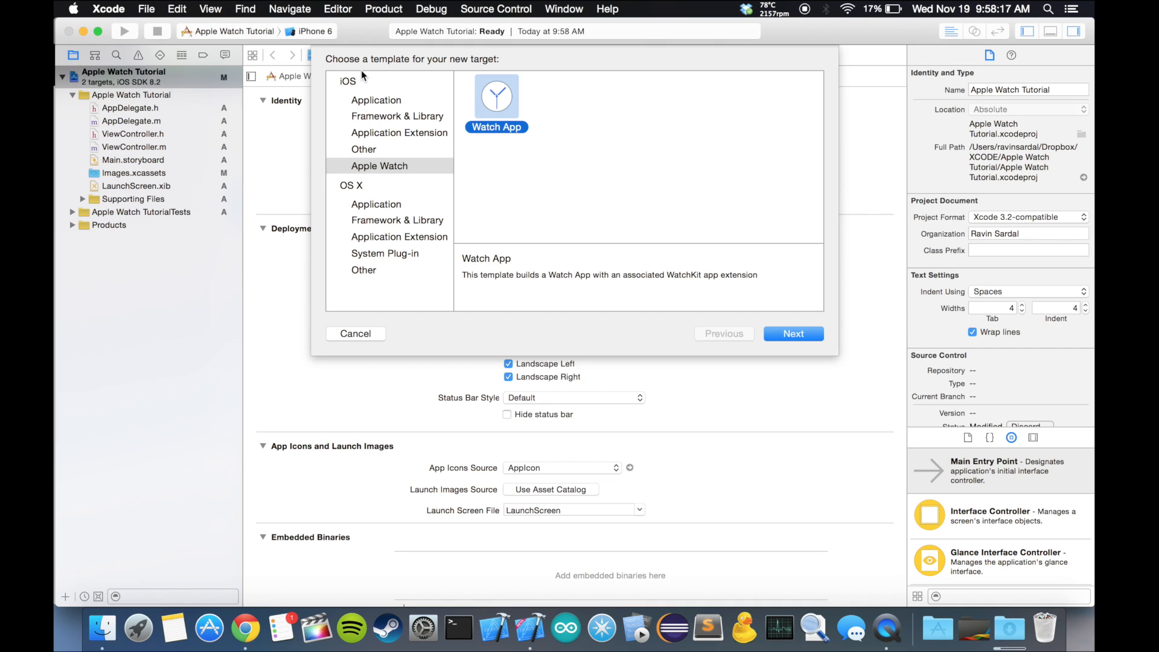
left_click(379, 165)
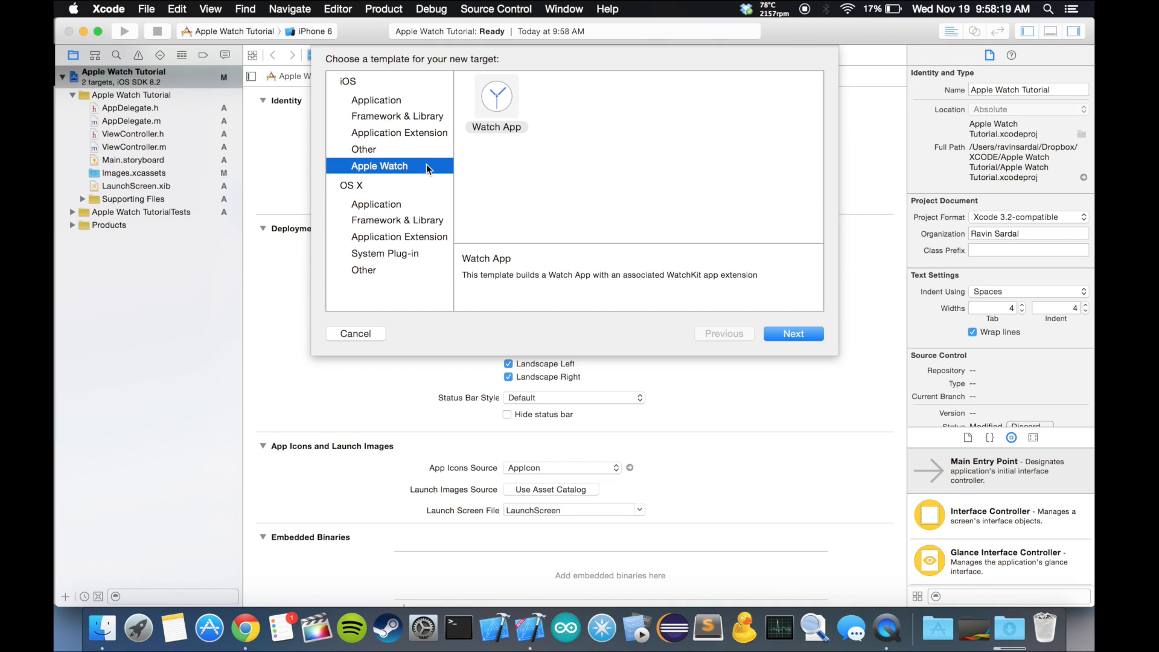
left_click(496, 99)
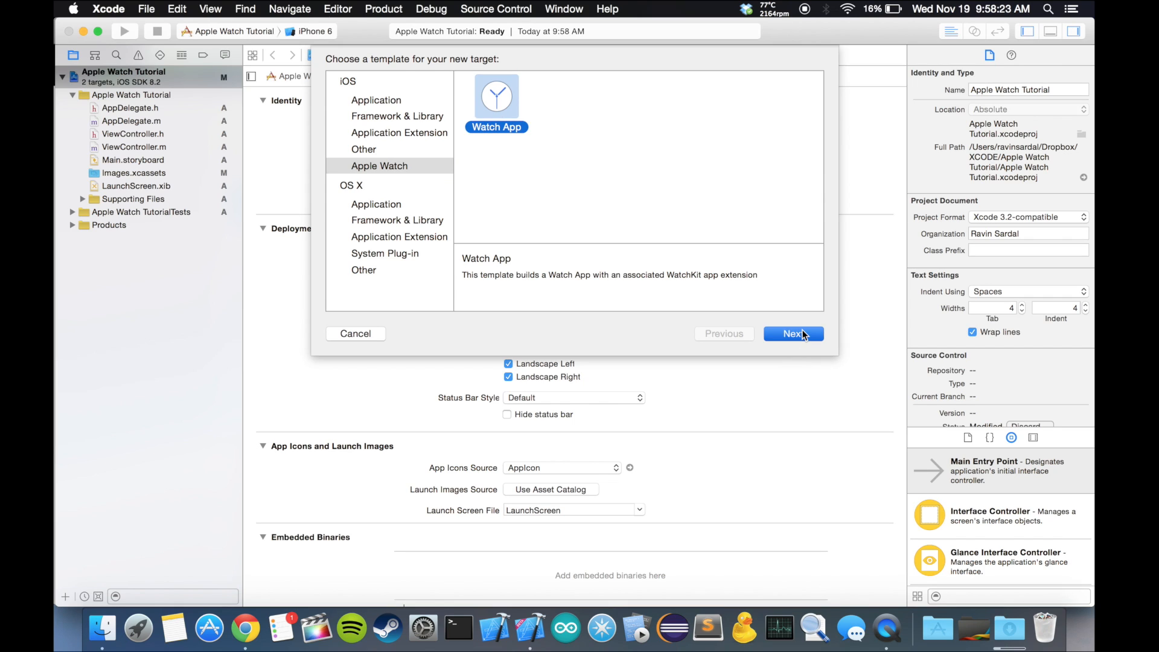
left_click(793, 333)
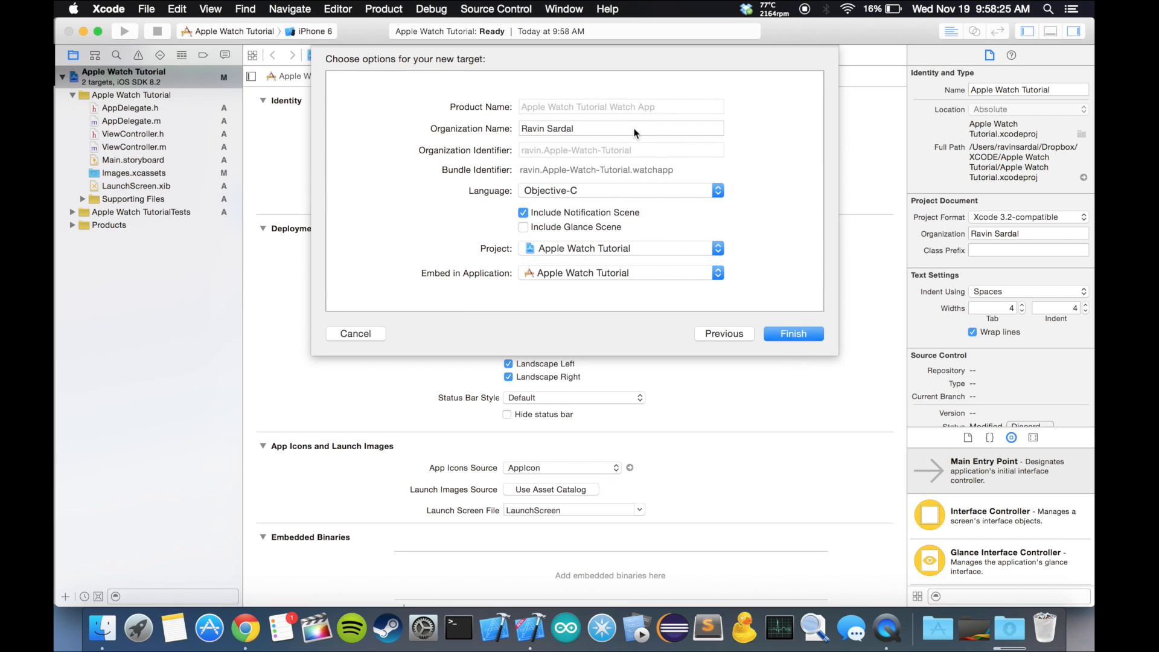
mouse_move(586, 195)
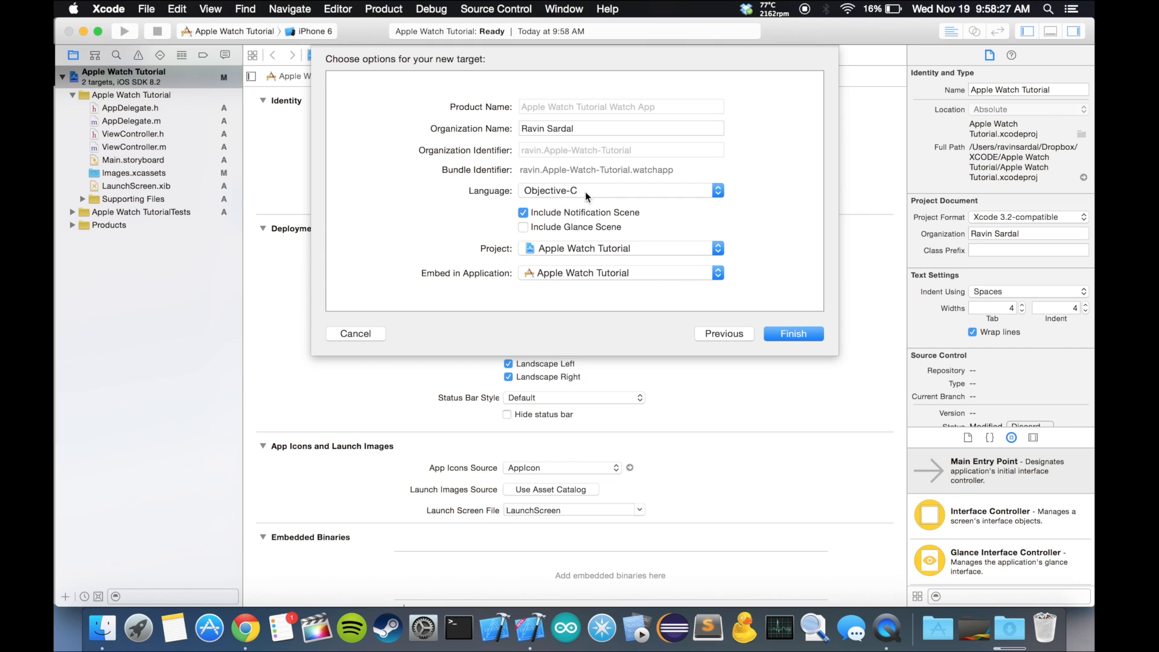
mouse_move(597, 191)
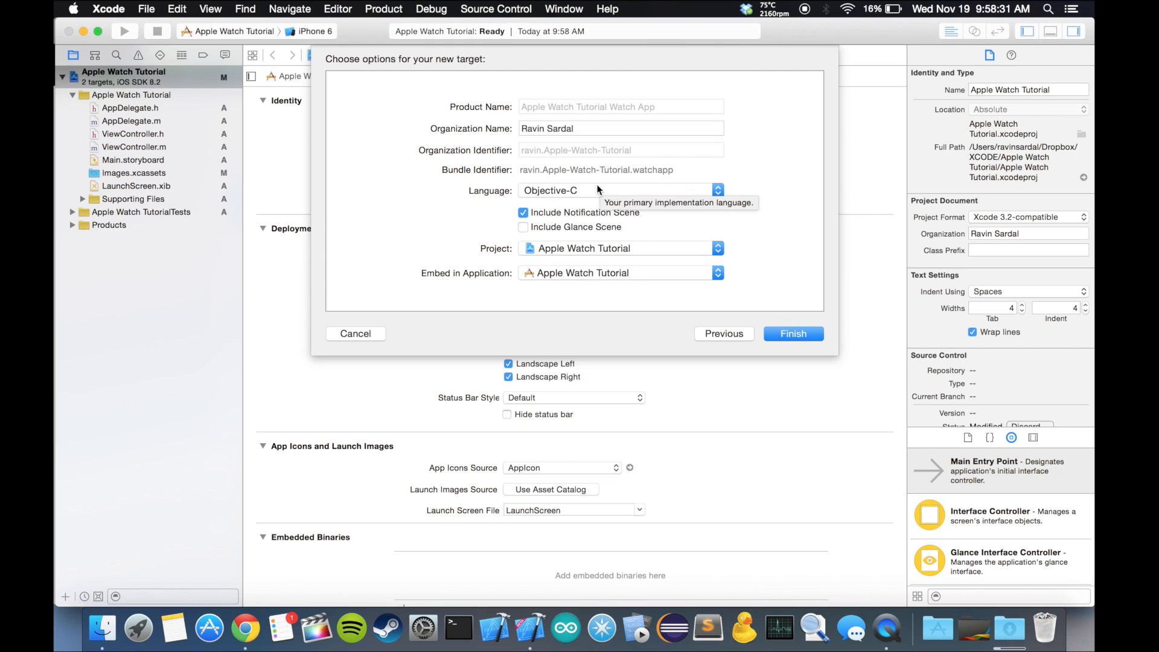
mouse_move(582, 217)
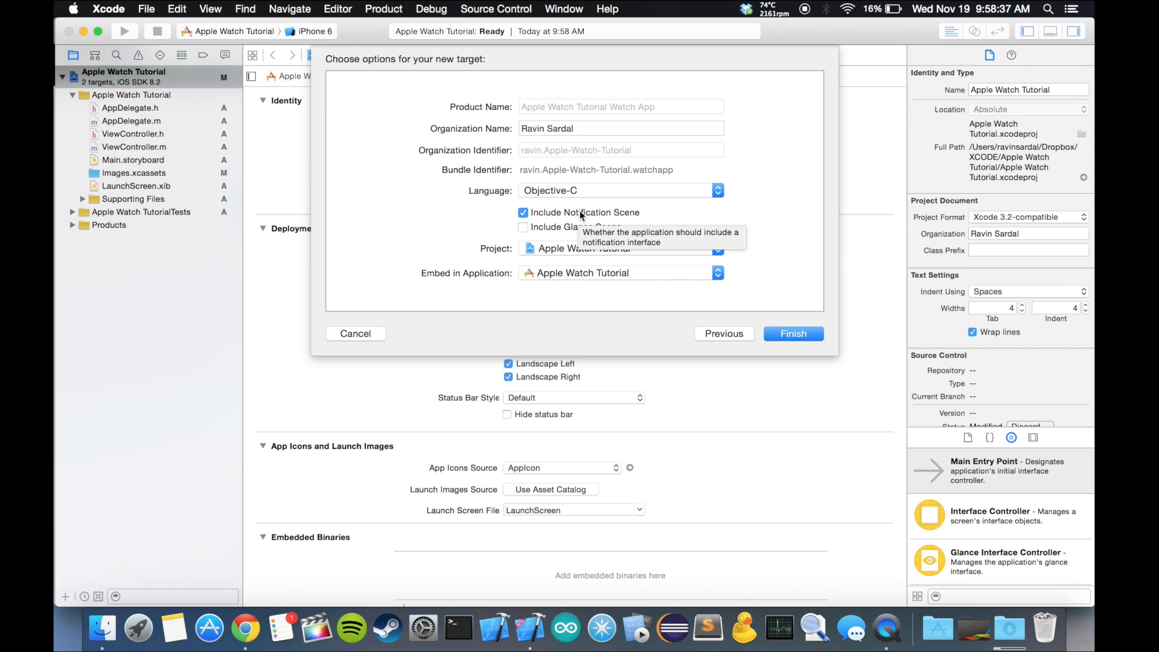
mouse_move(553, 214)
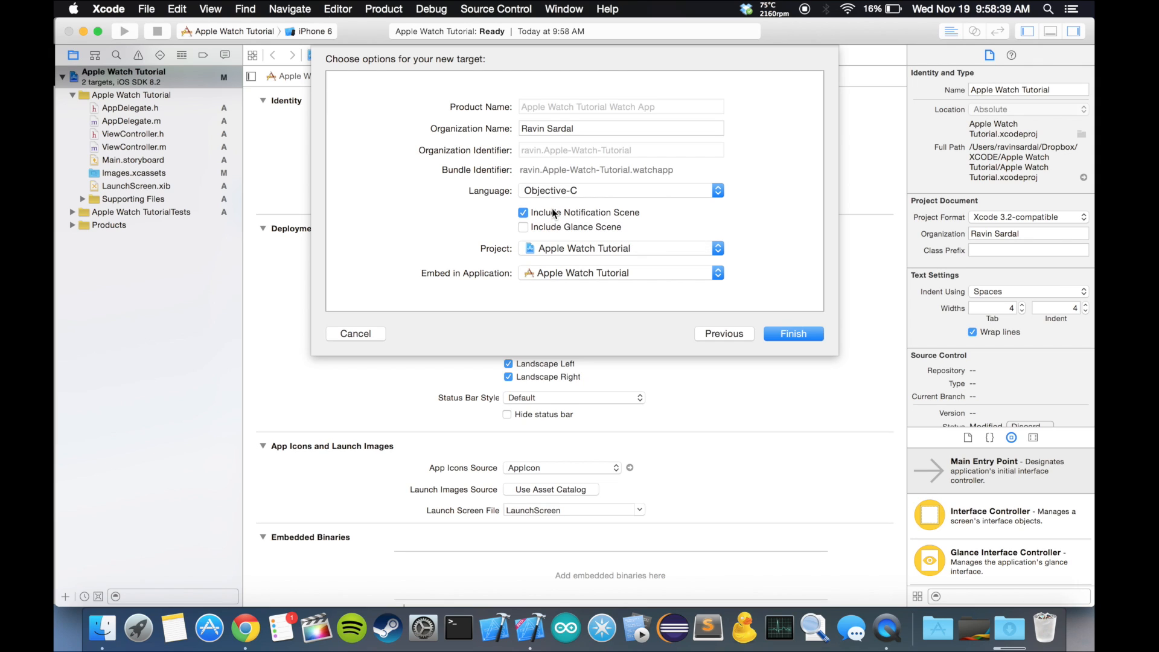
left_click(524, 211)
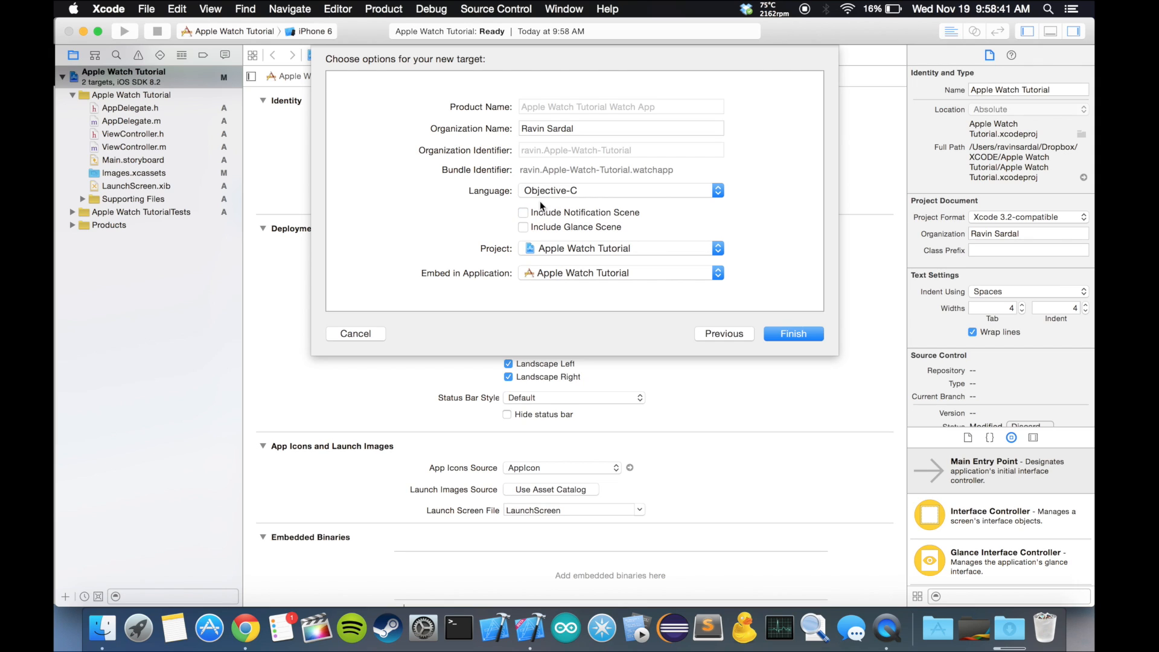
mouse_move(579, 252)
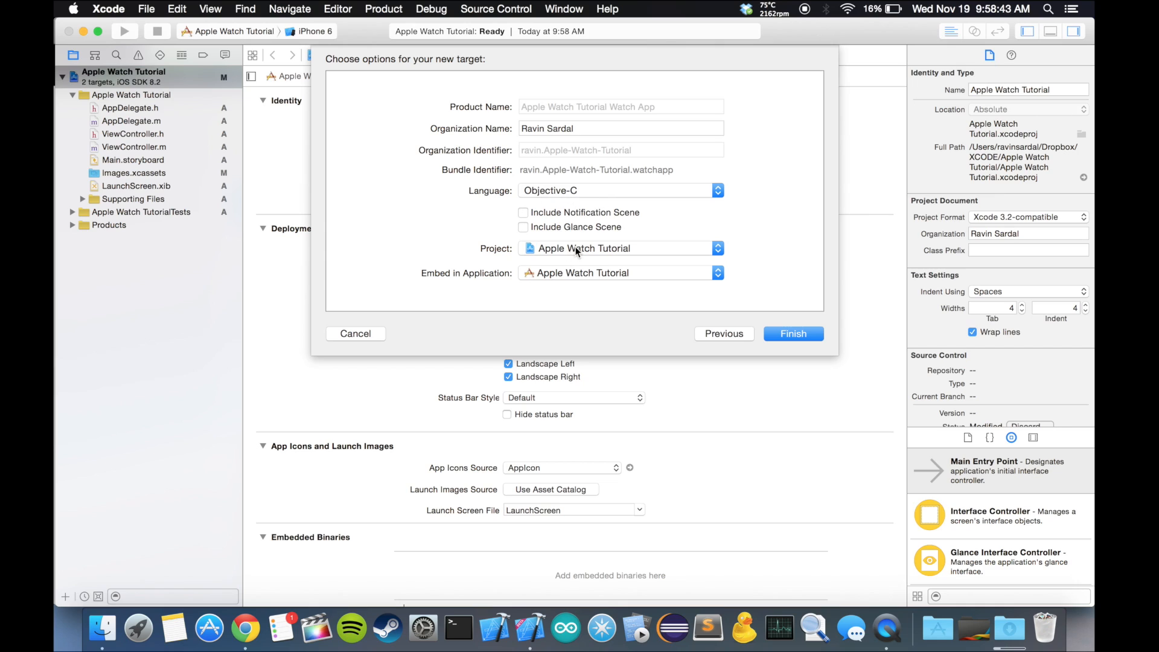
mouse_move(578, 227)
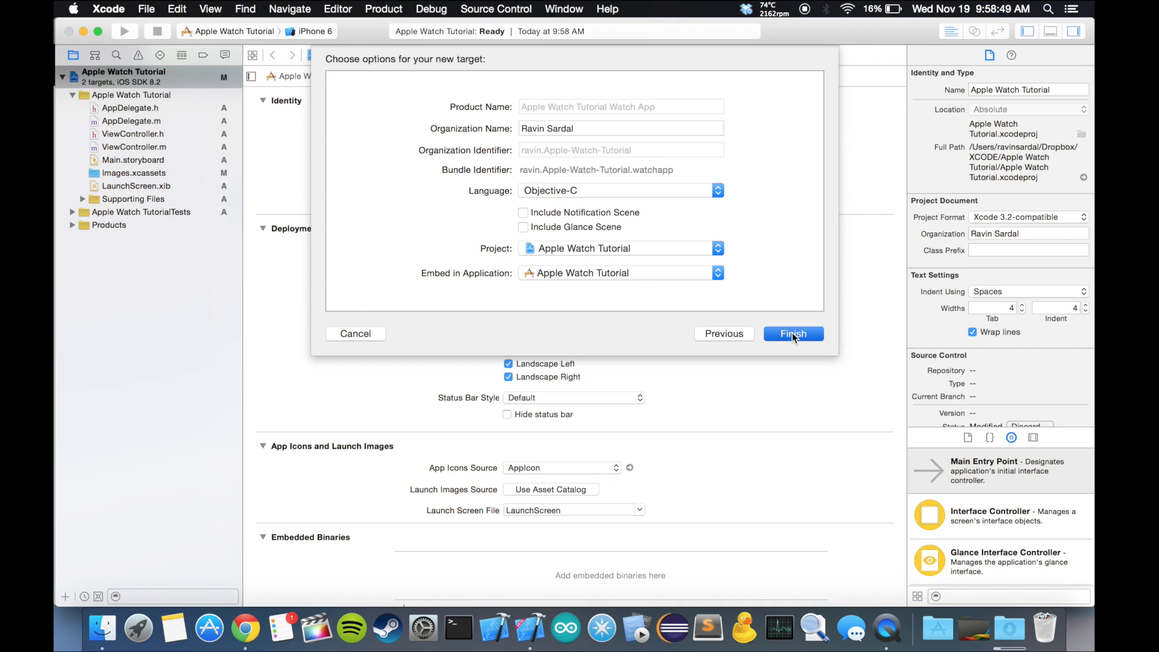
left_click(793, 333)
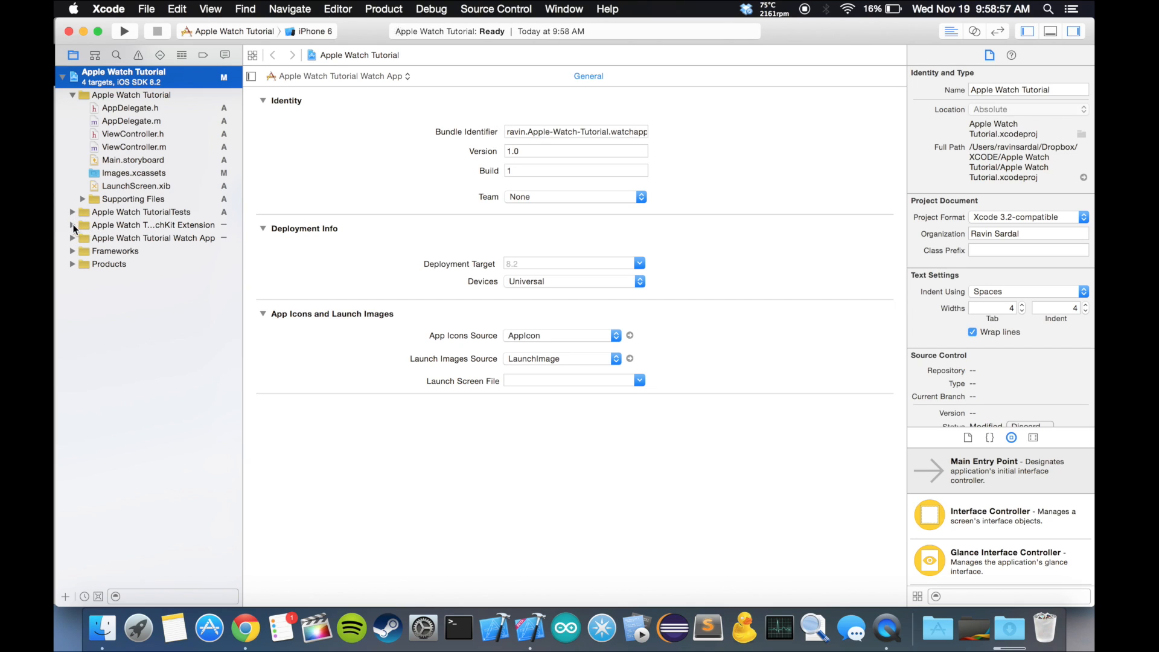
Expand the WatchKit Extension and Watch App groups and open Interface.storyboard.
left_click(73, 224)
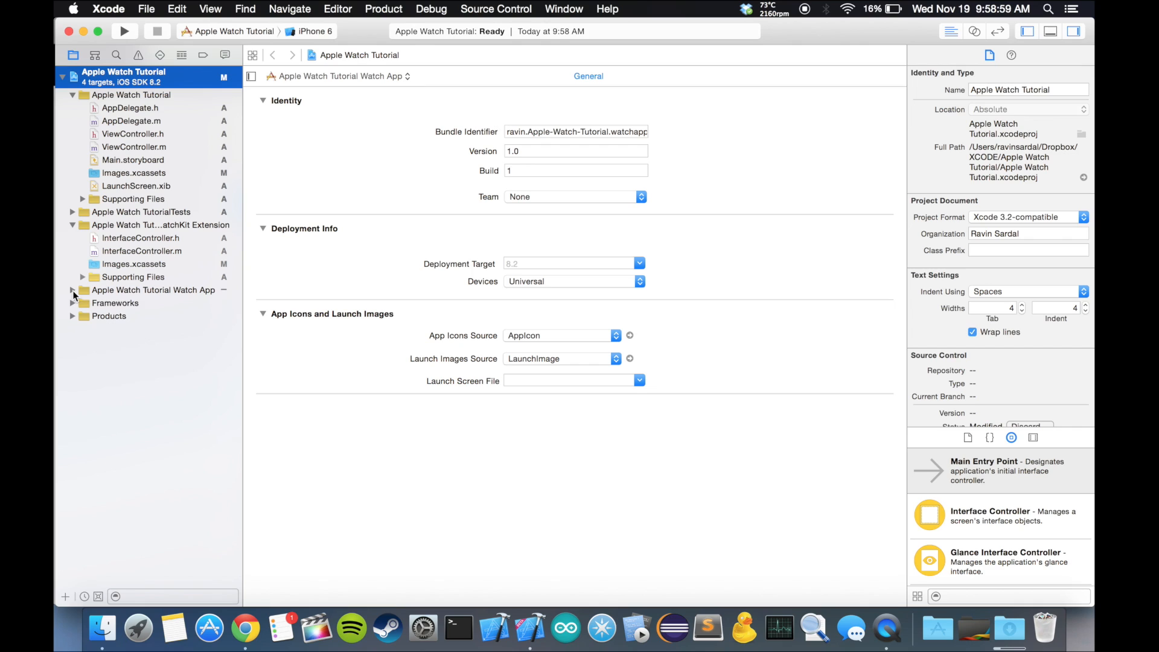
left_click(72, 289)
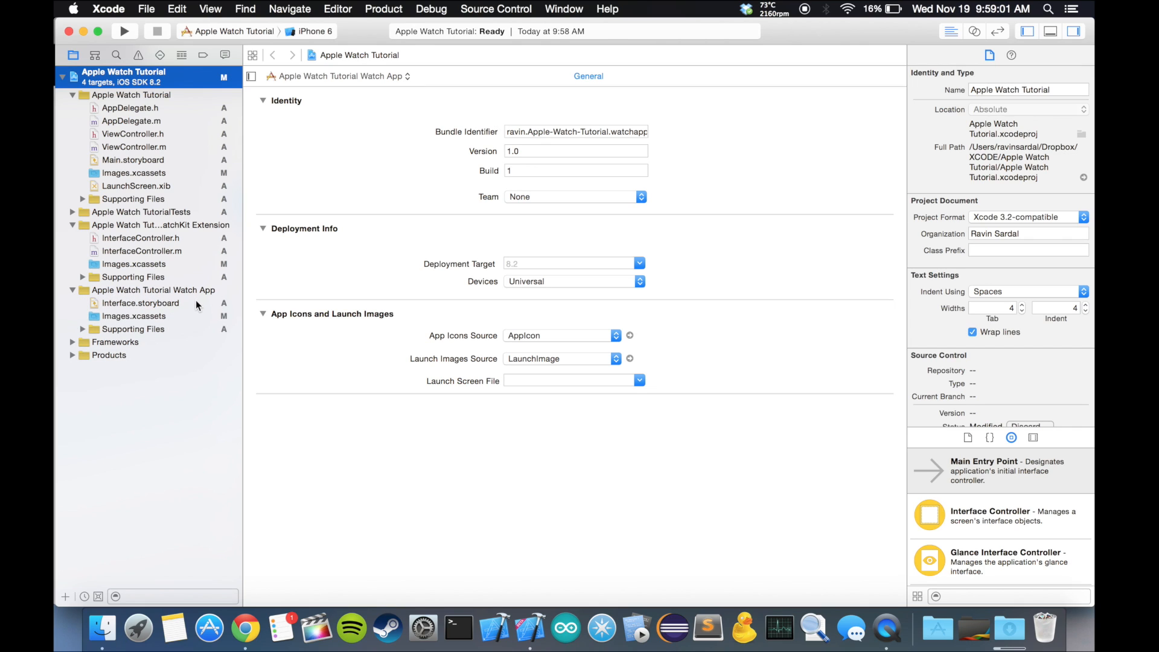
left_click(140, 303)
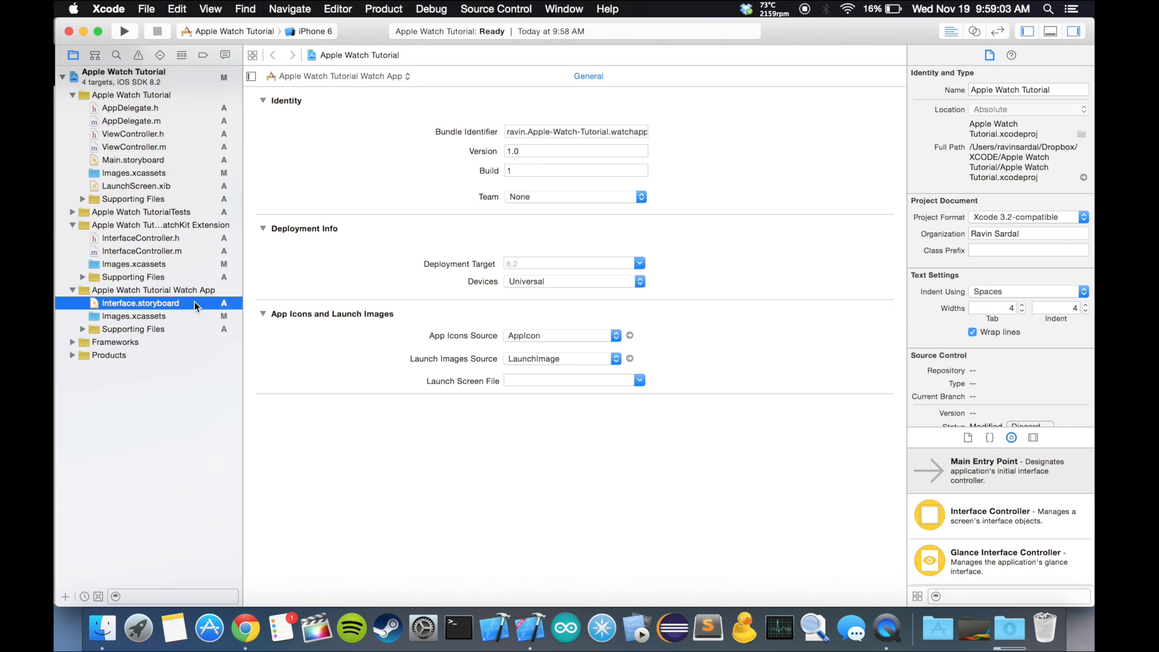
left_click(141, 303)
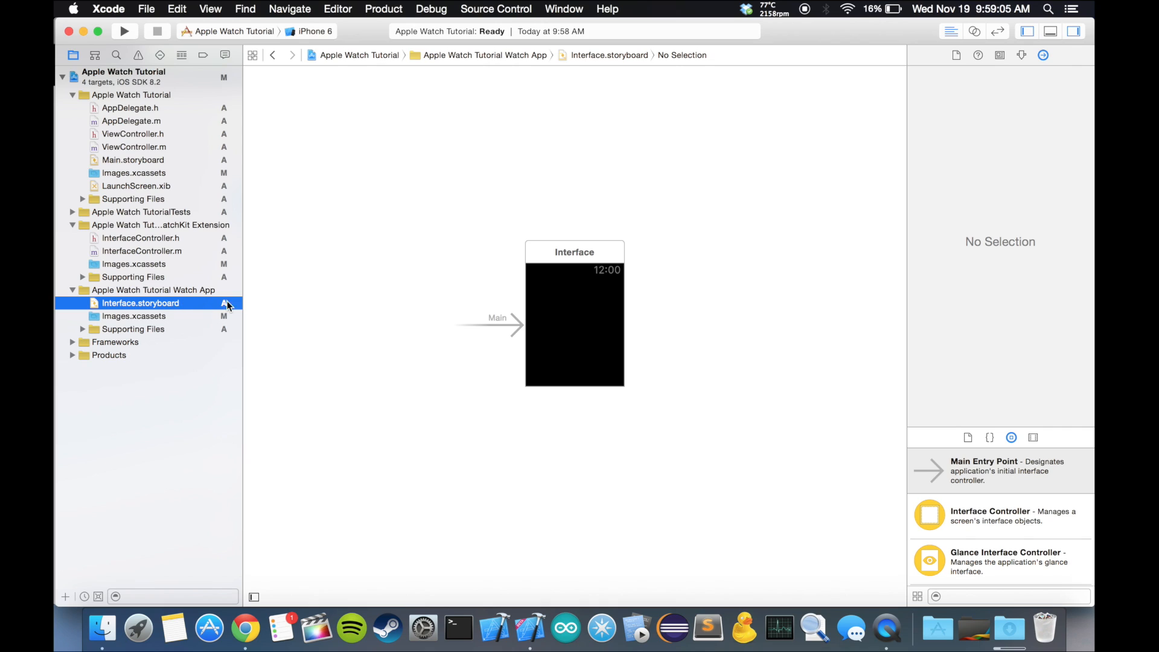
mouse_move(603, 277)
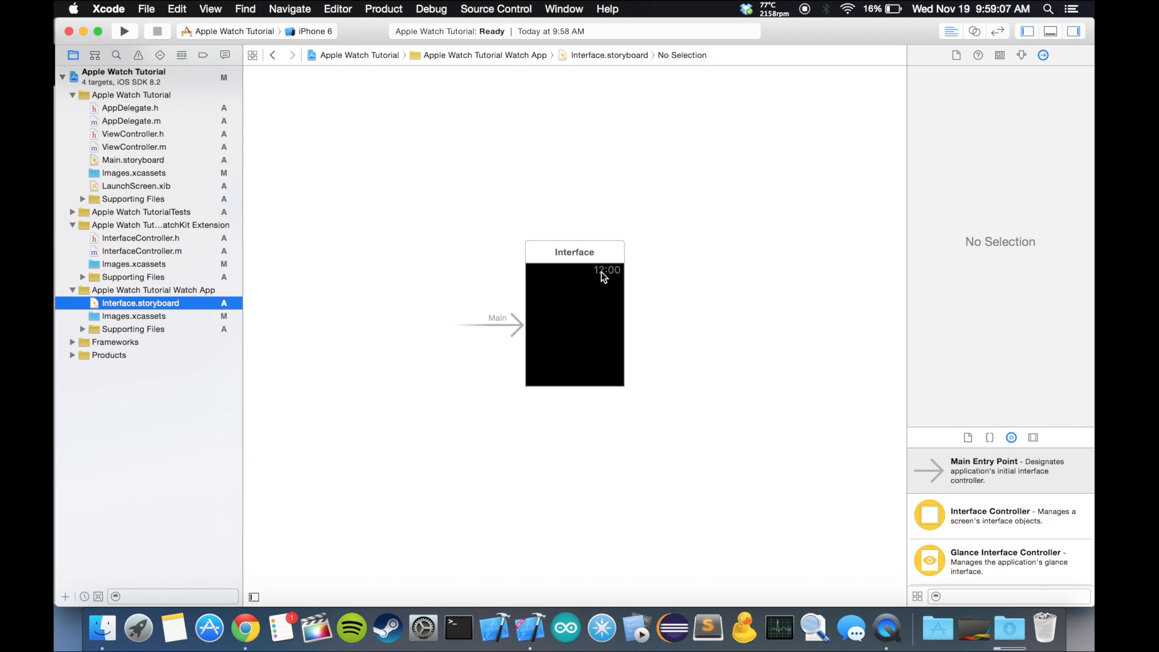
mouse_move(964, 42)
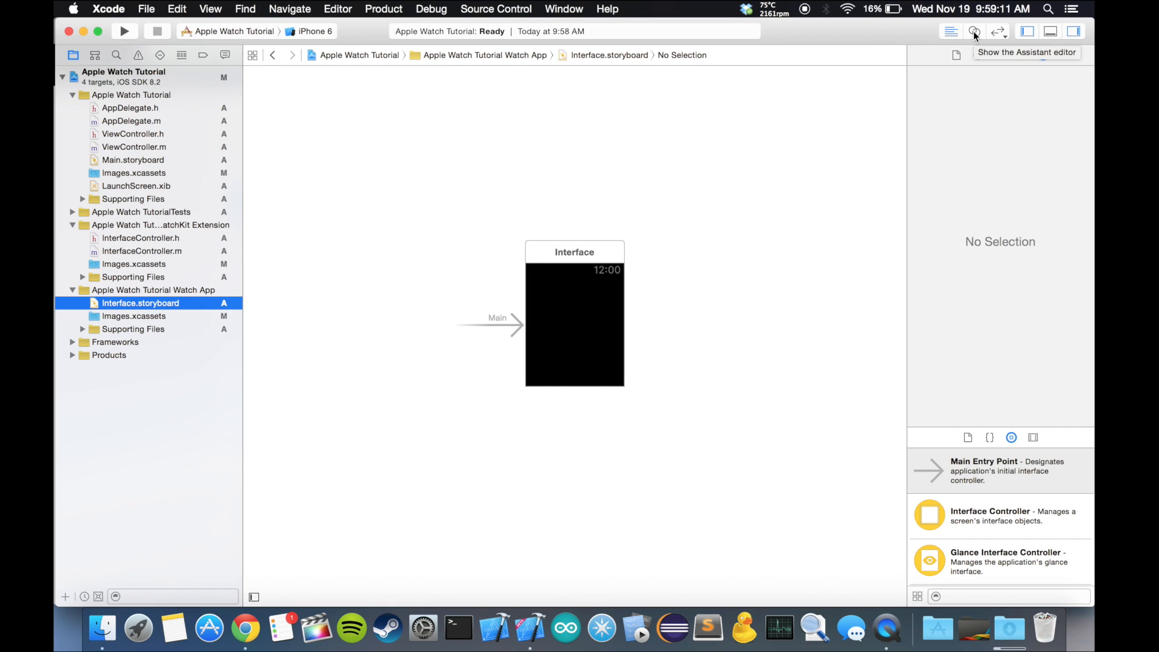
left_click(974, 31)
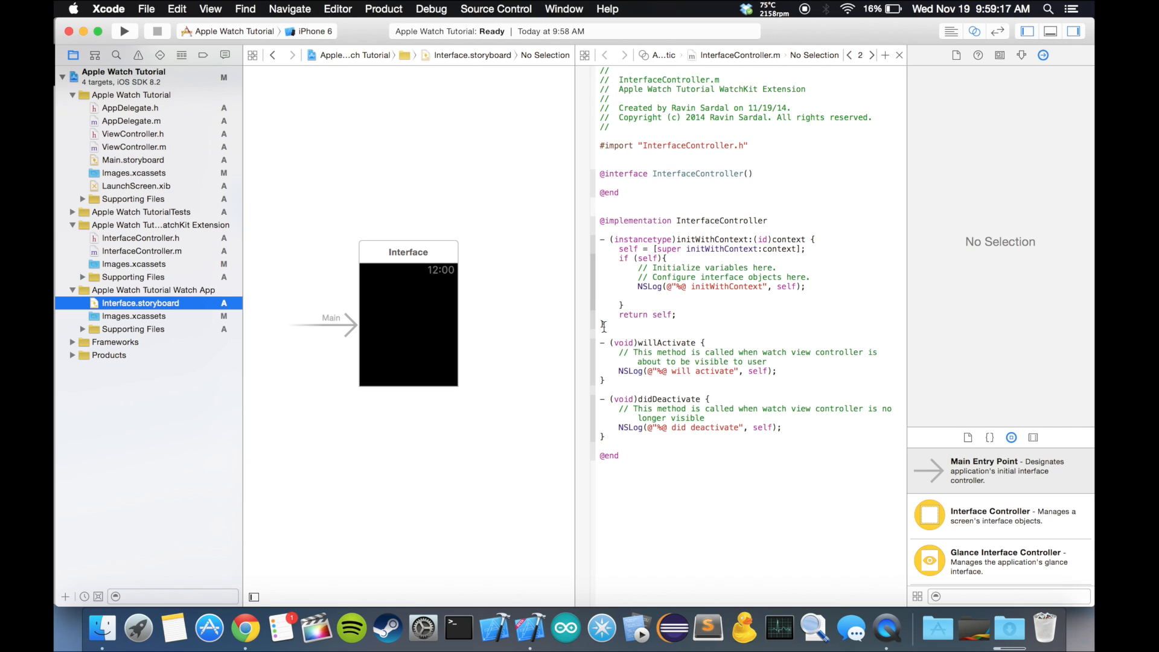
mouse_move(1080, 566)
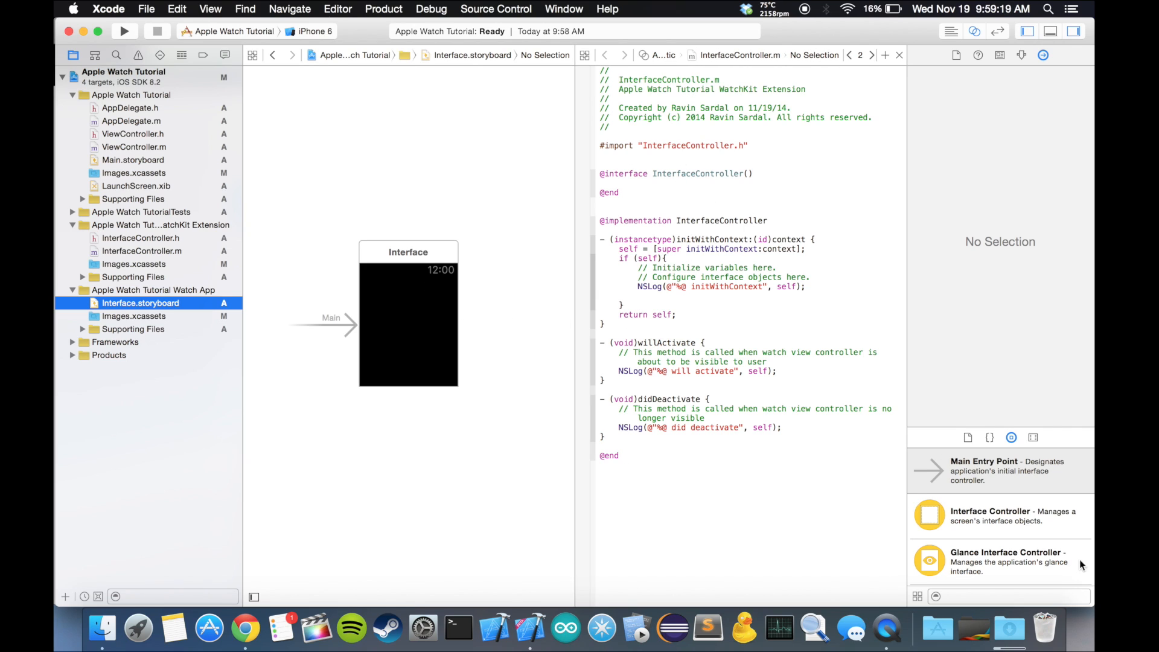
scroll("down", 3)
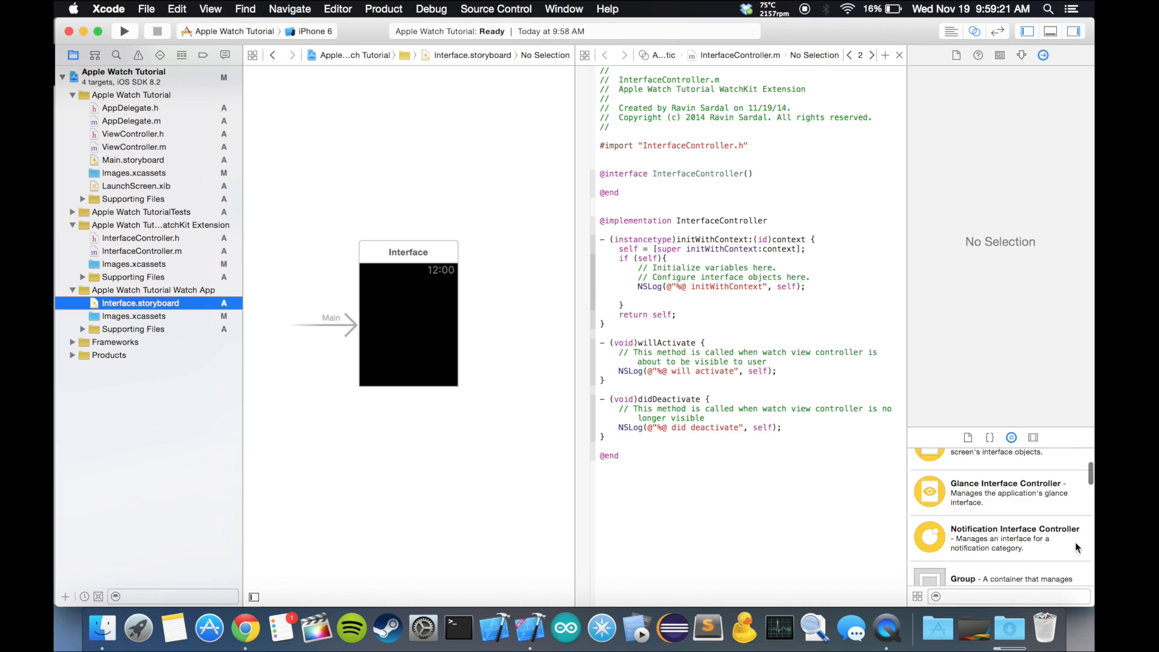
scroll("up", 3)
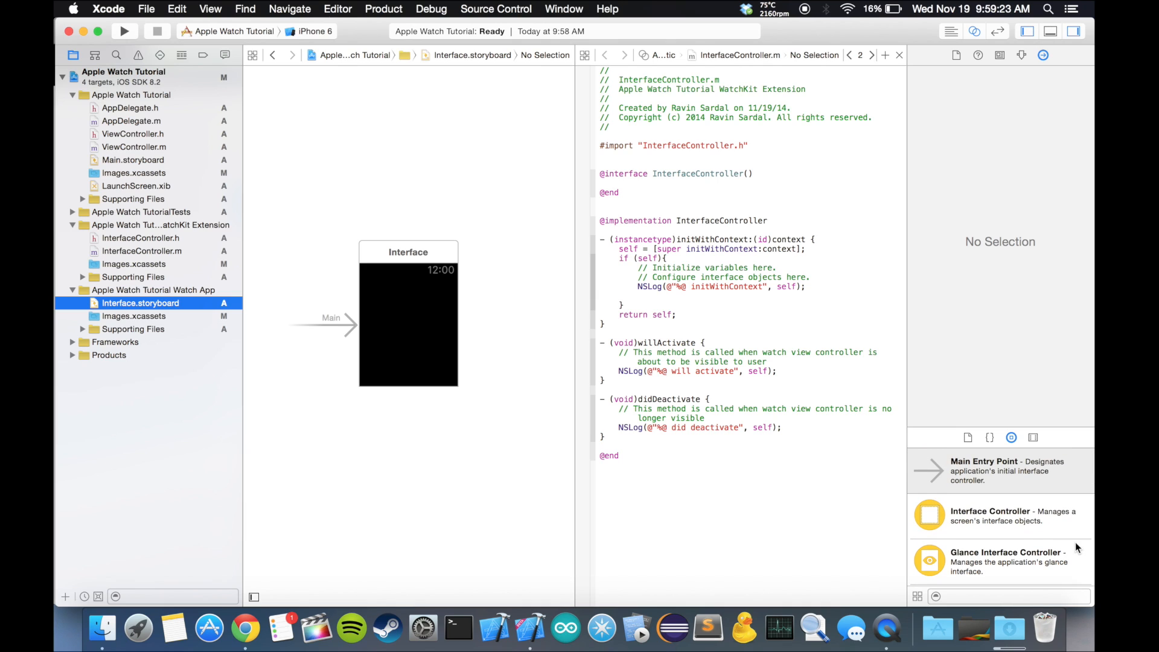
mouse_move(447, 331)
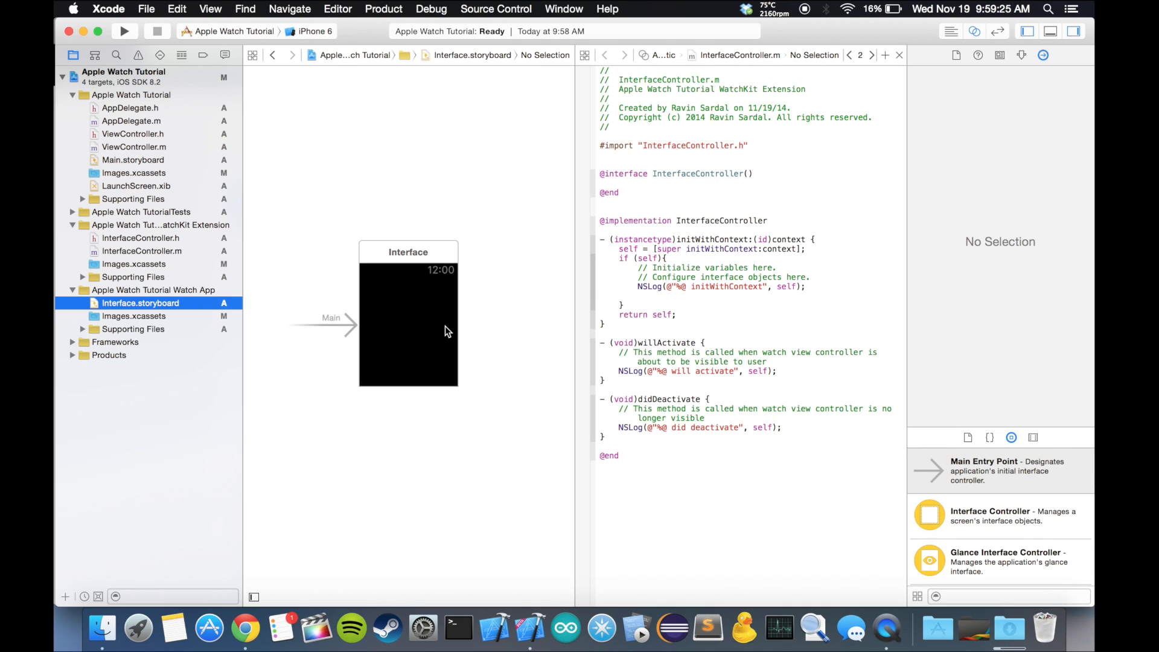
mouse_move(428, 336)
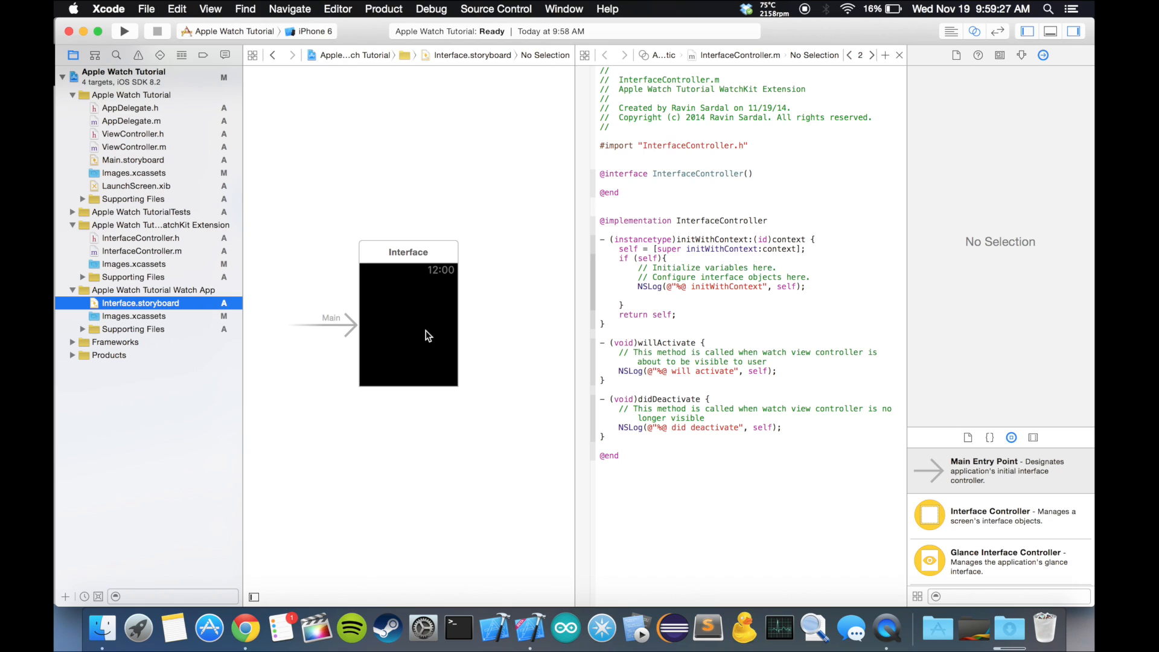
mouse_move(398, 293)
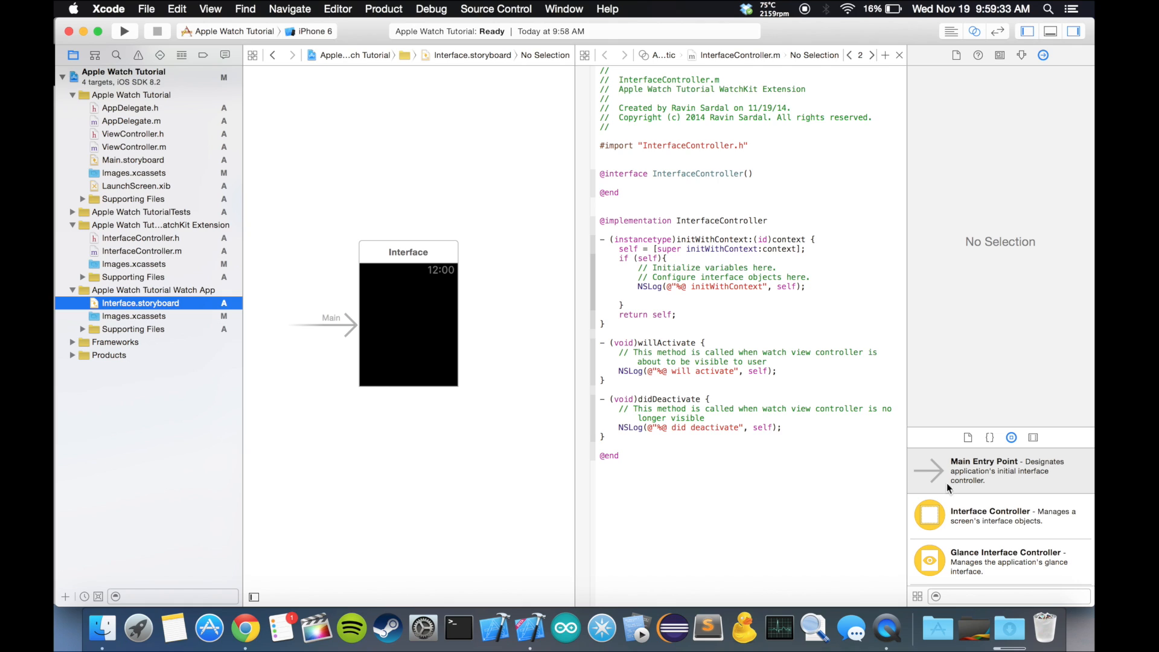
scroll("down", 3)
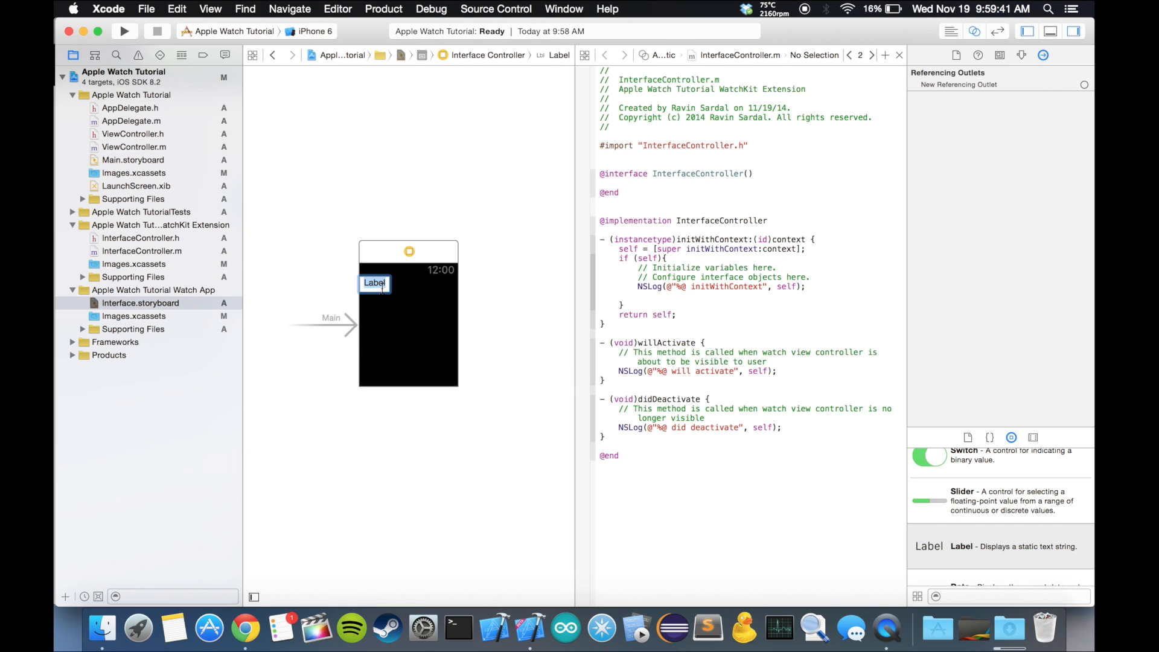
Title the watch label 'Hello' and connect it as outlet myLabel in InterfaceController.h.
type("Hello")
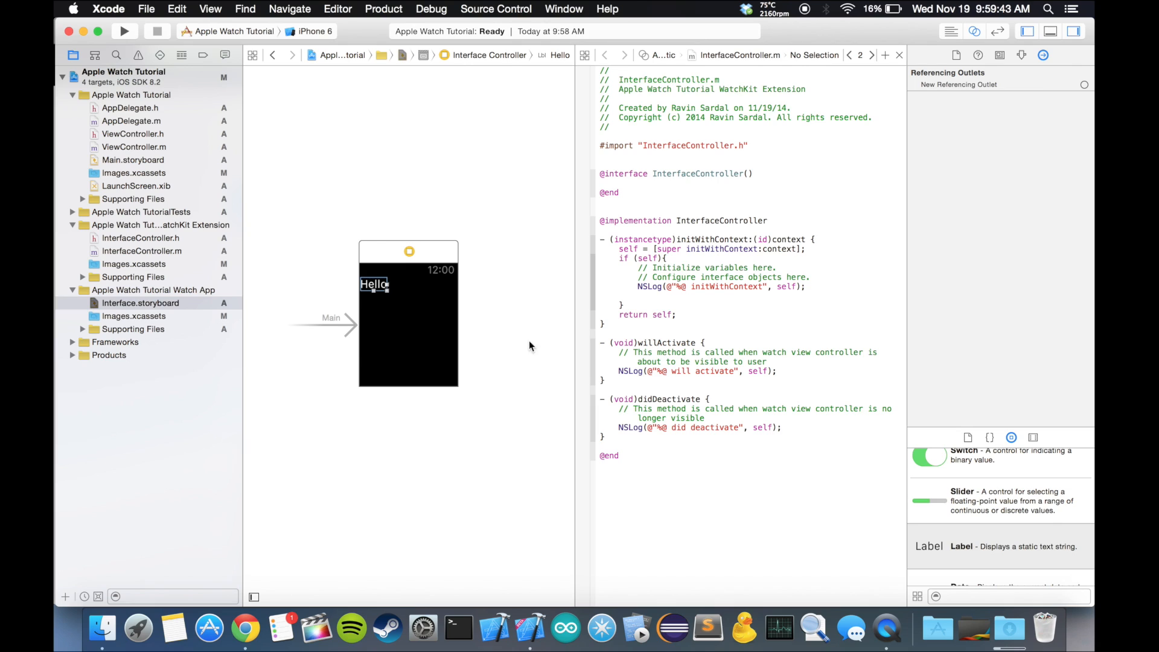
scroll("down", 3)
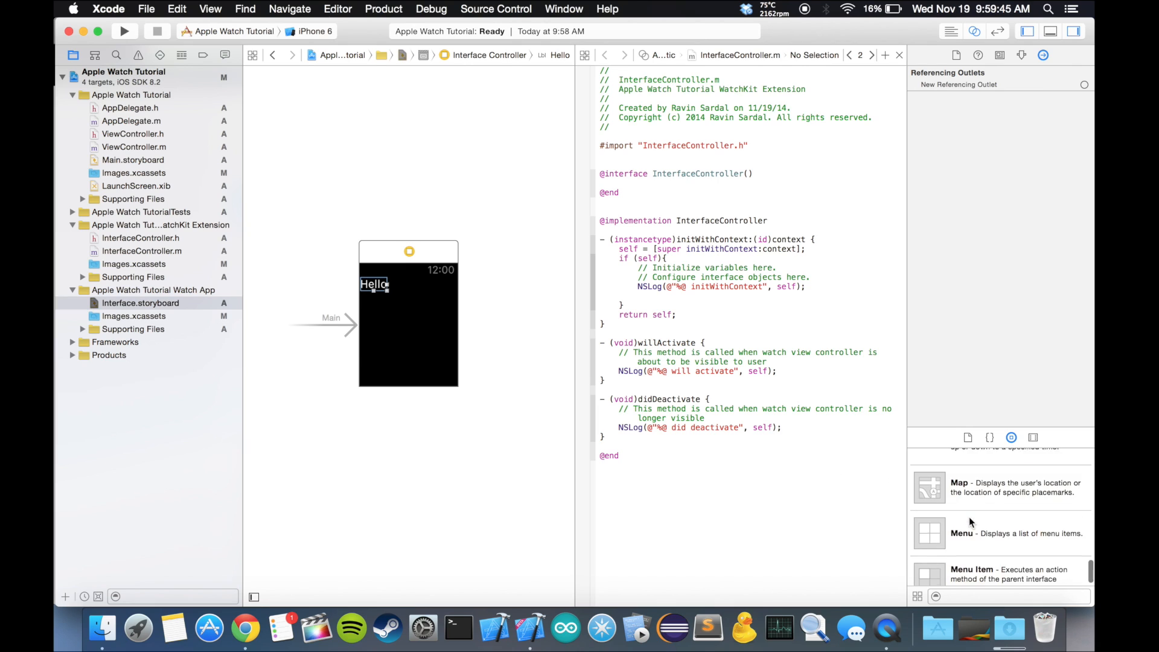
left_click(738, 55)
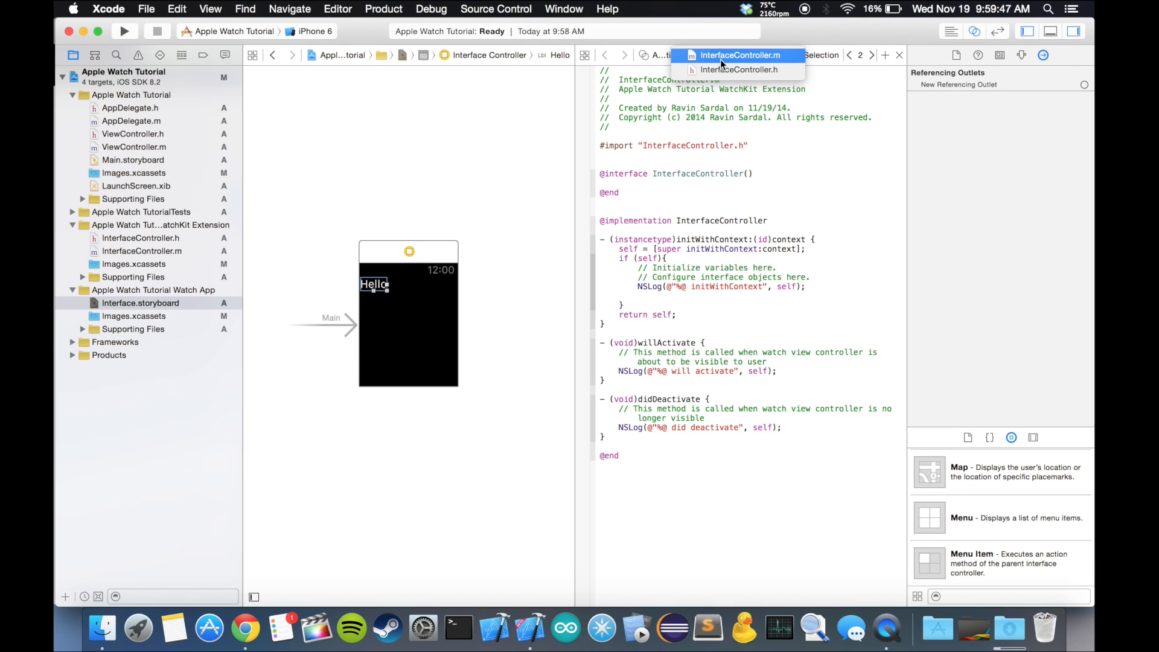
left_click(741, 69)
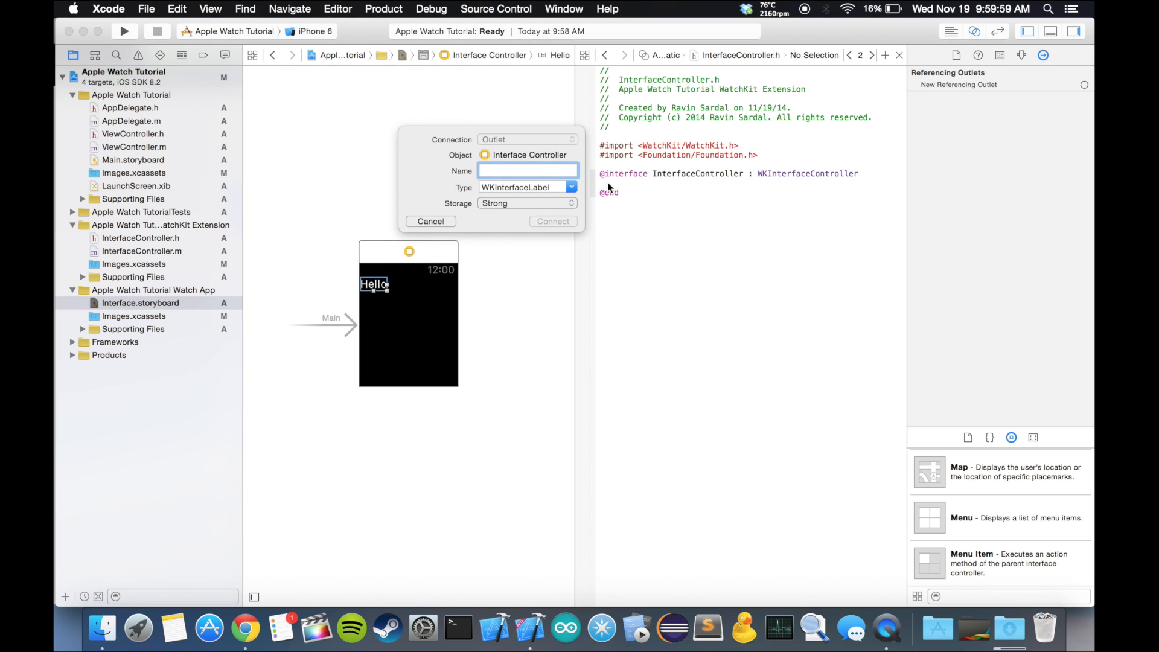
type("my")
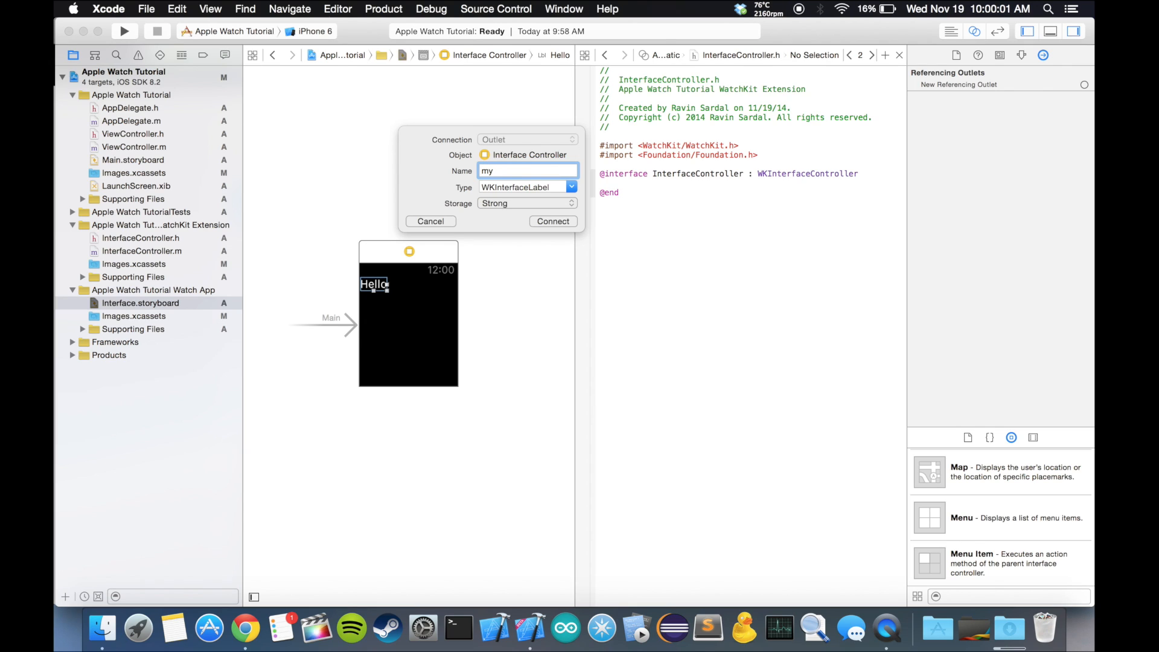
type("Label")
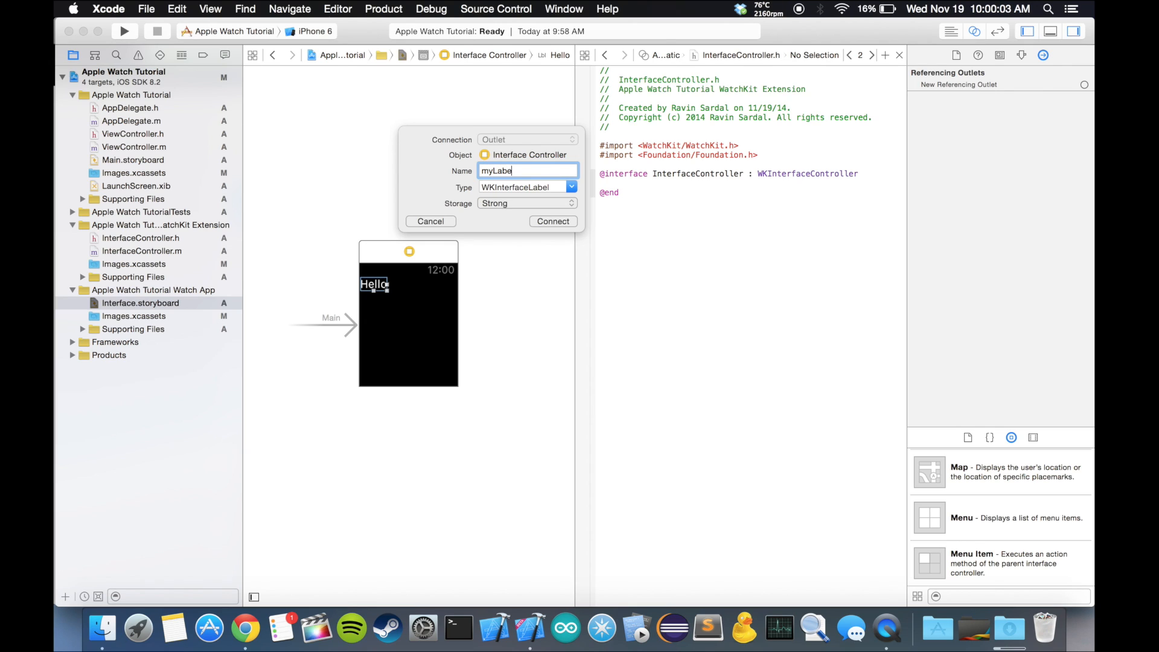
left_click(552, 220)
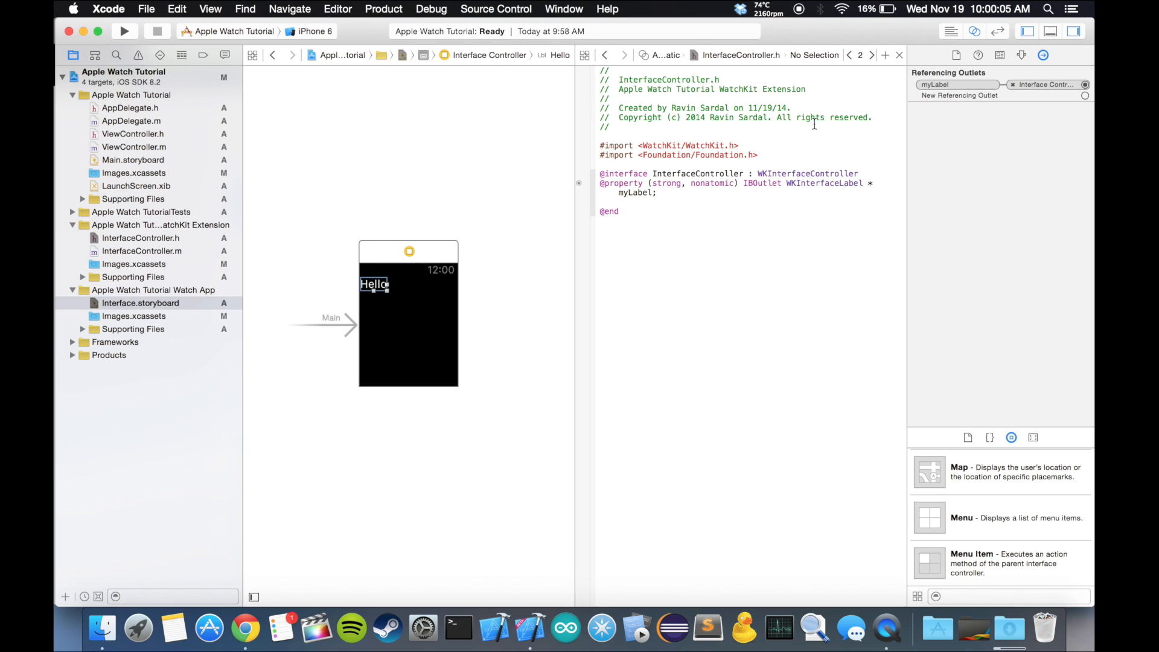
mouse_move(837, 282)
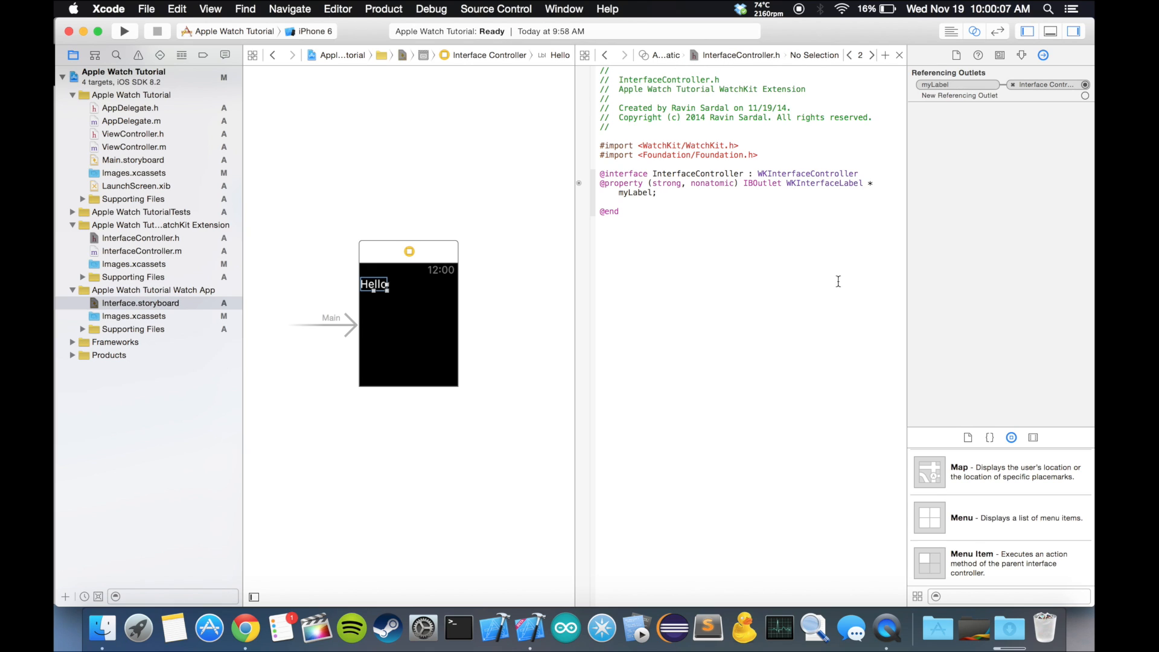
scroll("up", 3)
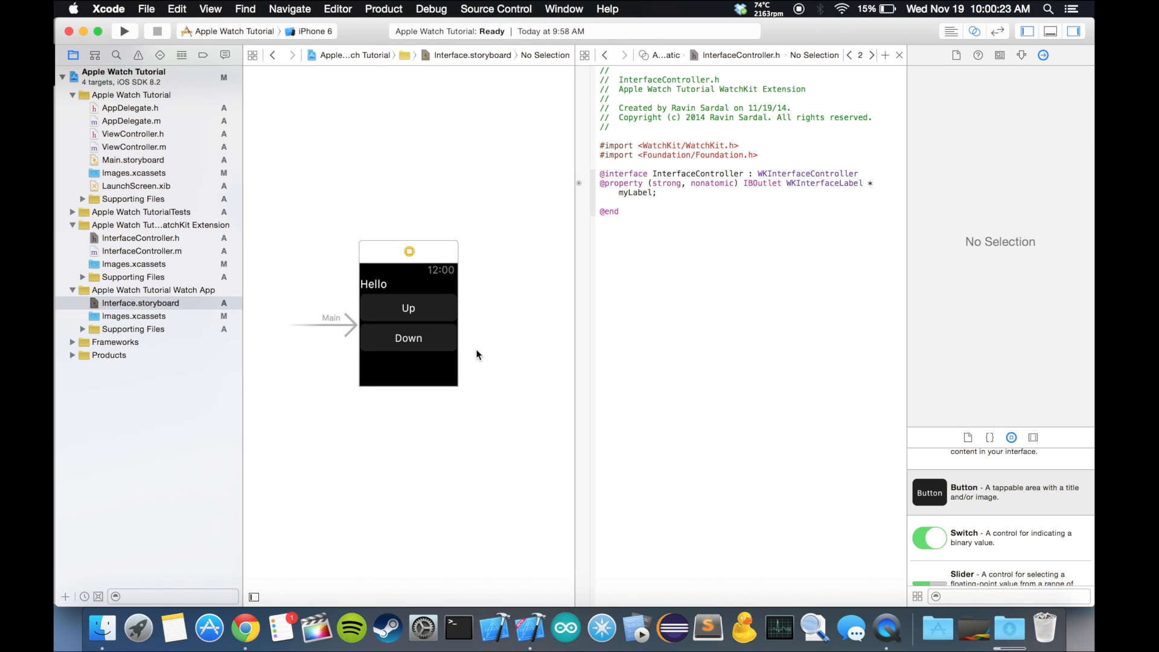
mouse_move(753, 68)
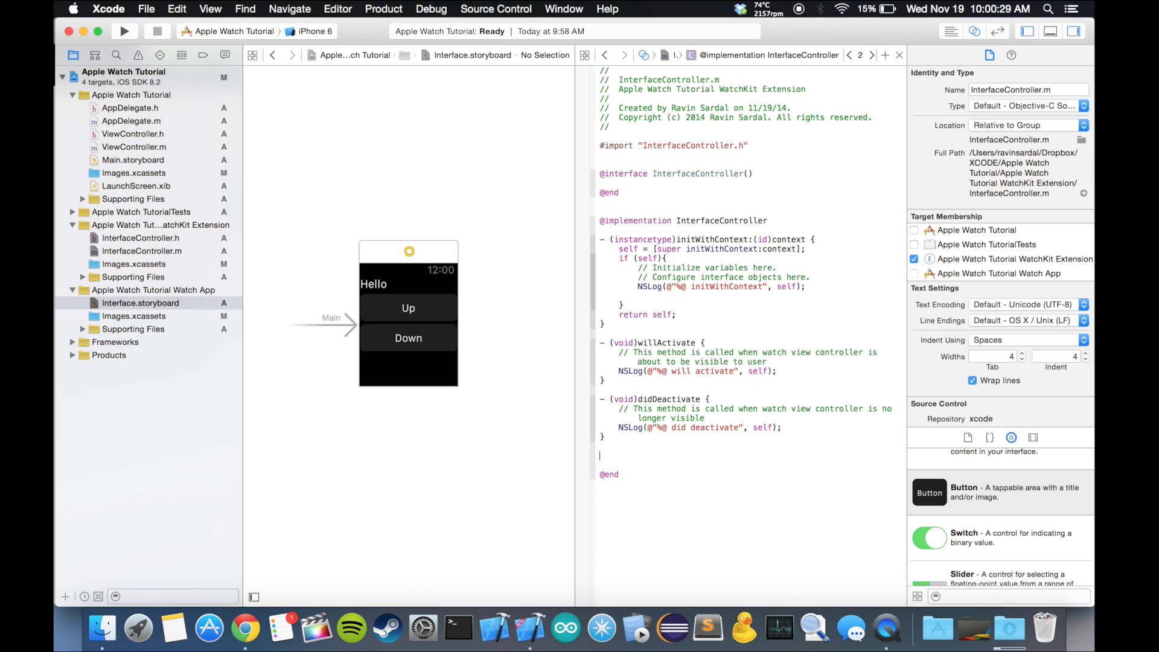
left_click(408, 308)
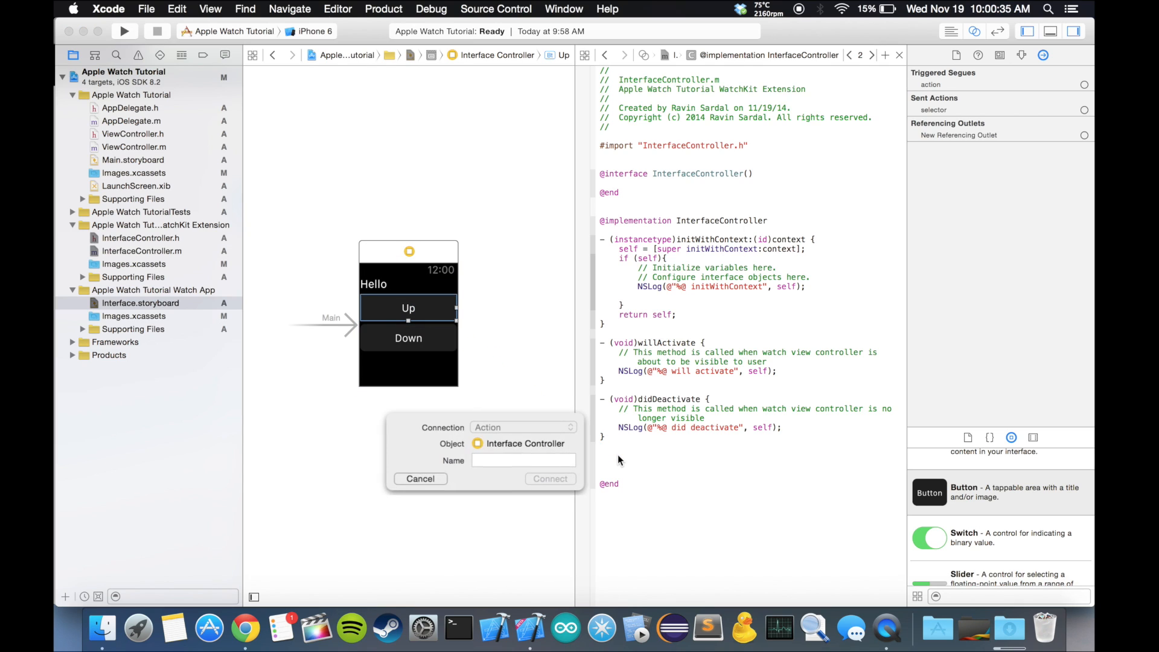
Create the upButton and downButton action methods for the Up and Down buttons.
left_click(523, 460)
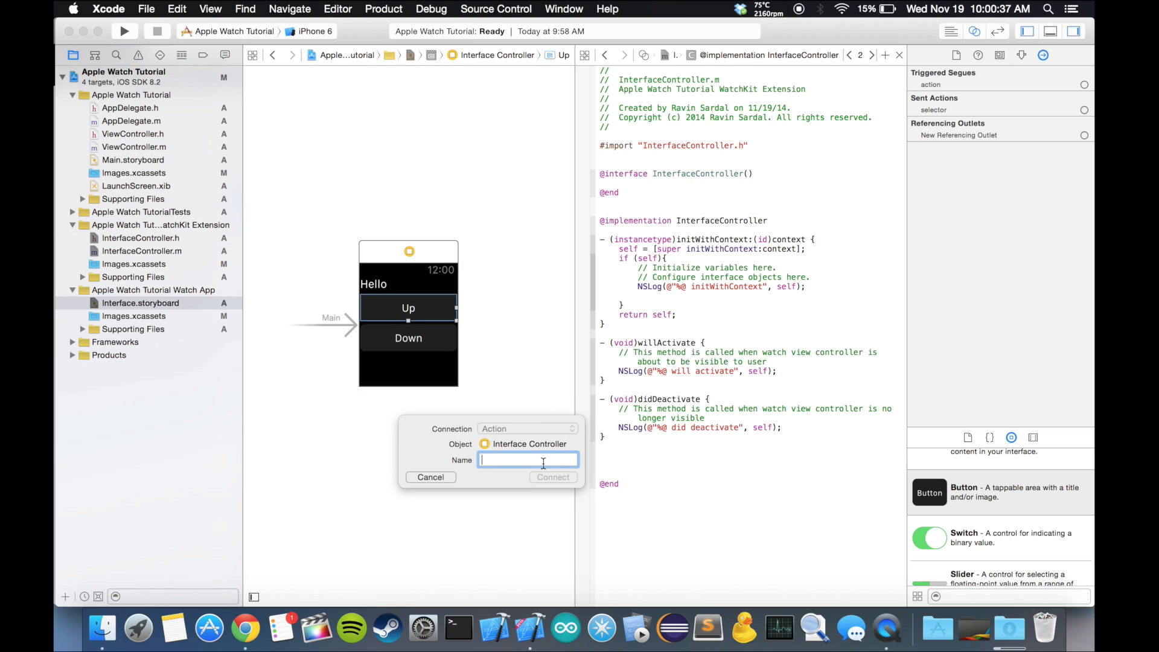
type("upButton")
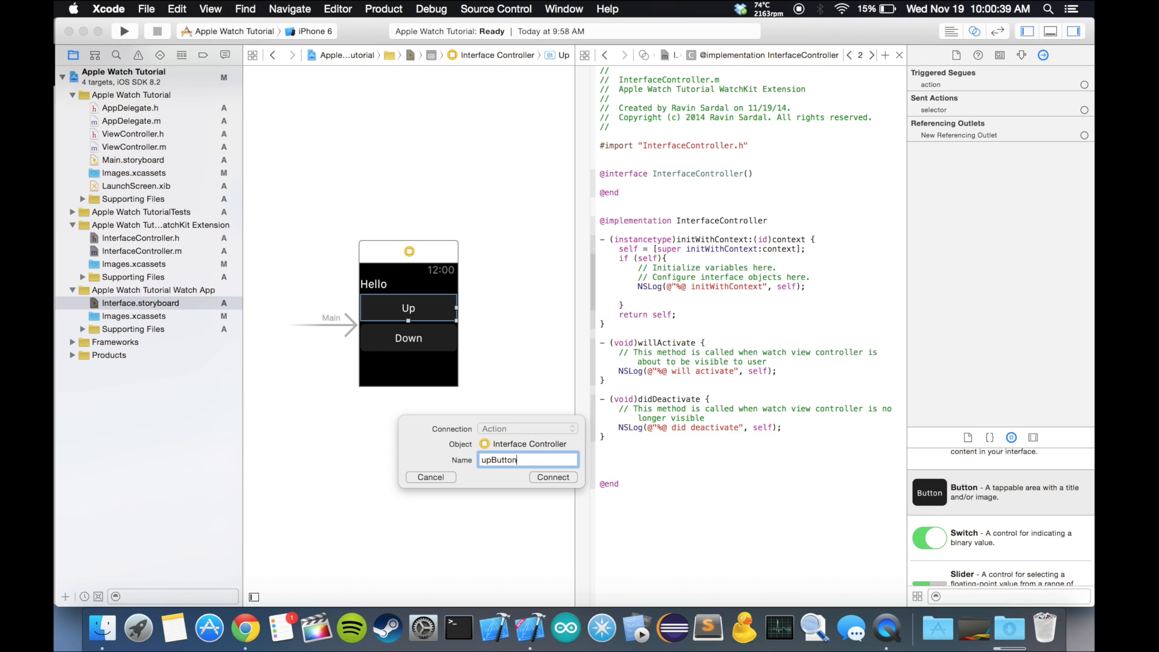
left_click(552, 477)
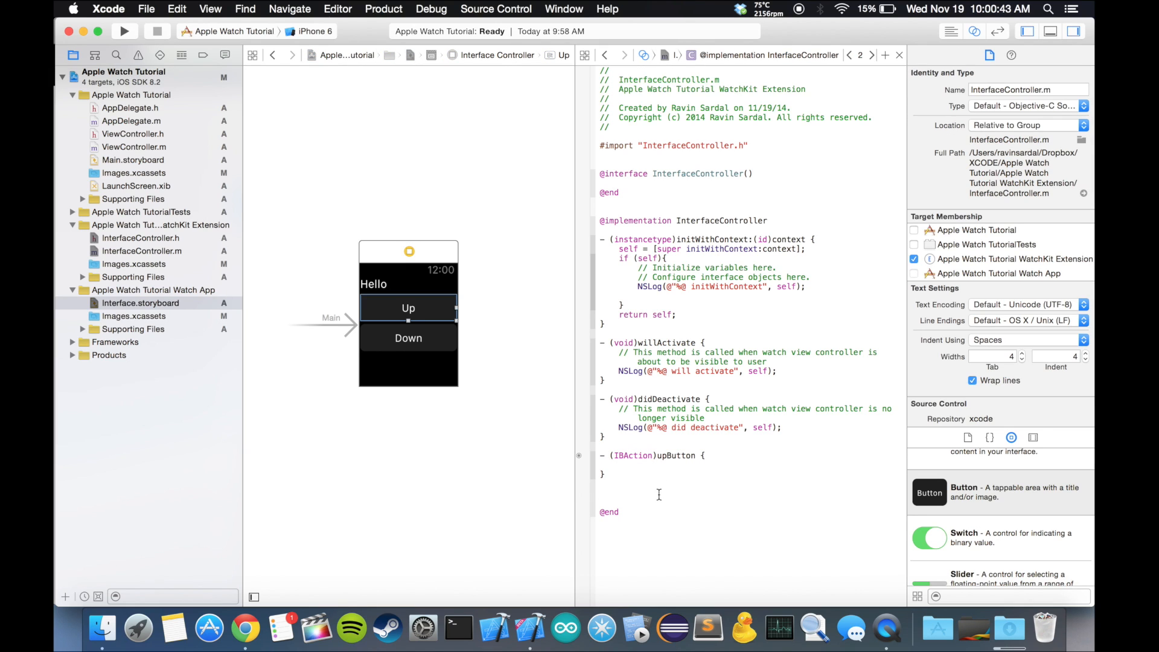
left_click(408, 338)
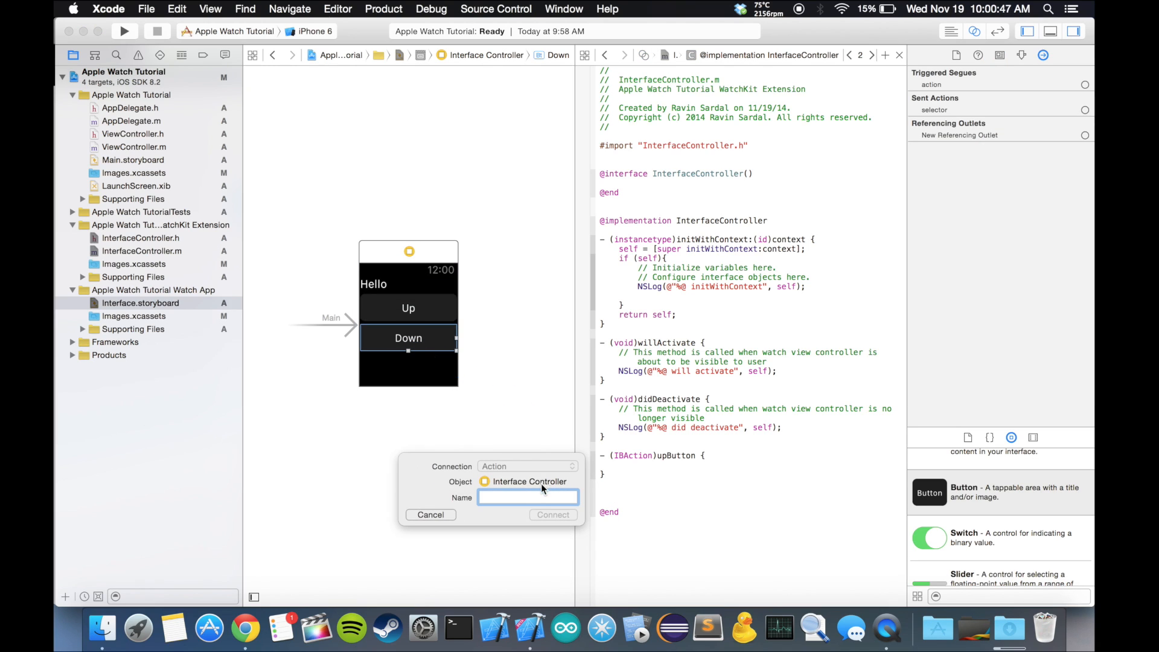
type("down")
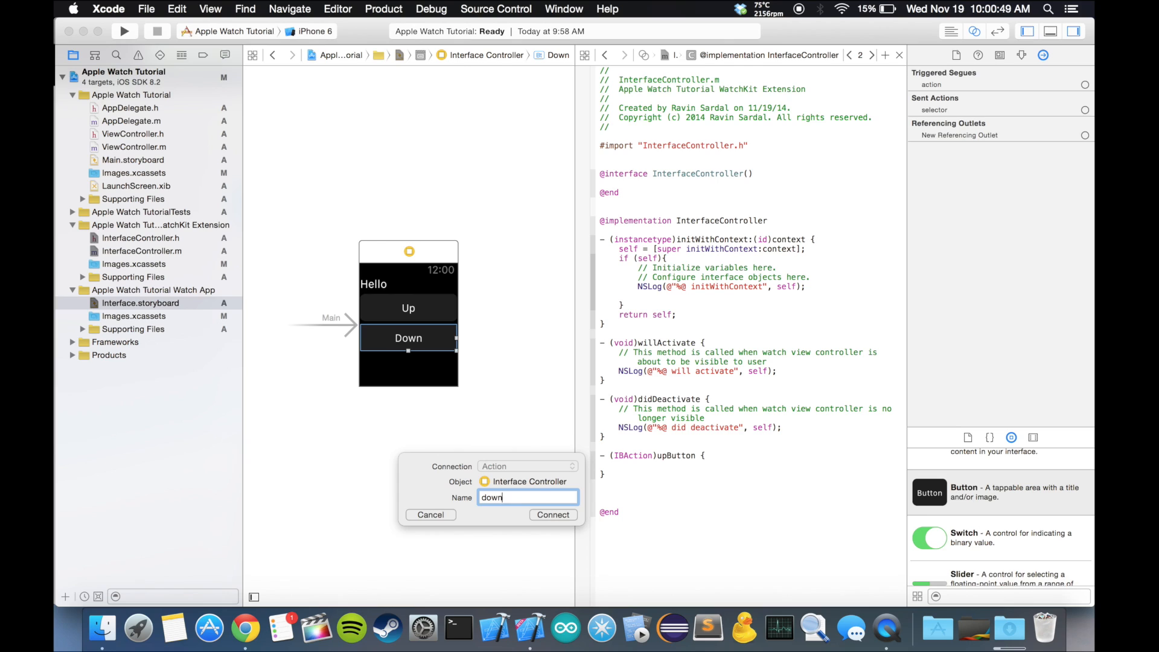
type("B")
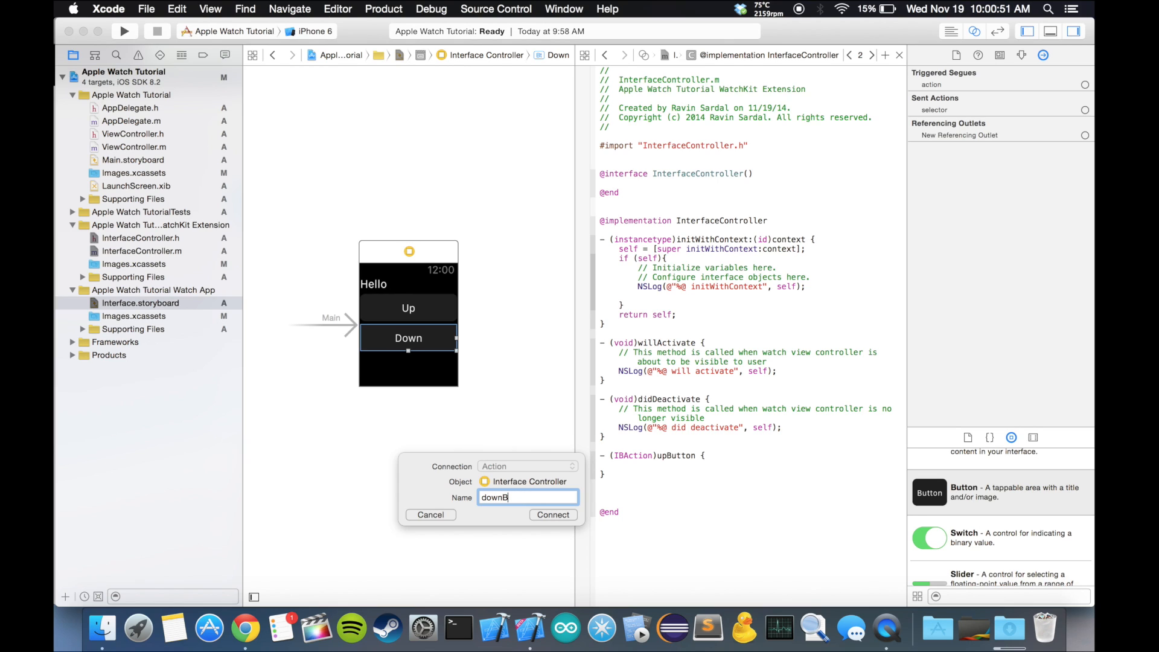
type("utton")
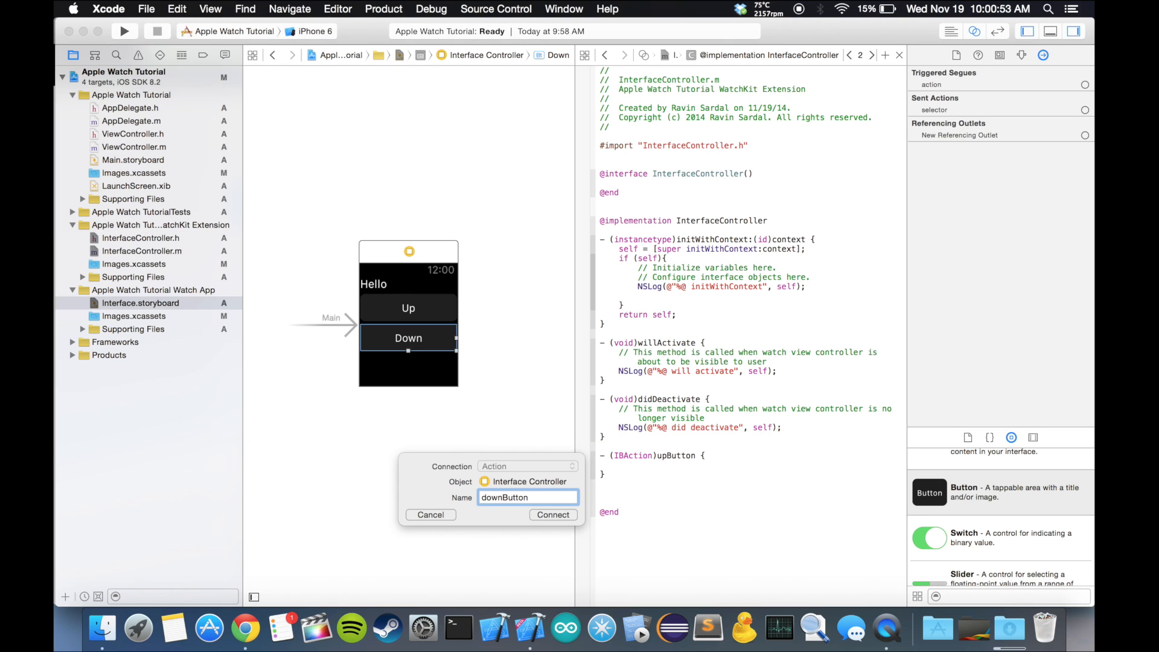
left_click(552, 514)
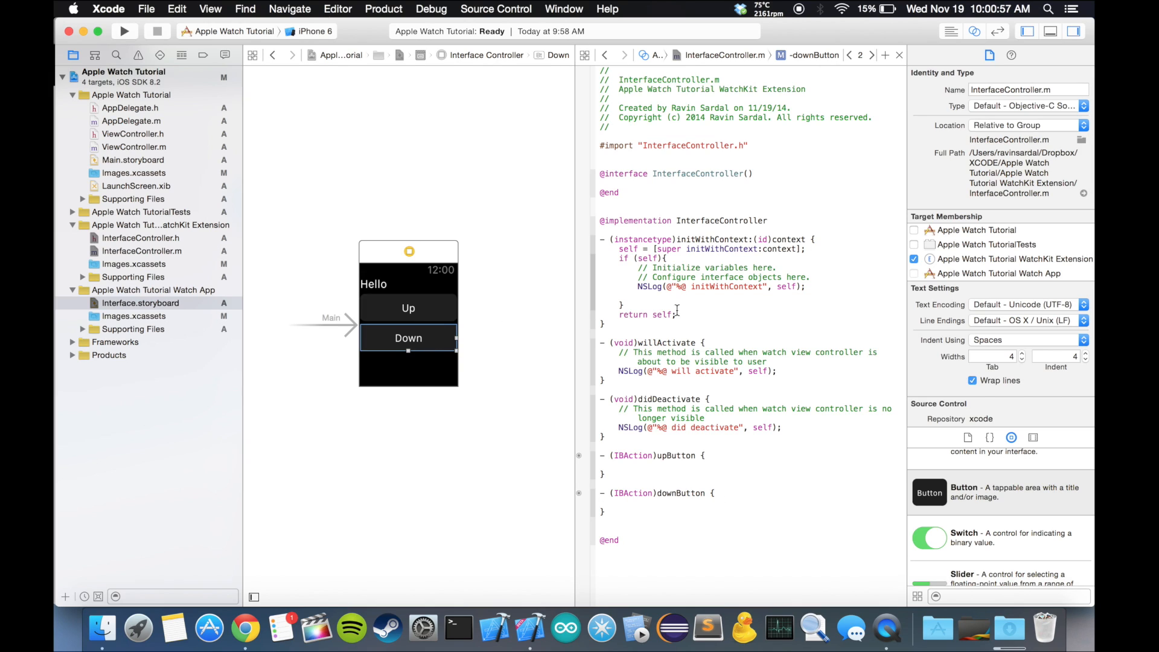
left_click(788, 370)
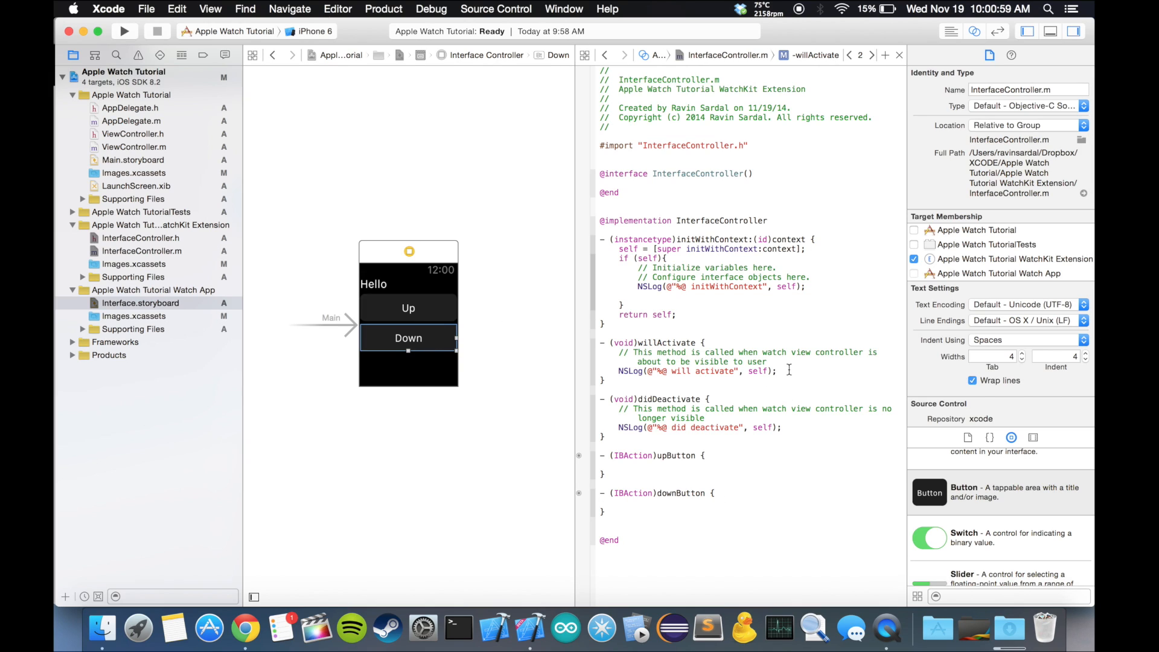
Add self.myLabel.text = @"0"; to willActivate and run the watch app.
left_click(767, 362)
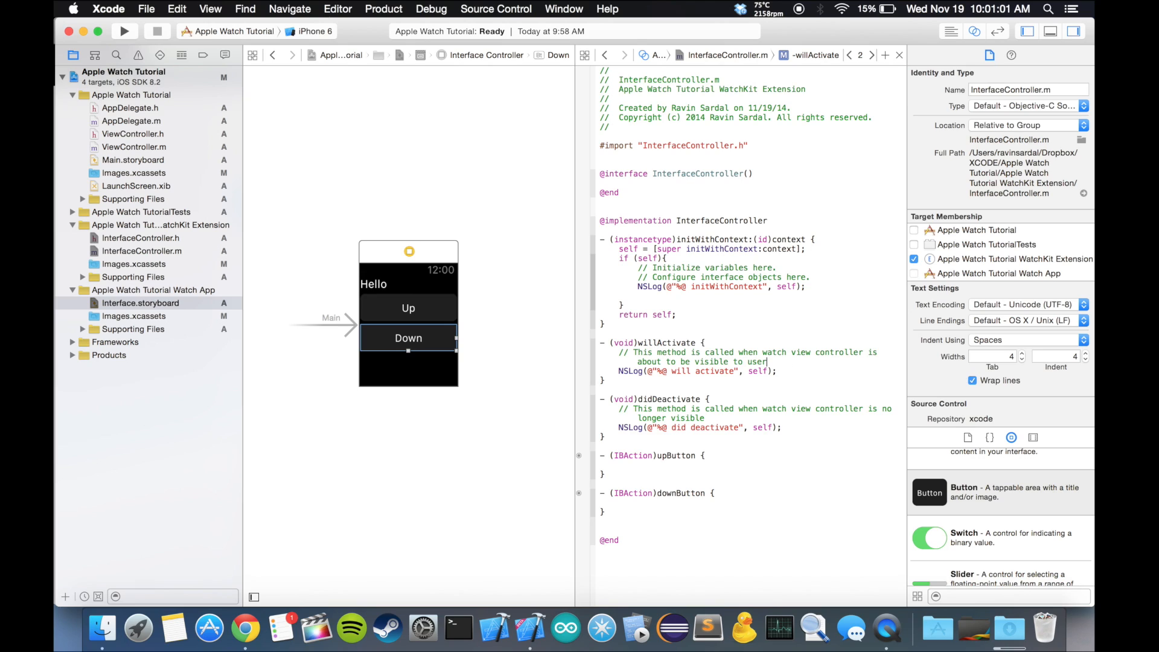
mouse_move(771, 358)
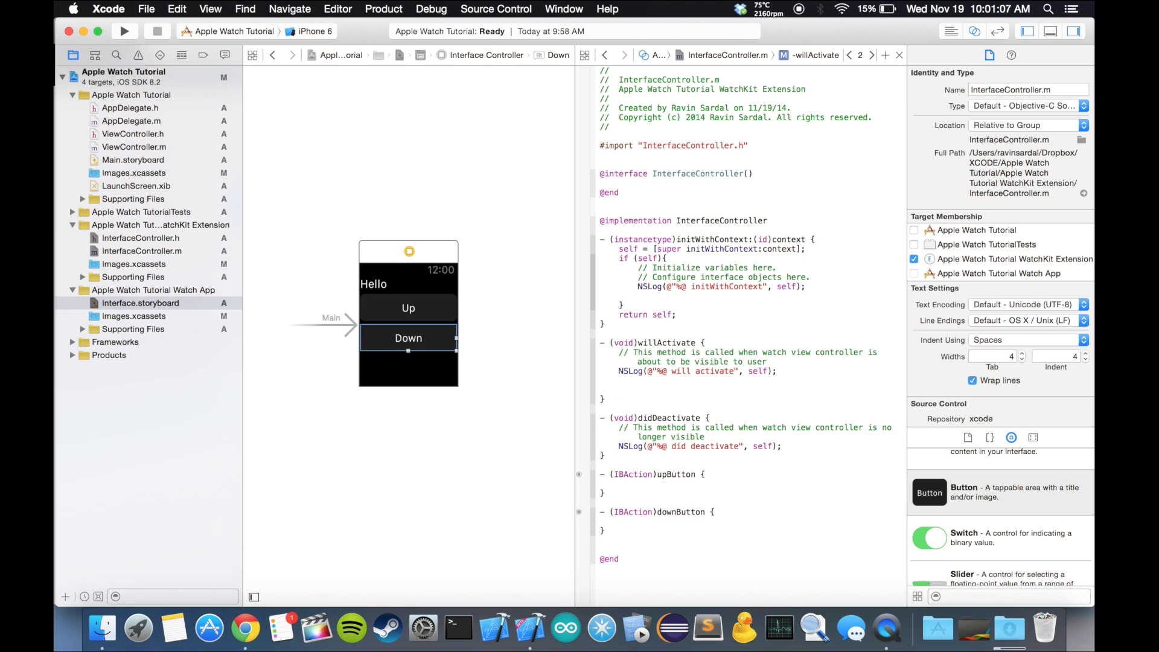
type("self")
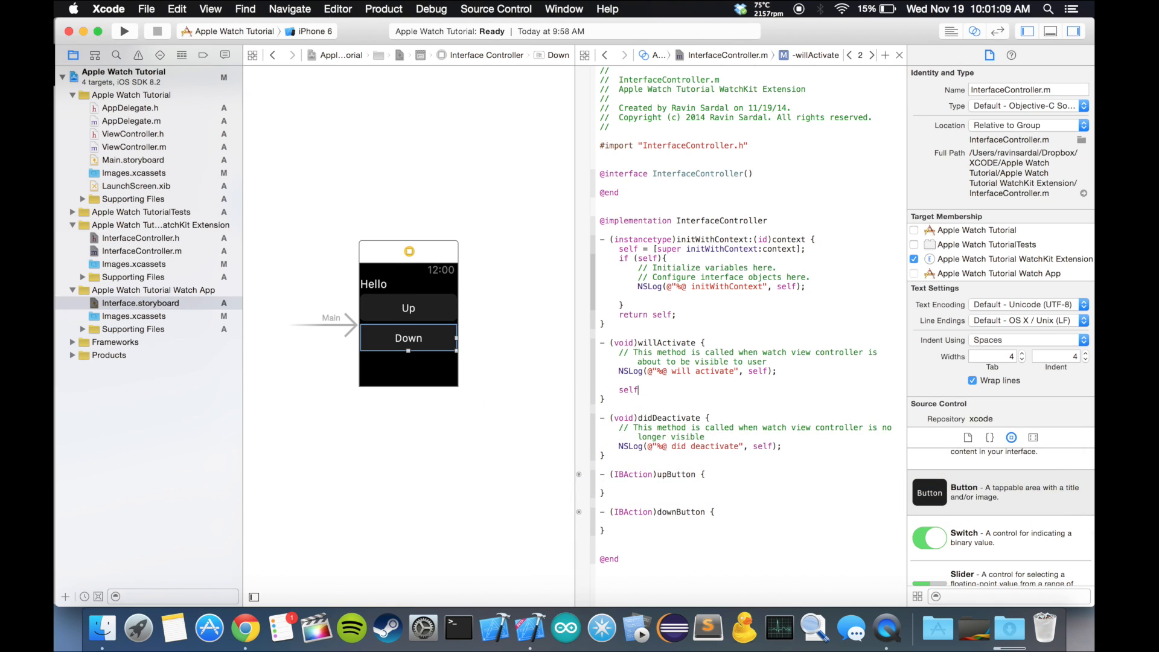
type(".myLabel")
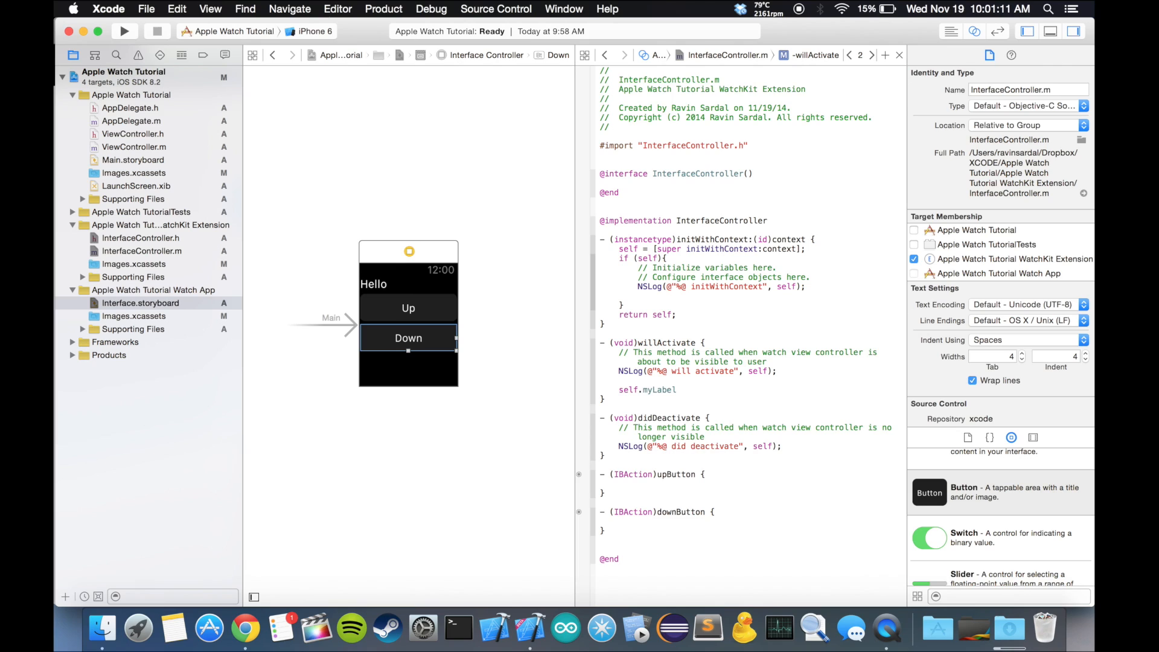
type(".text")
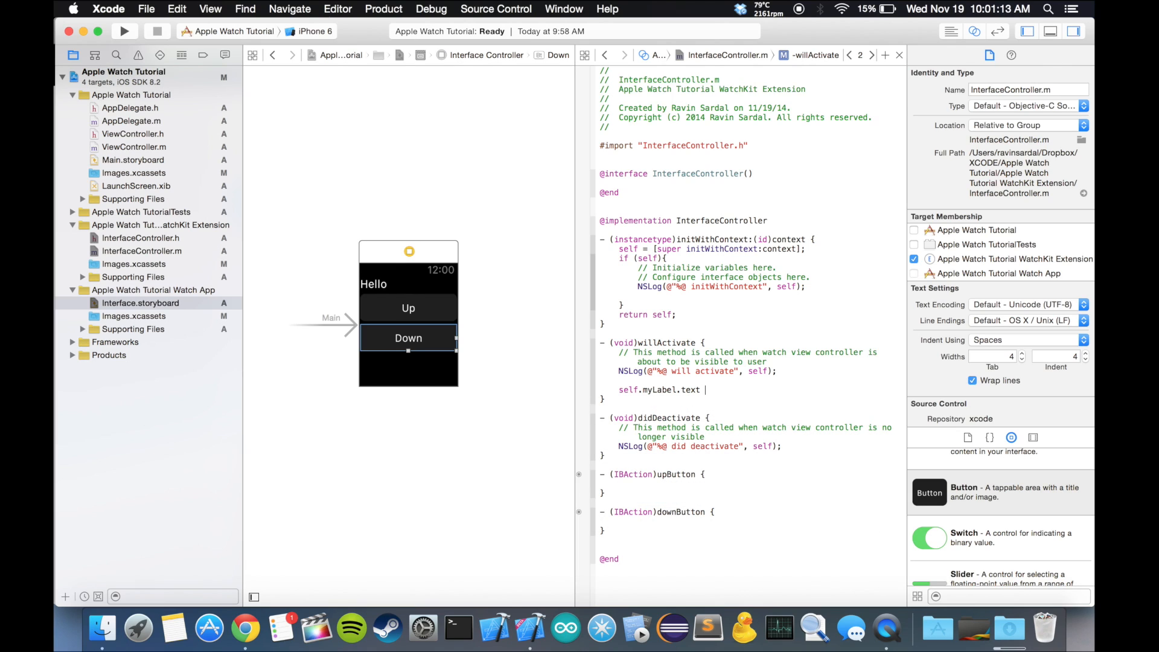
type("=")
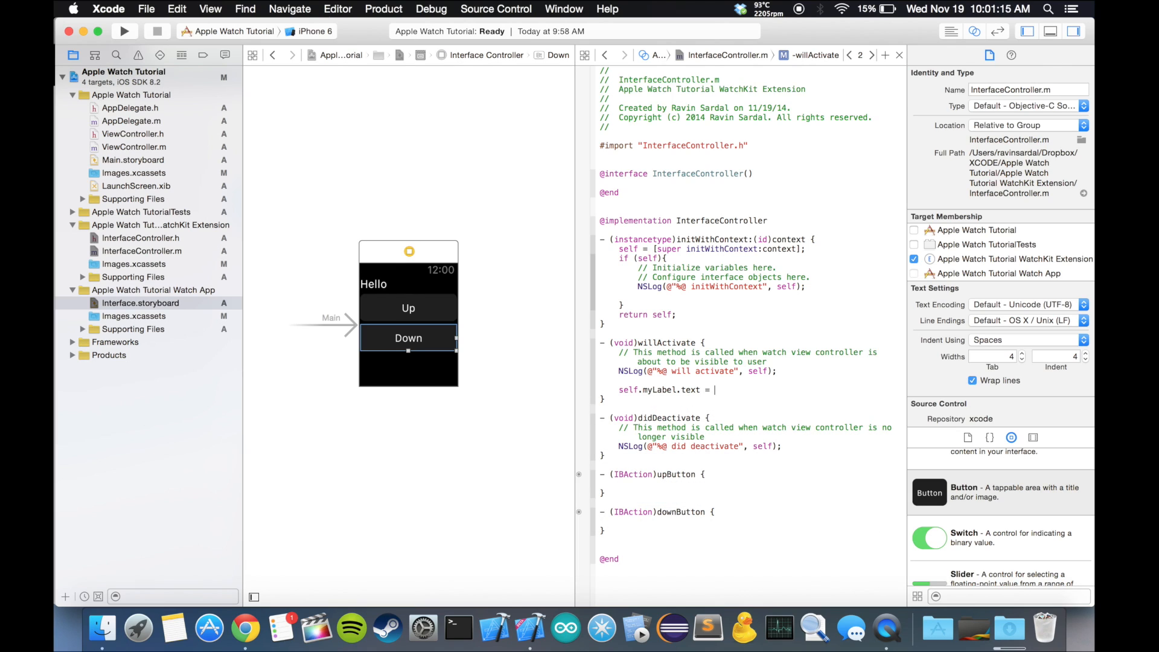
type("@\"\"")
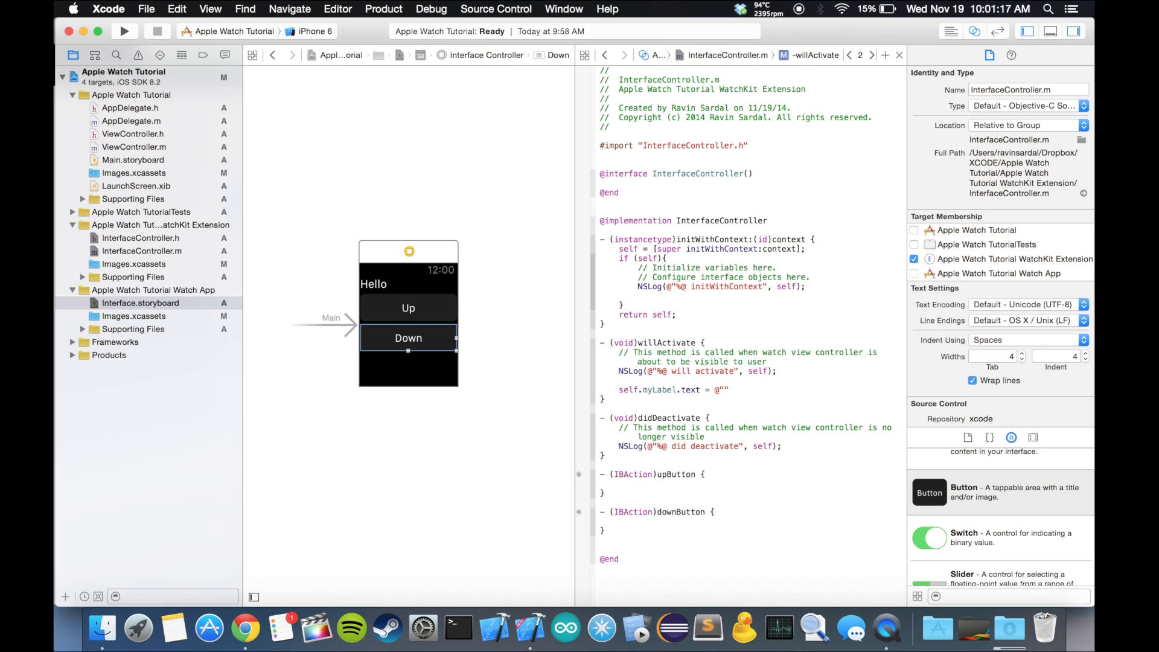
type("0\";")
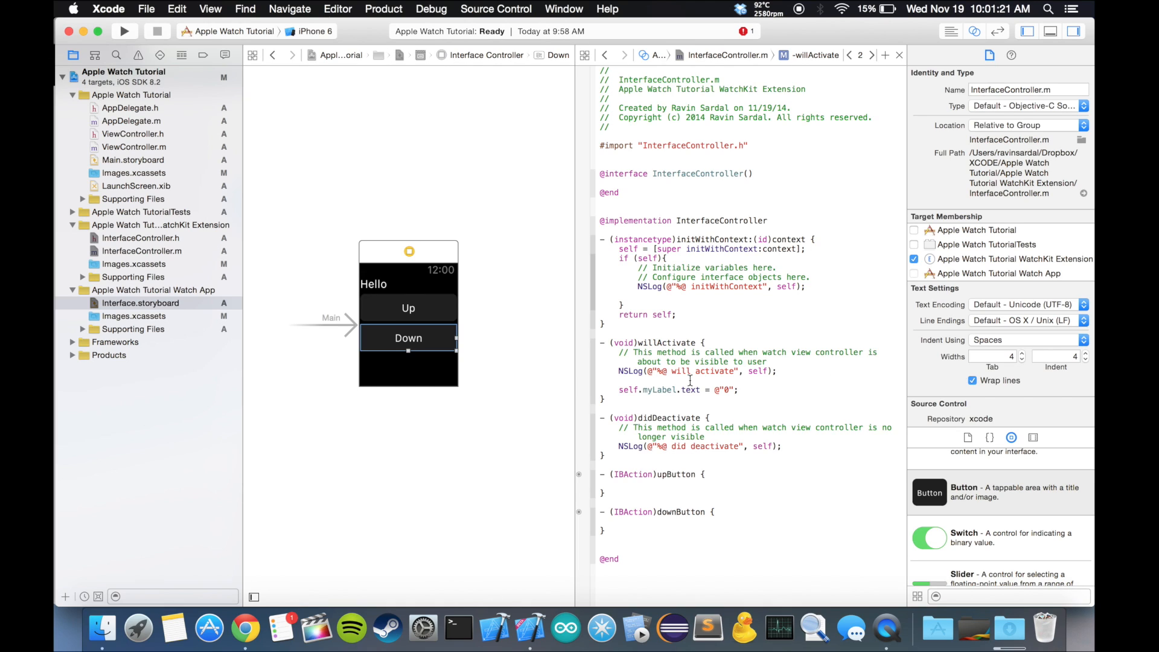
mouse_move(428, 297)
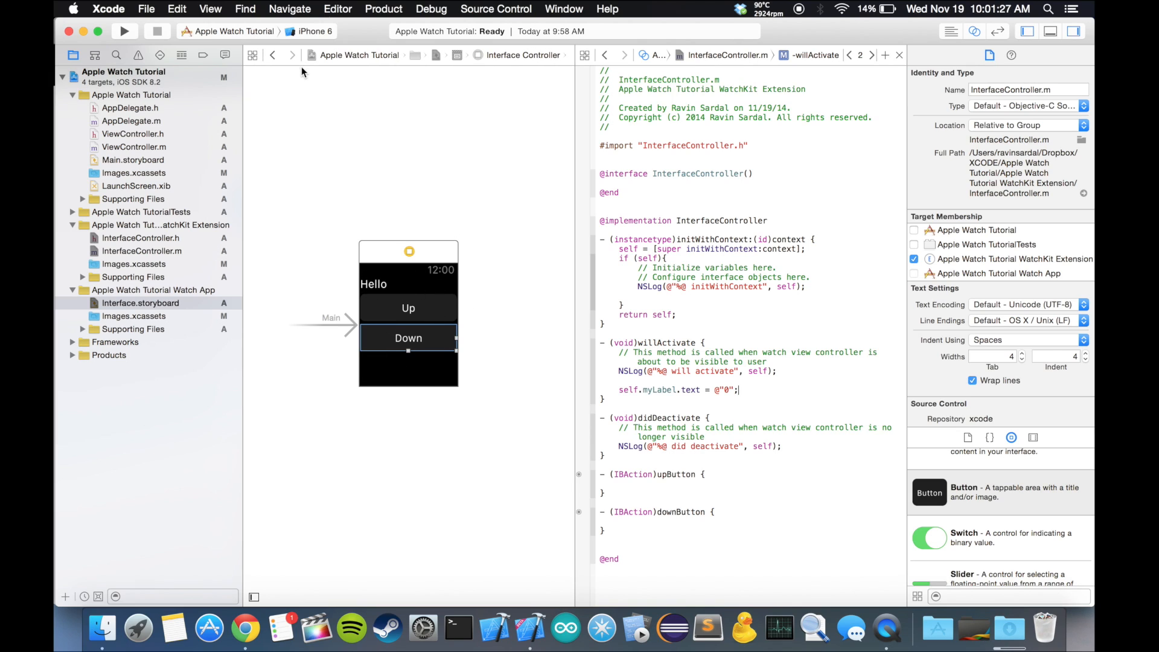
left_click(124, 31)
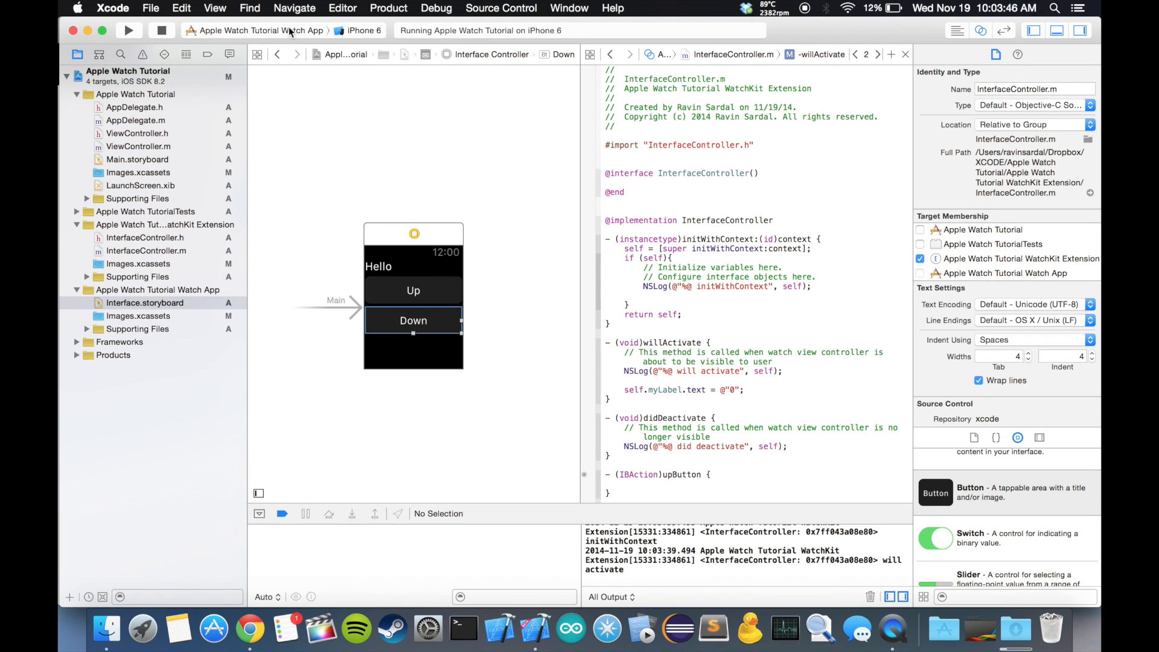
Set the scheme executable to Apple Watch Tutorial Watch App.app and rerun on iPhone 6.
left_click(257, 30)
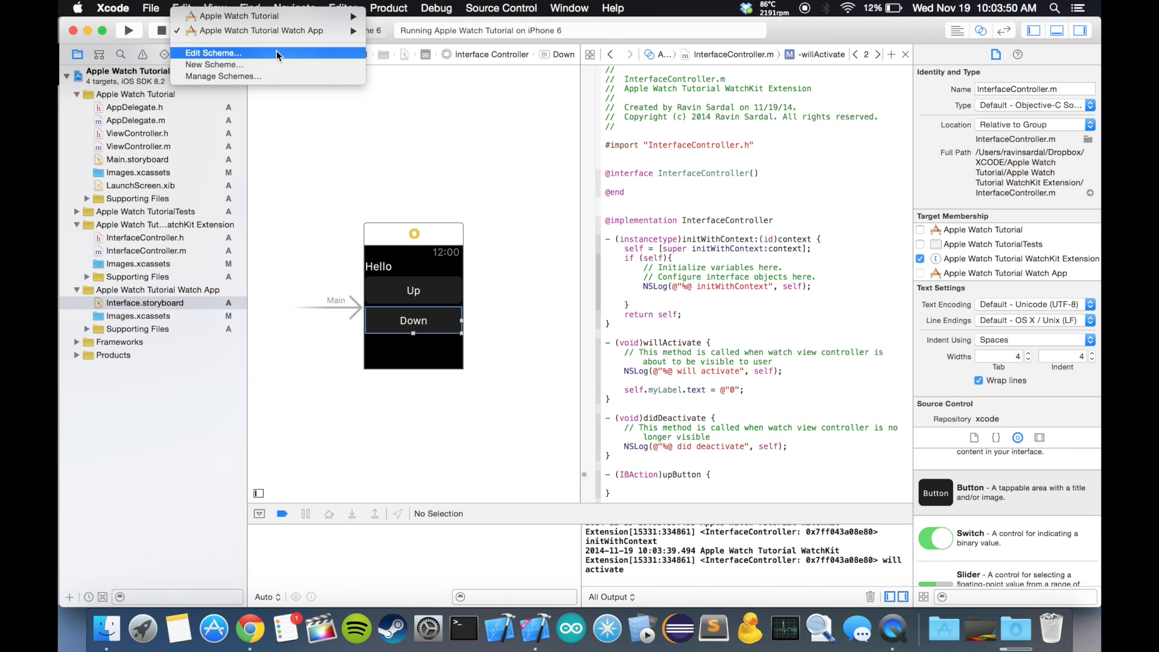
left_click(214, 52)
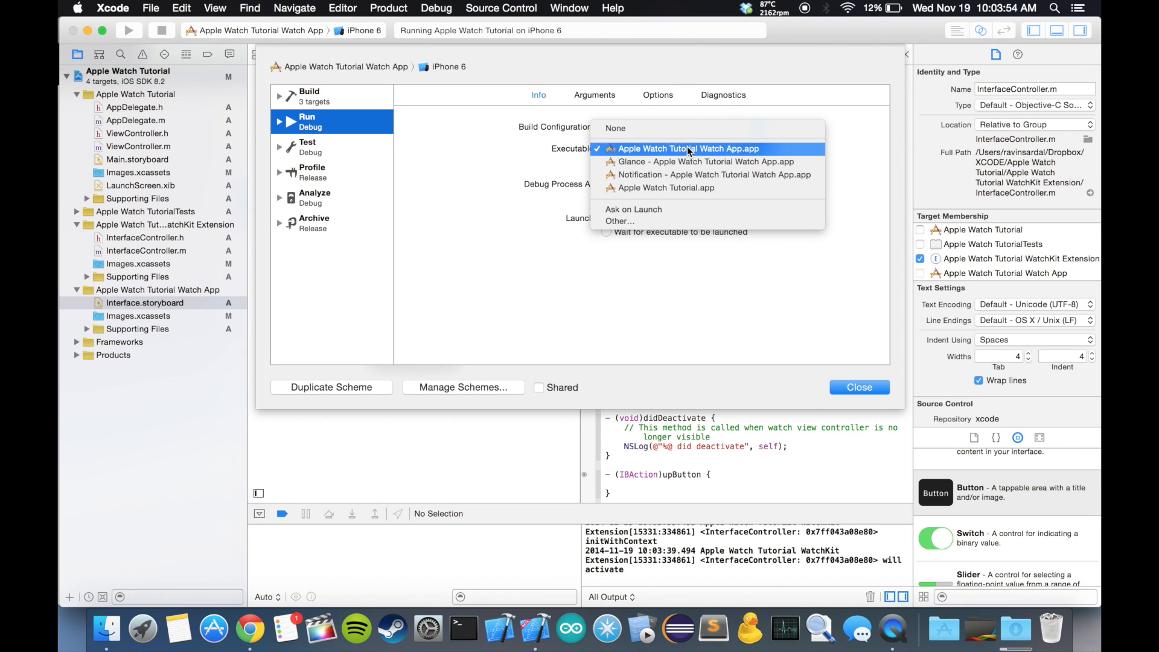
mouse_move(753, 154)
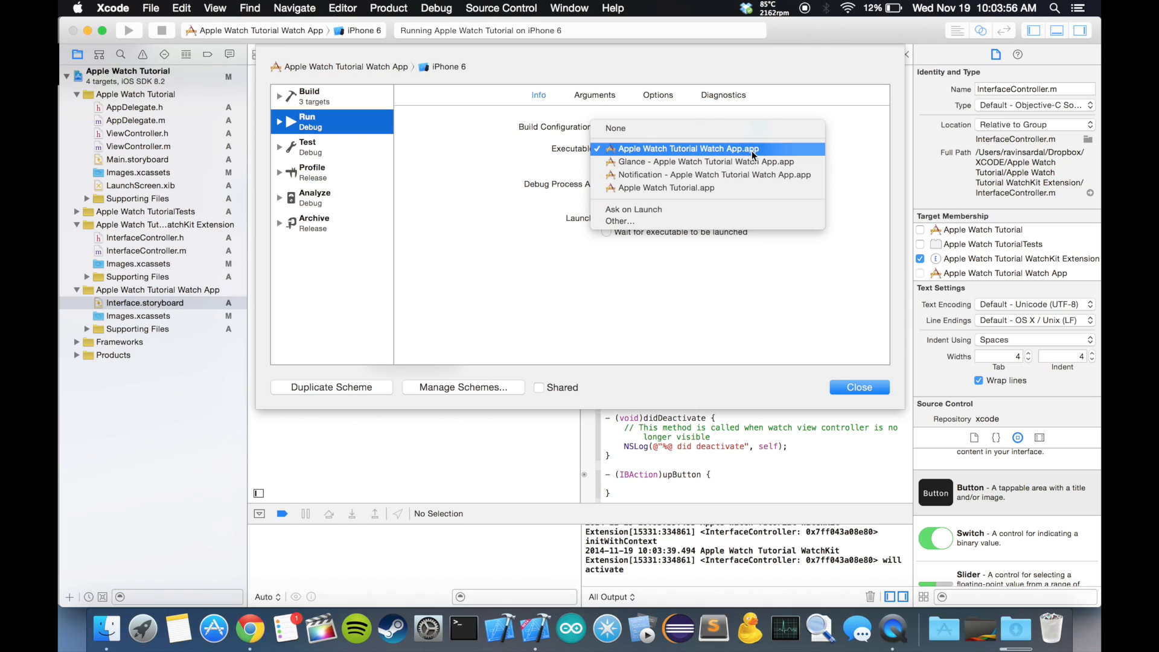
left_click(687, 149)
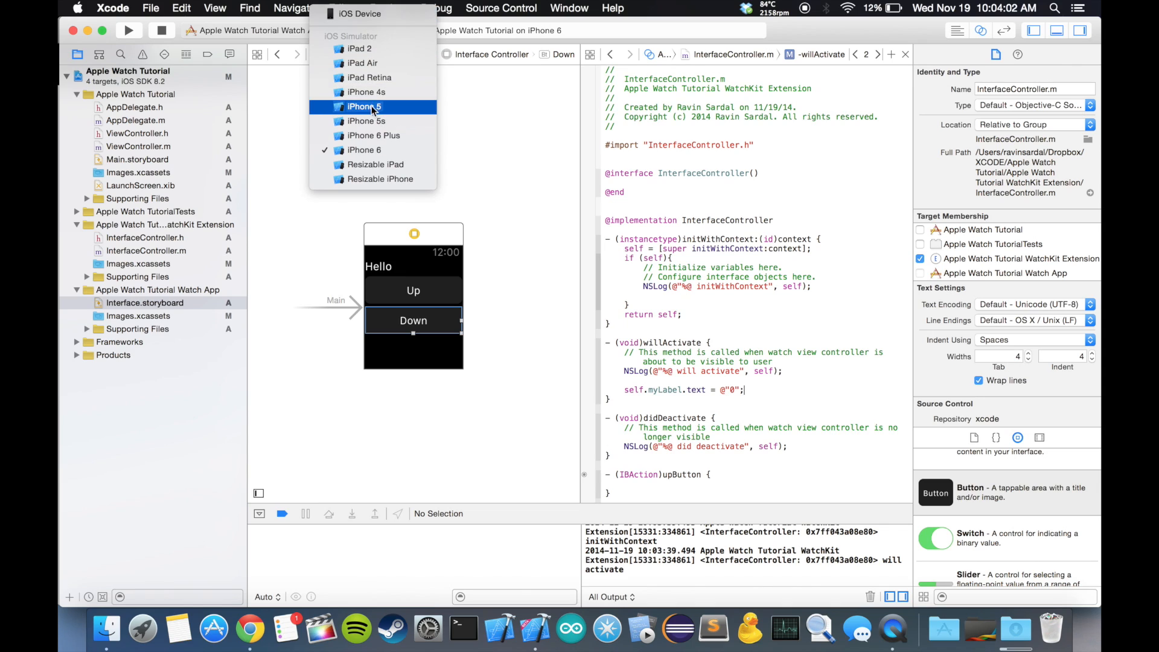
mouse_move(371, 122)
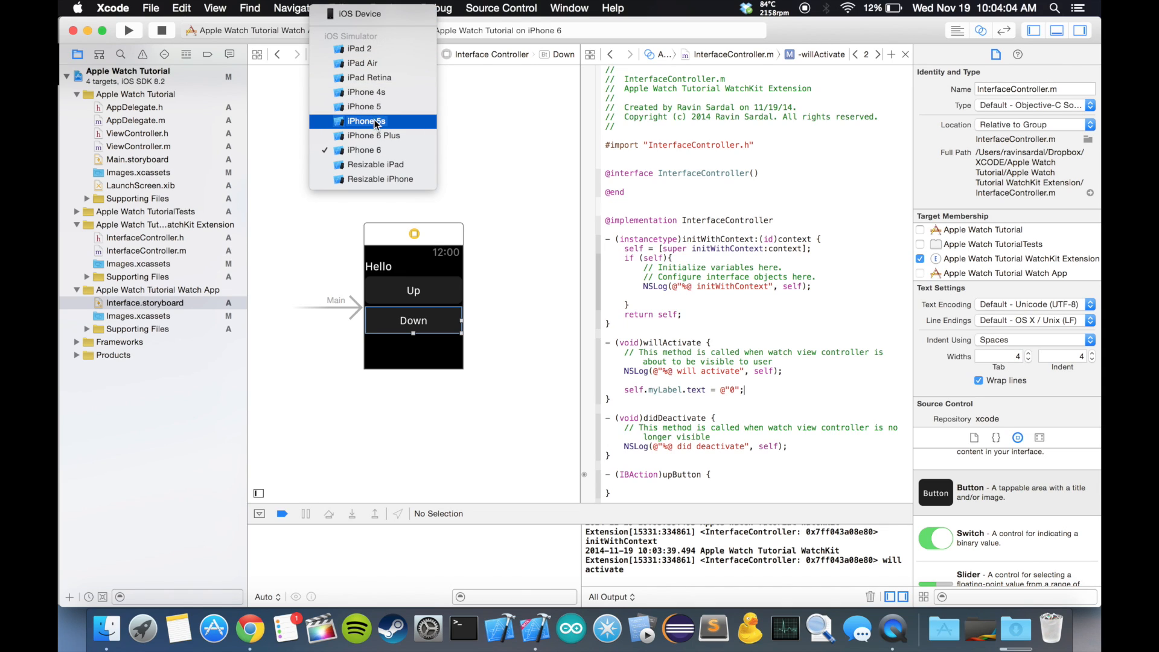
mouse_move(294, 168)
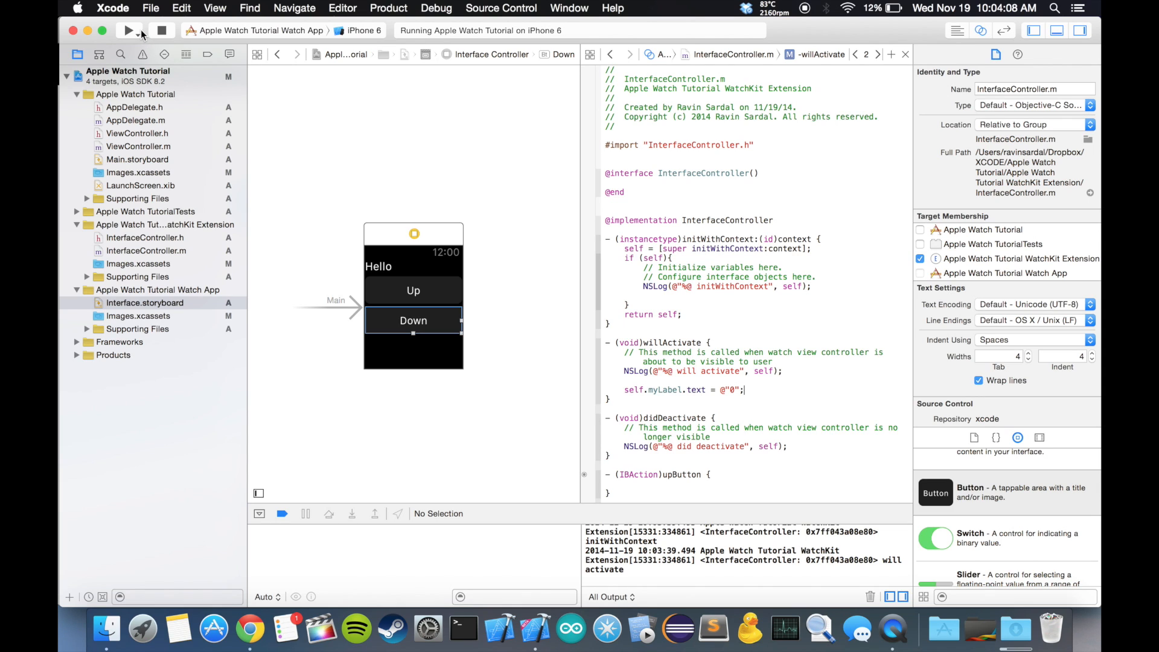
left_click(161, 30)
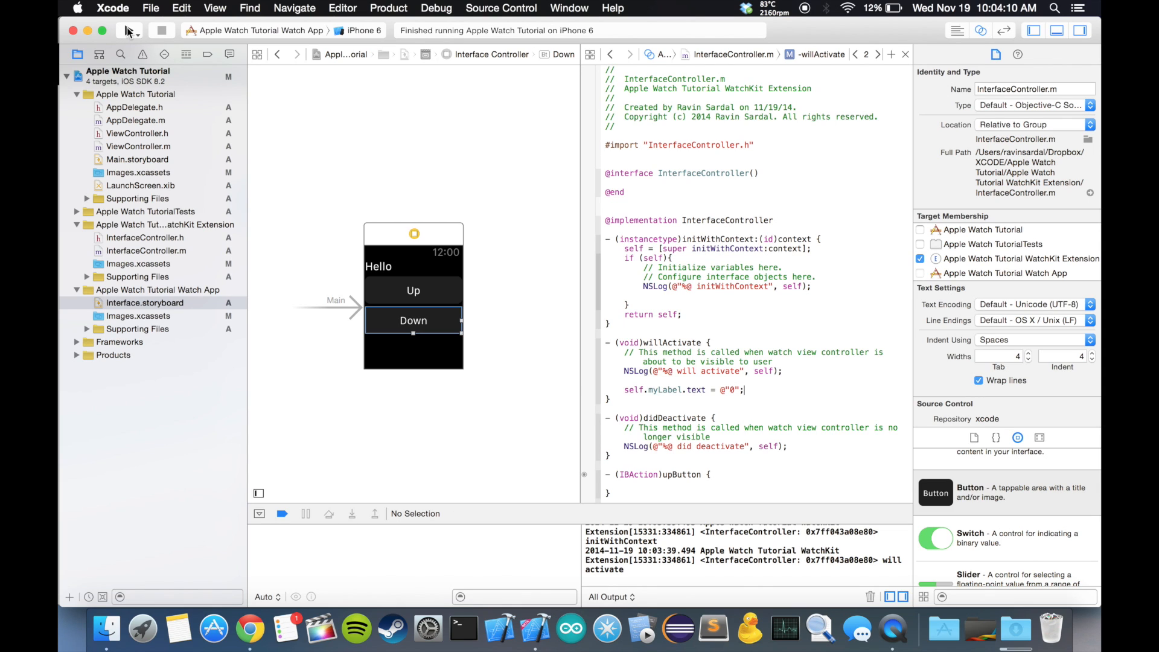
Run the watch app on the iPhone 6 simulator with the Apple Watch 42mm display.
left_click(128, 30)
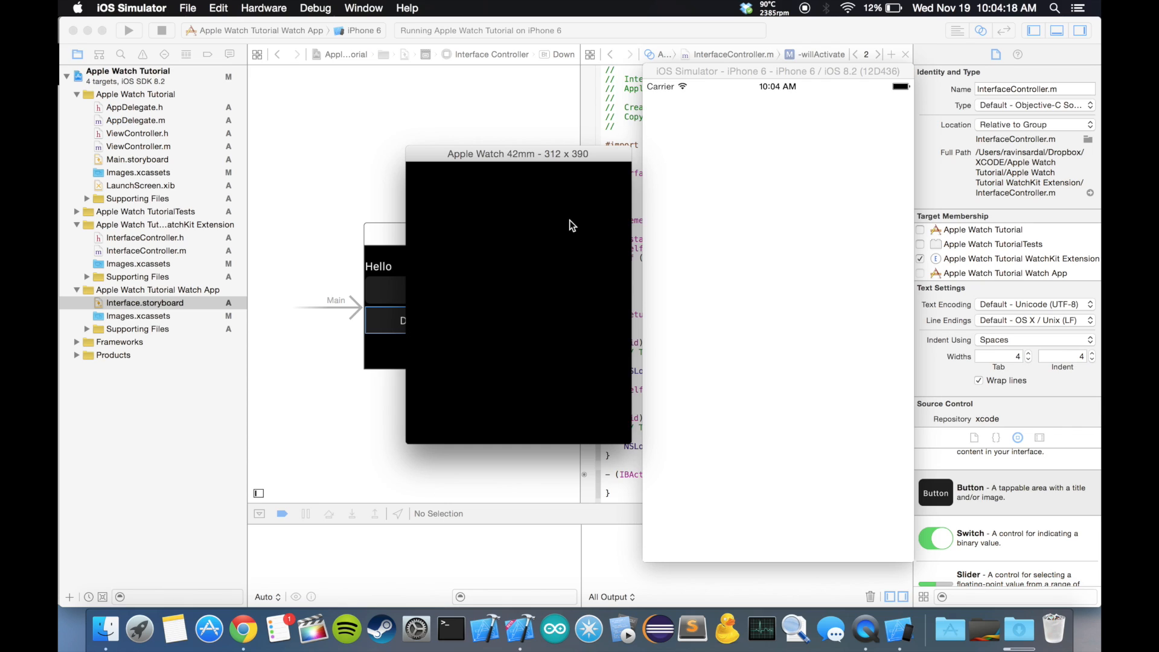
mouse_move(553, 246)
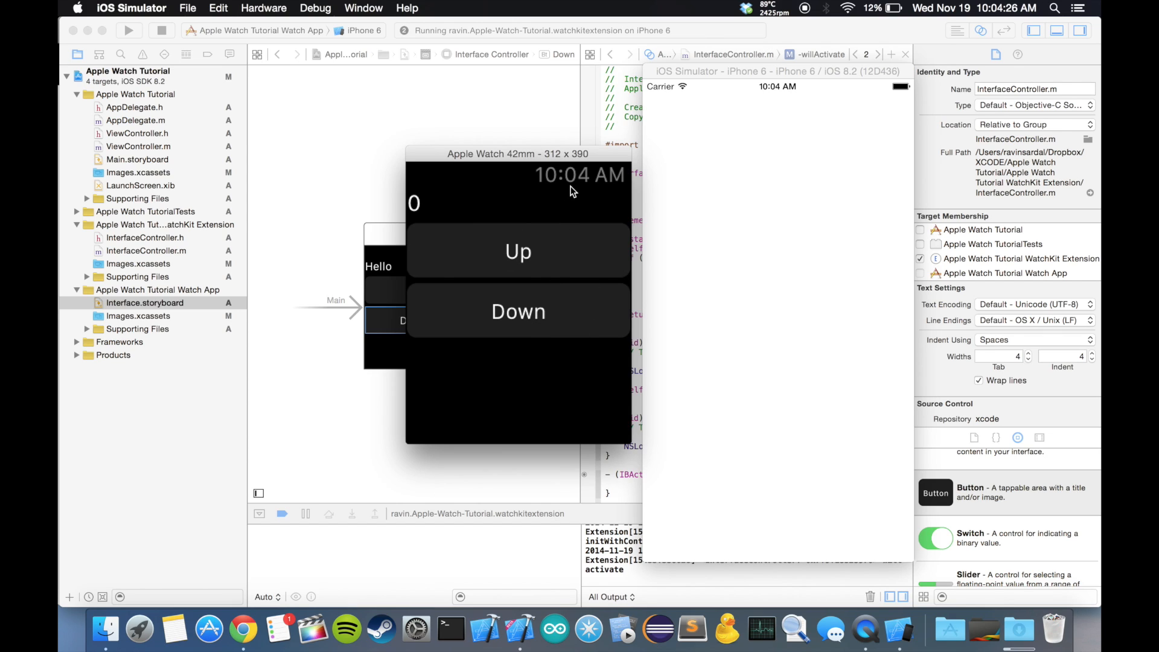
mouse_move(536, 227)
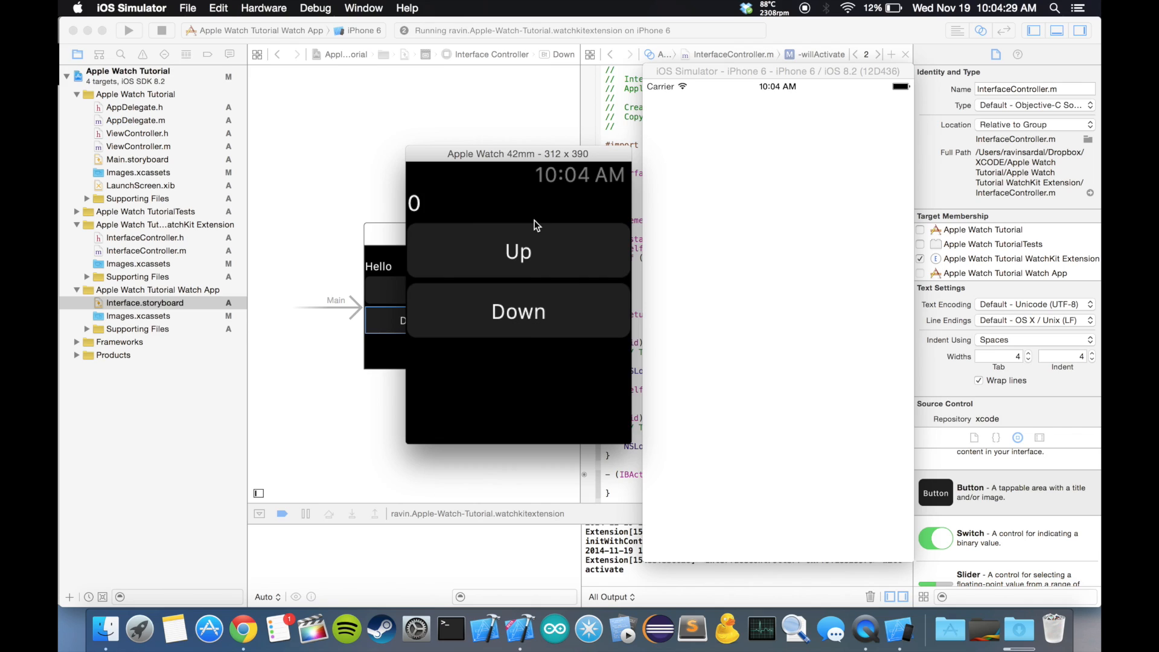
mouse_move(425, 194)
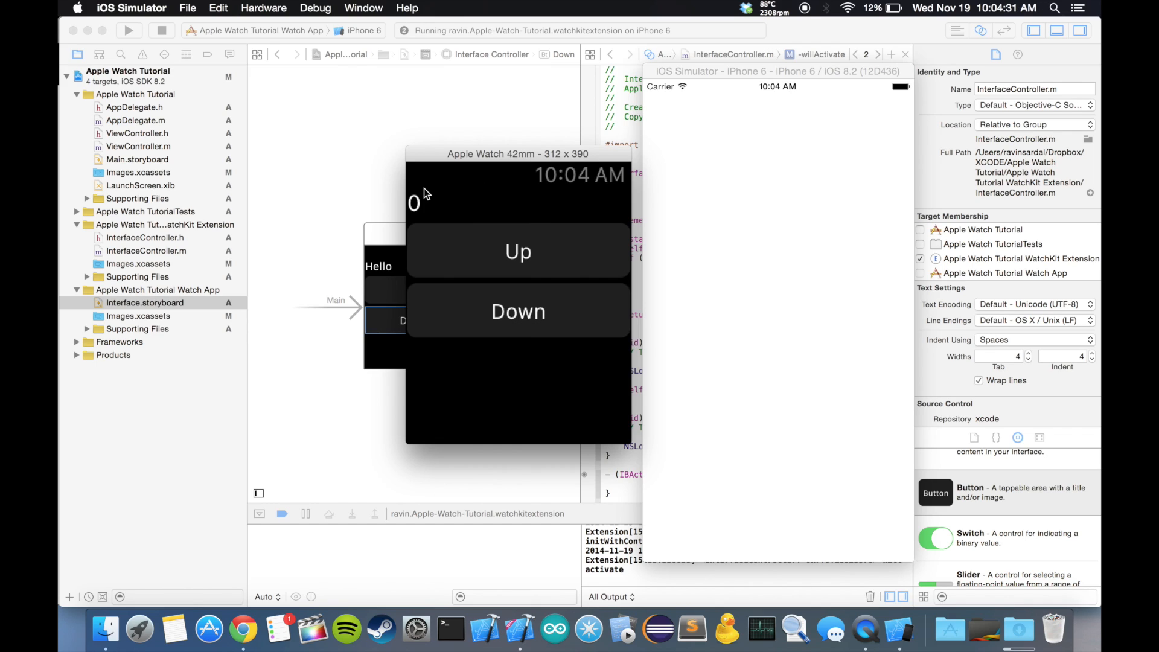
mouse_move(459, 195)
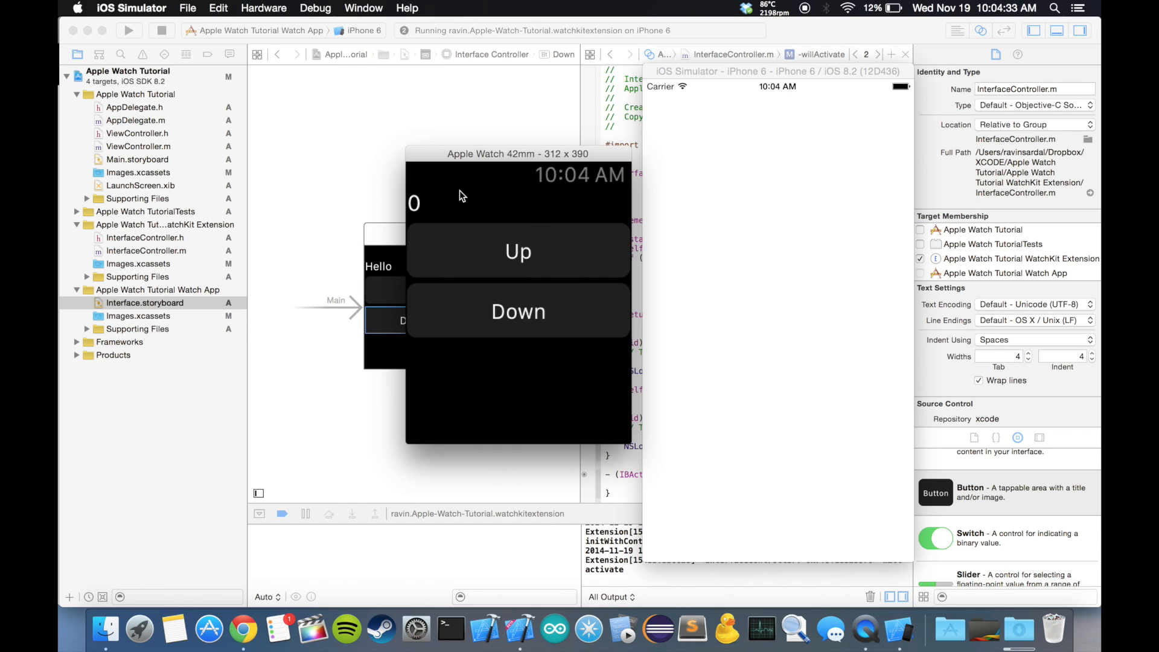
mouse_move(412, 214)
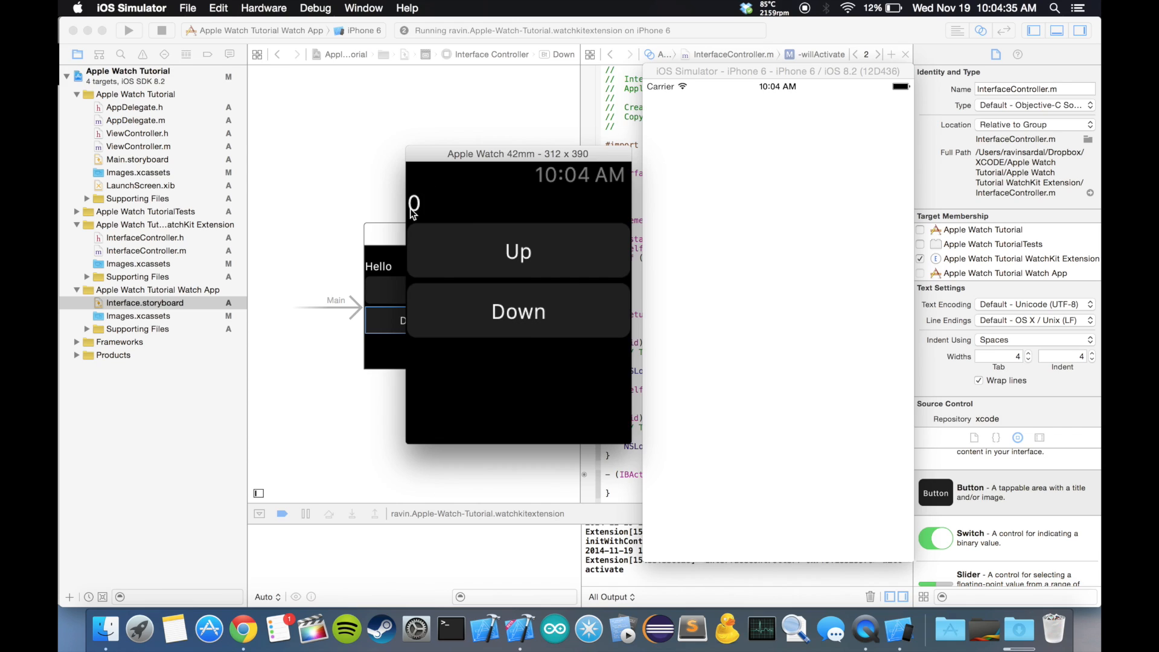
mouse_move(423, 206)
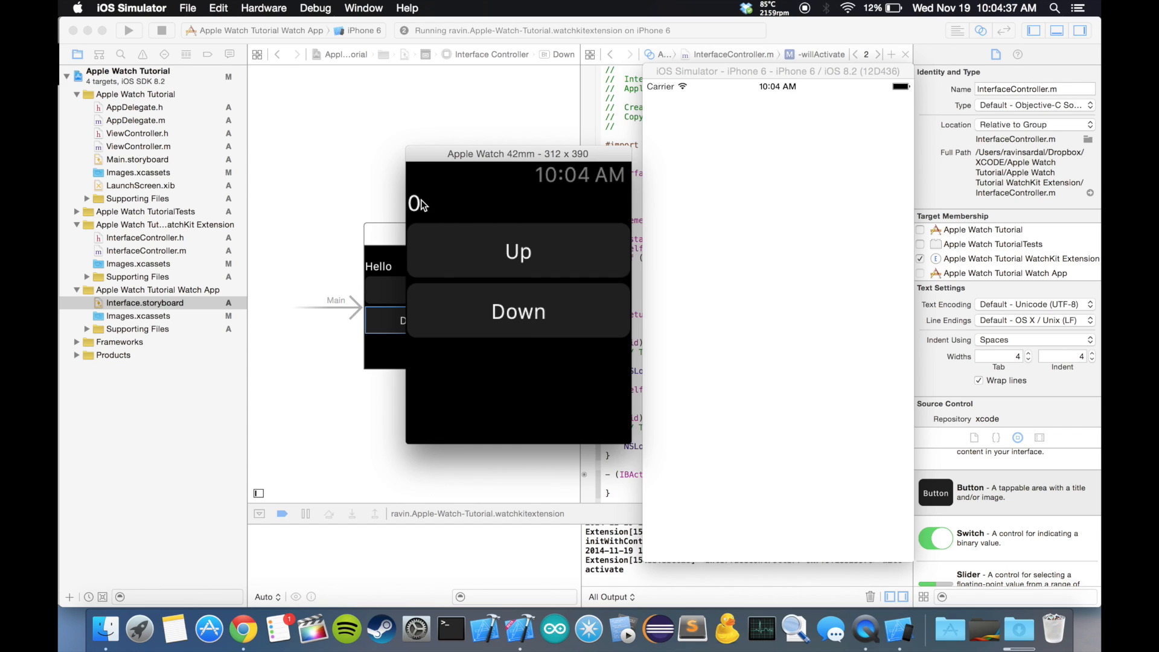
mouse_move(486, 274)
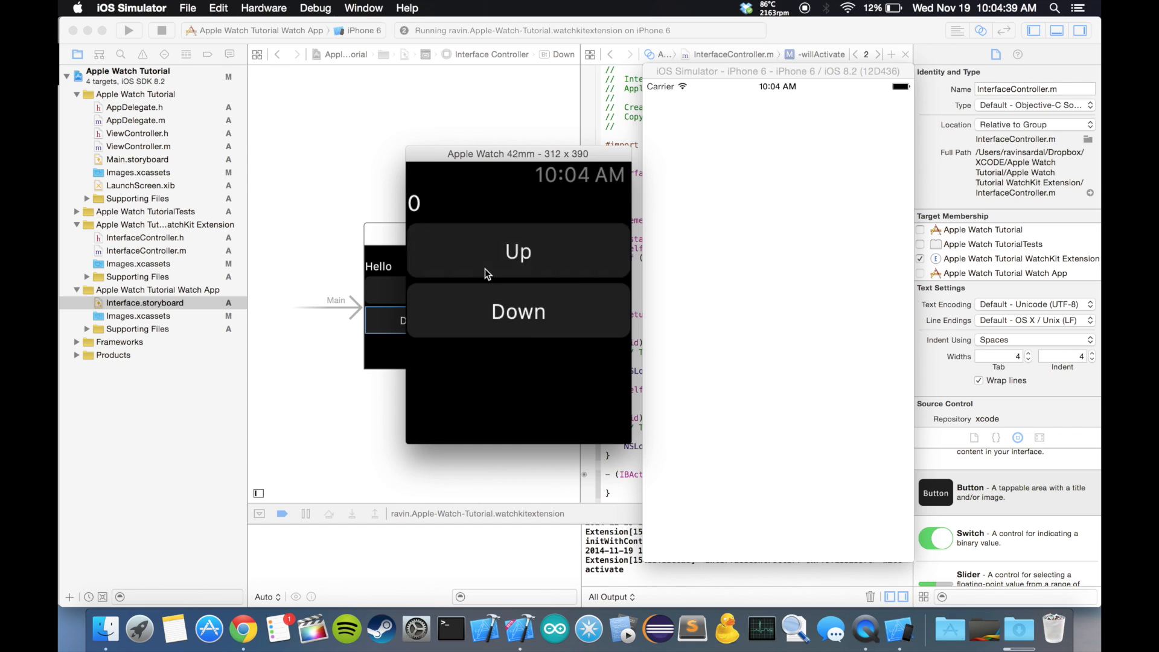
mouse_move(530, 295)
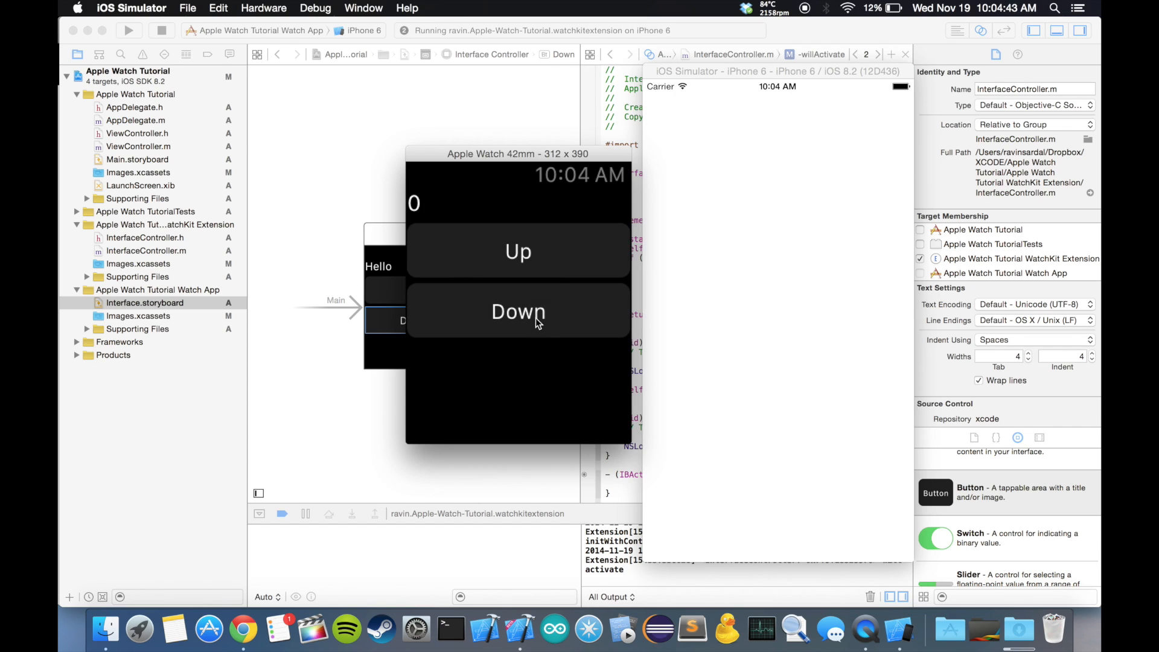
mouse_move(323, 142)
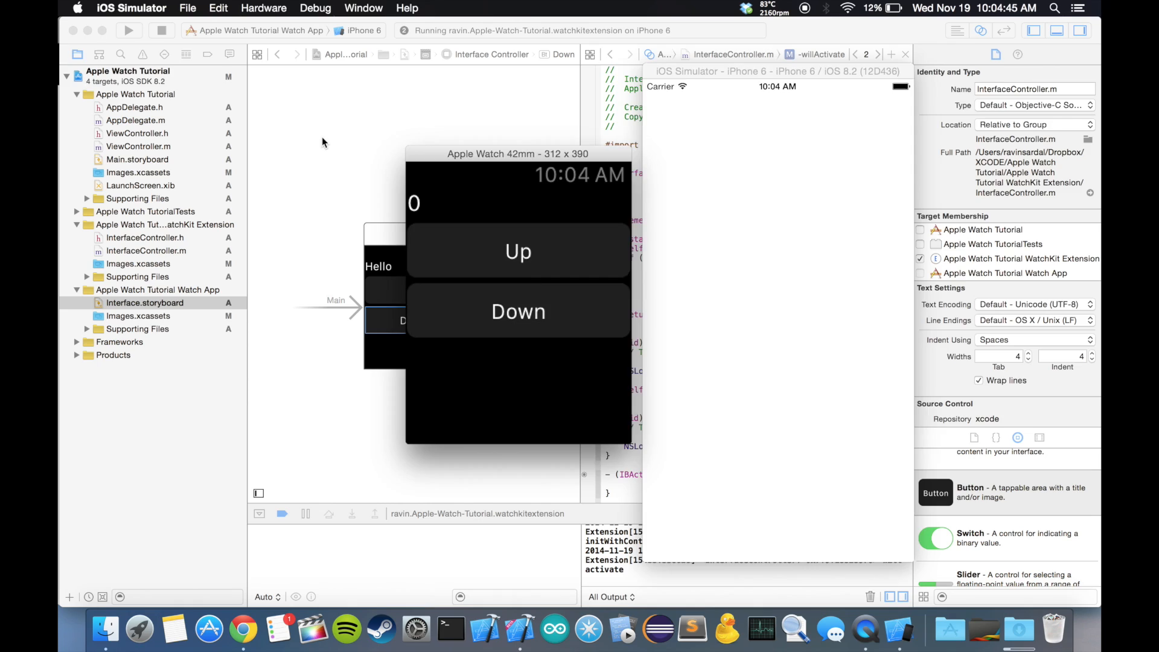
left_click(162, 30)
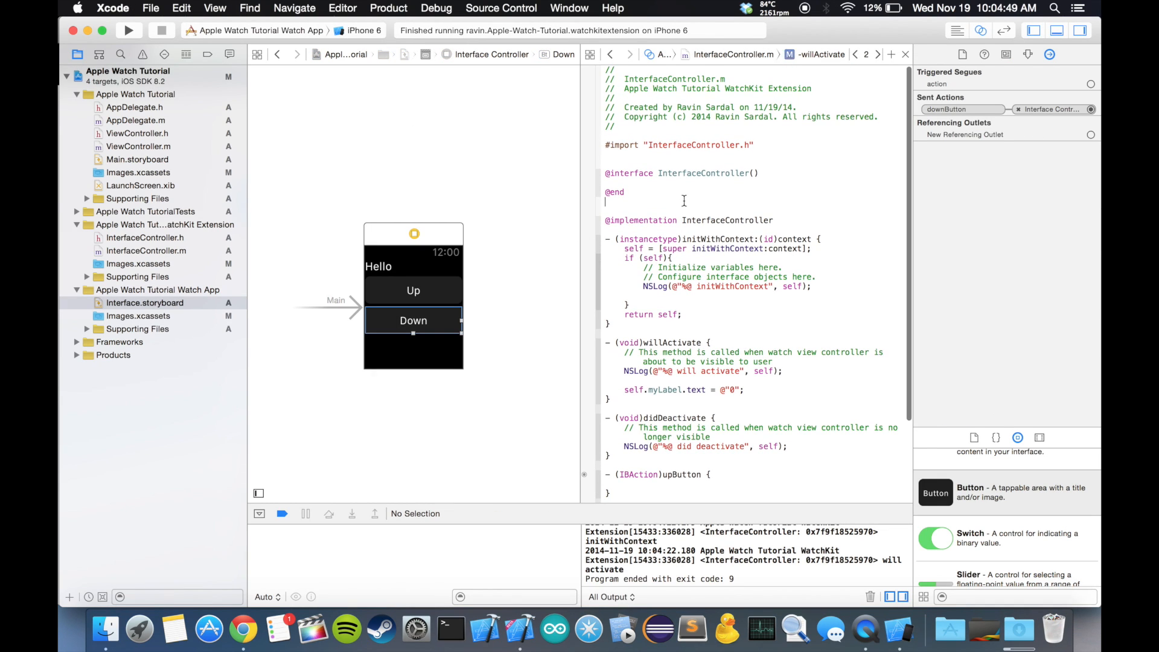
left_click(995, 53)
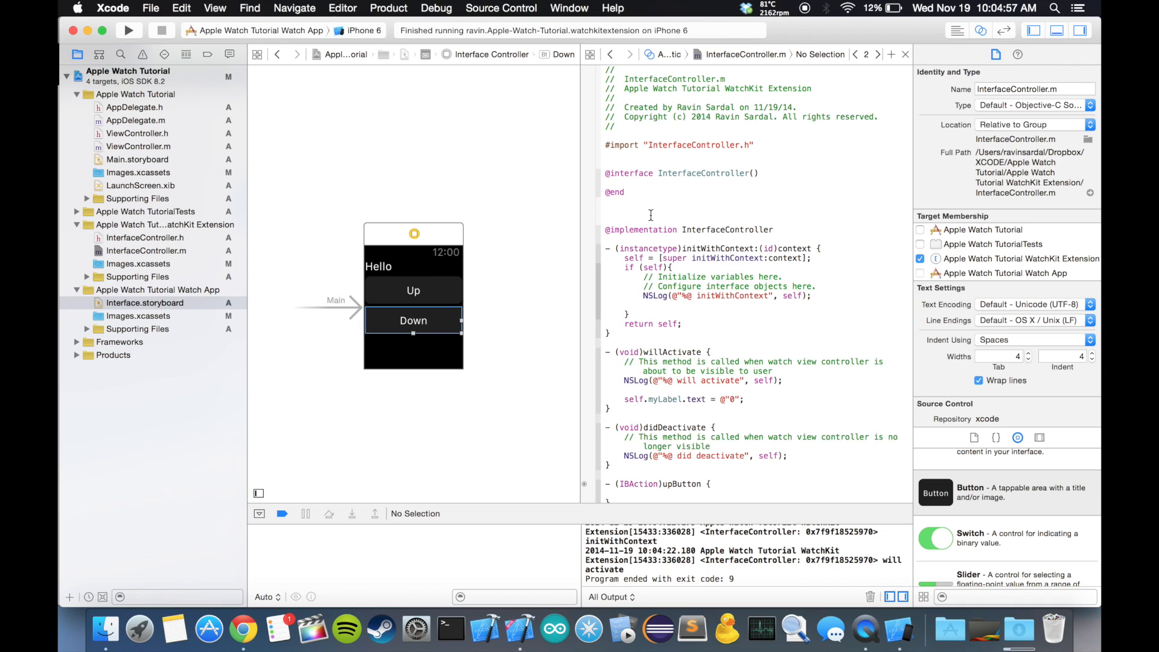
left_click(605, 211)
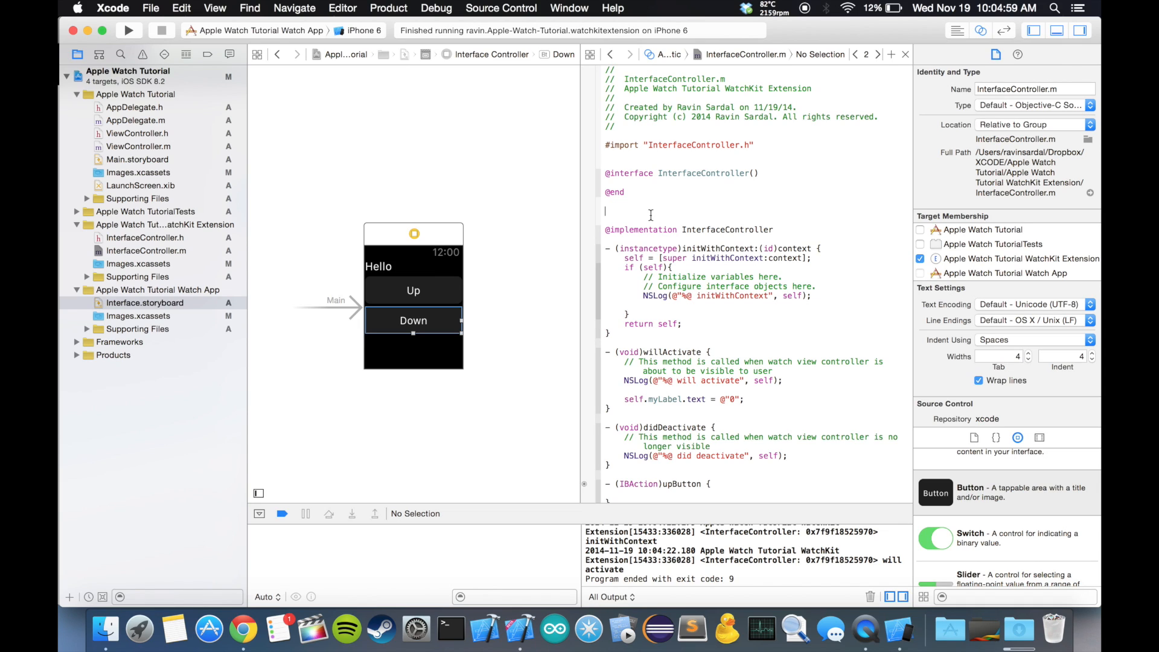
type("int")
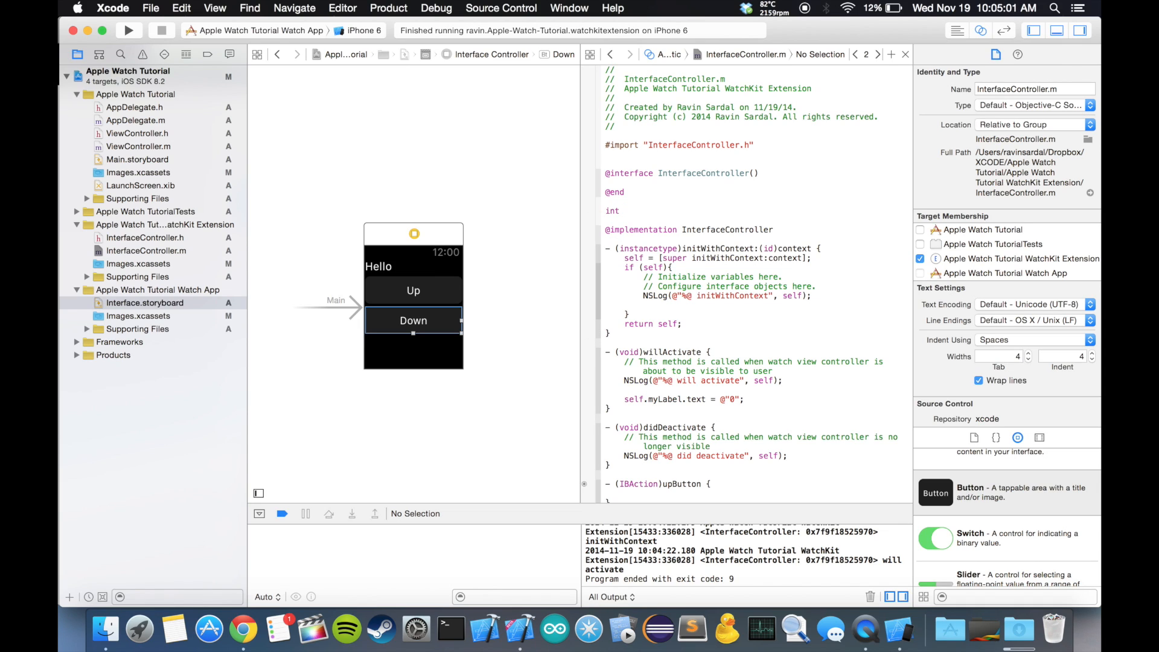
type("x =")
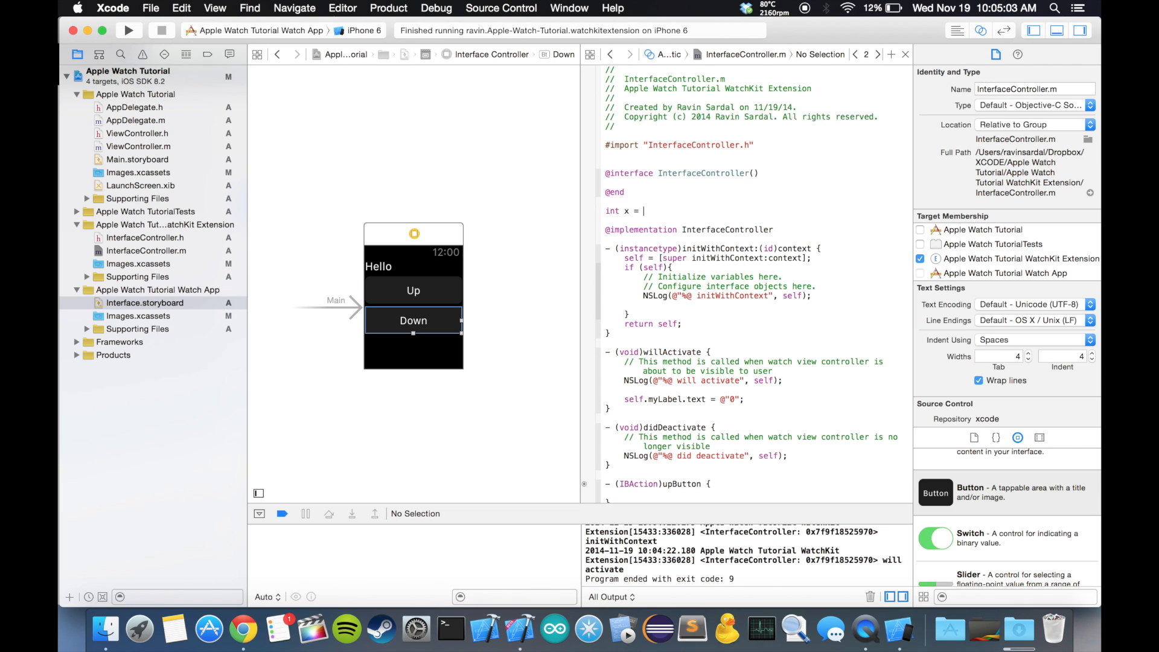
type("0;")
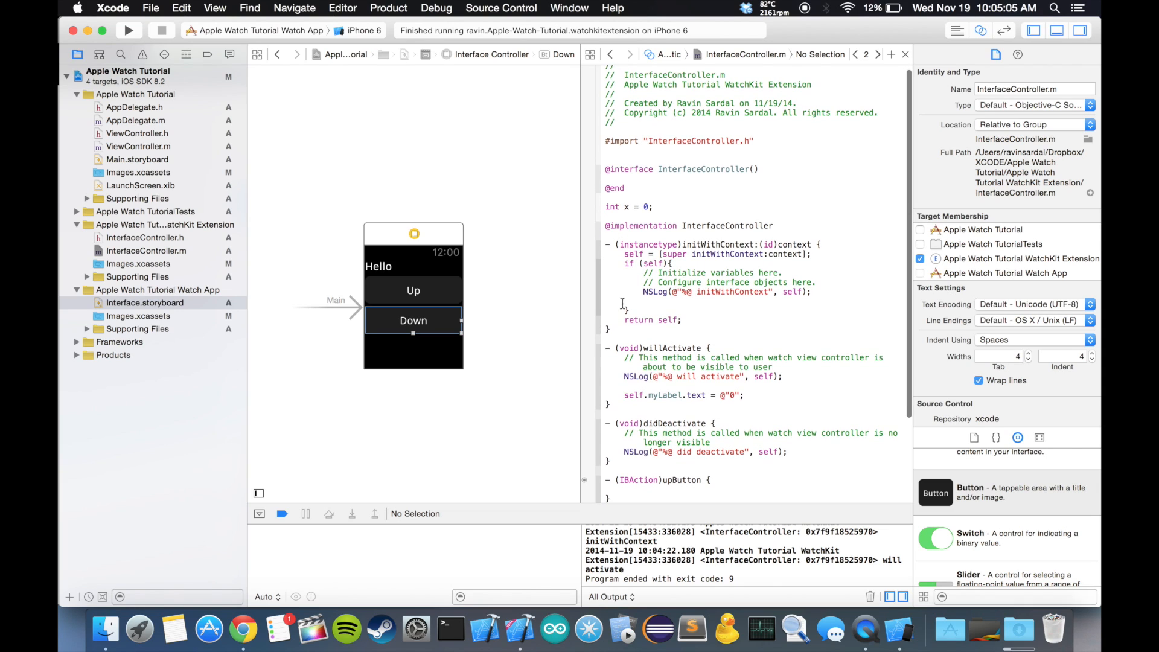
scroll("down", 3)
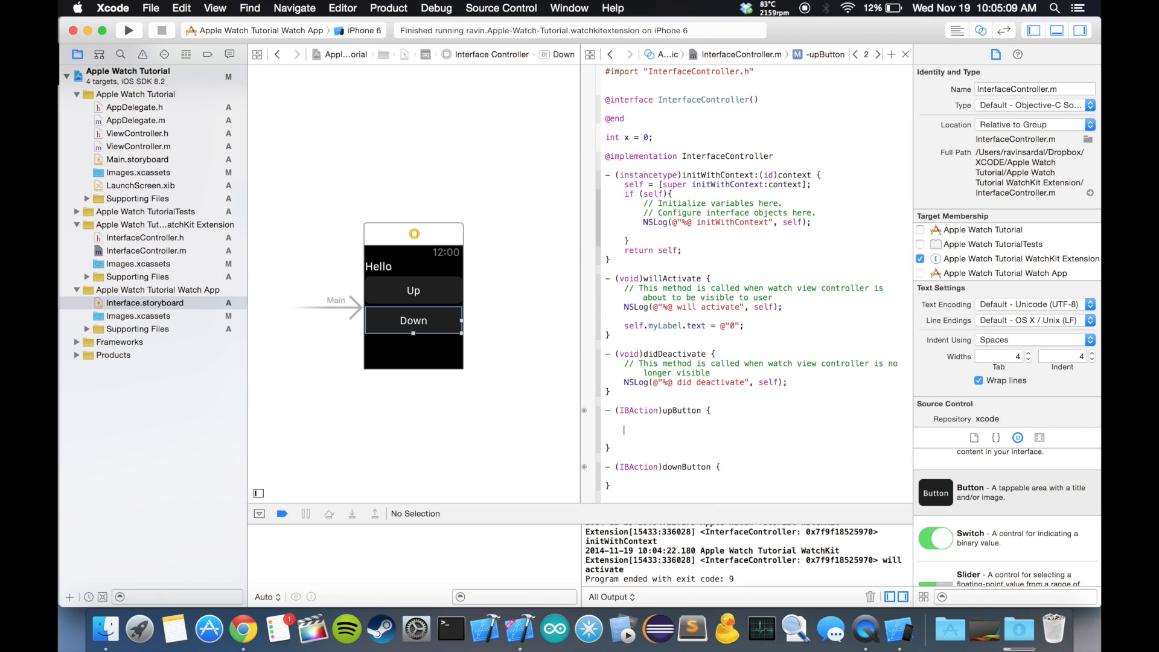
Type 'x++;' inside upButton, briefly trying 'x = x + 1' instead.
type("x")
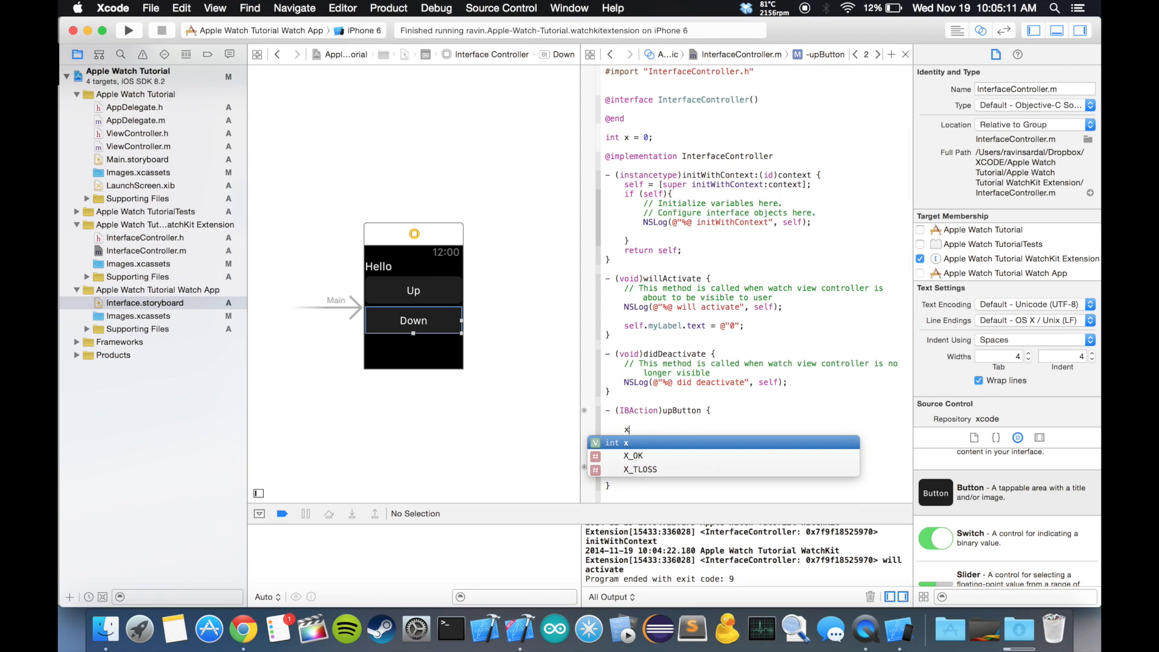
type("+")
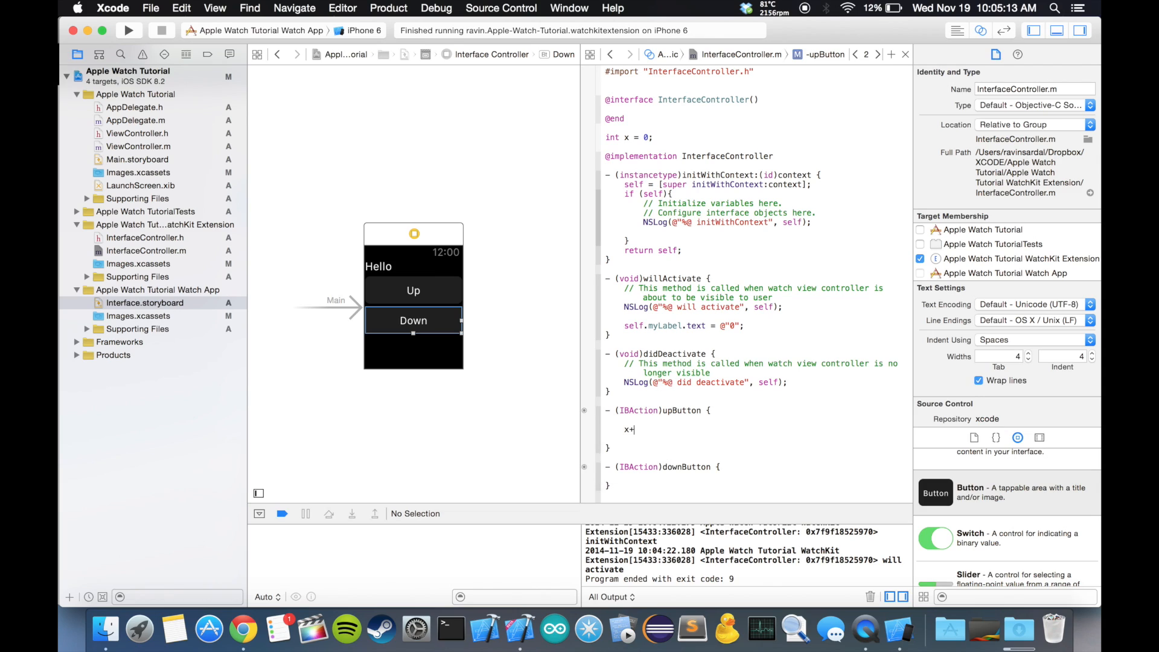
type("++;")
type("x =")
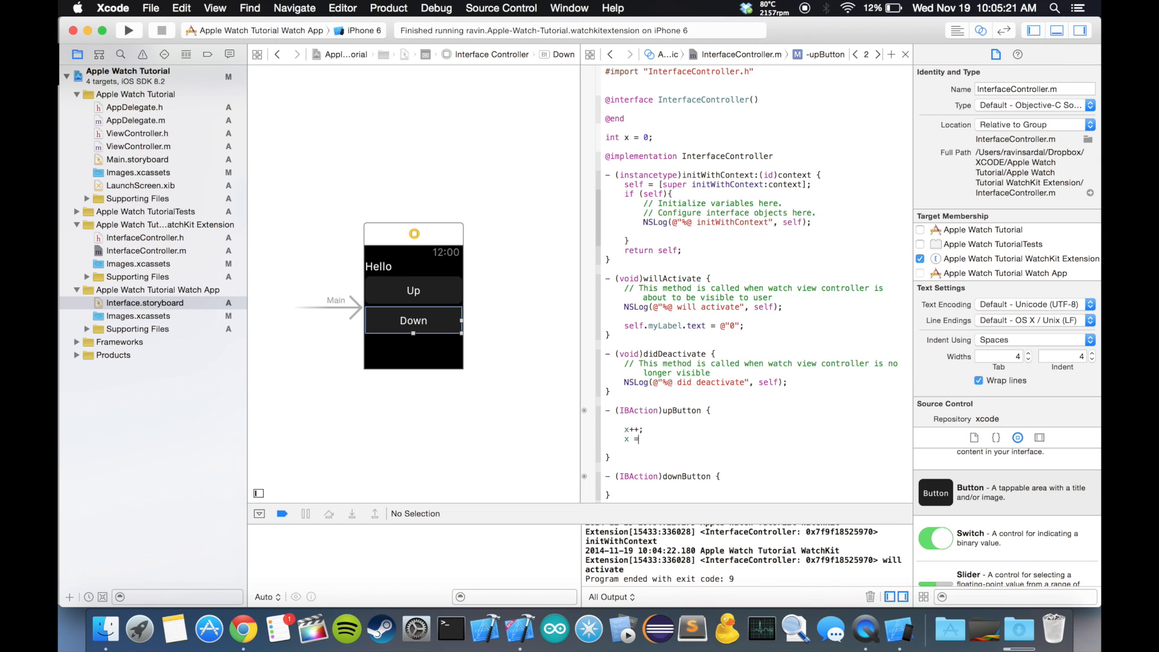
type("x +")
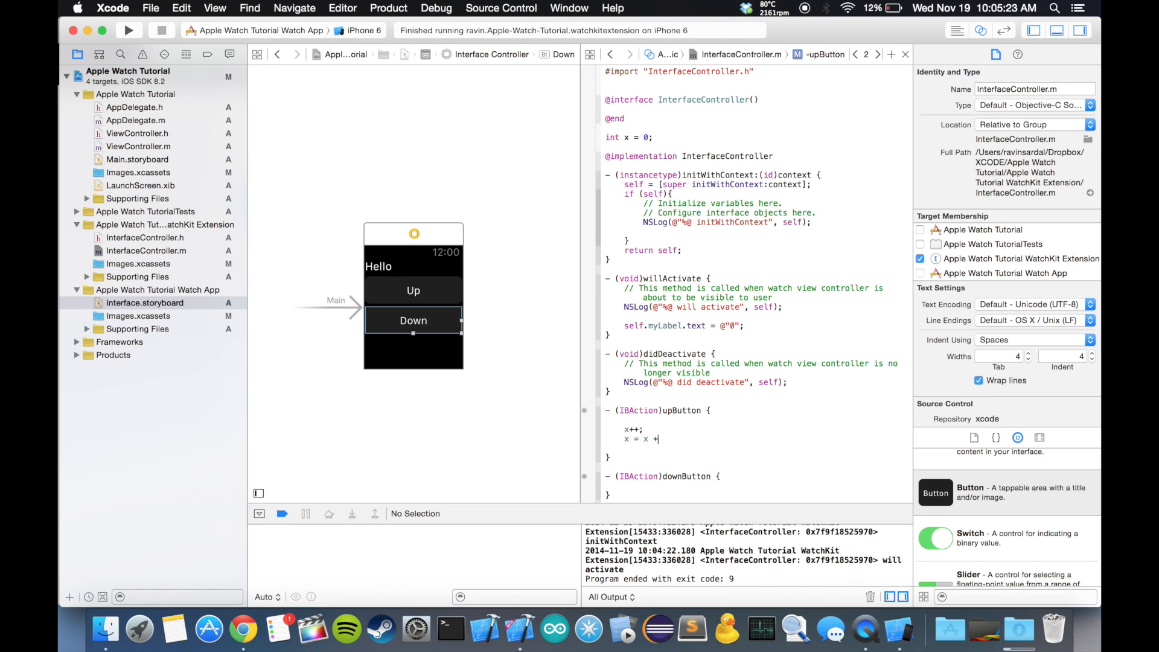
type("1")
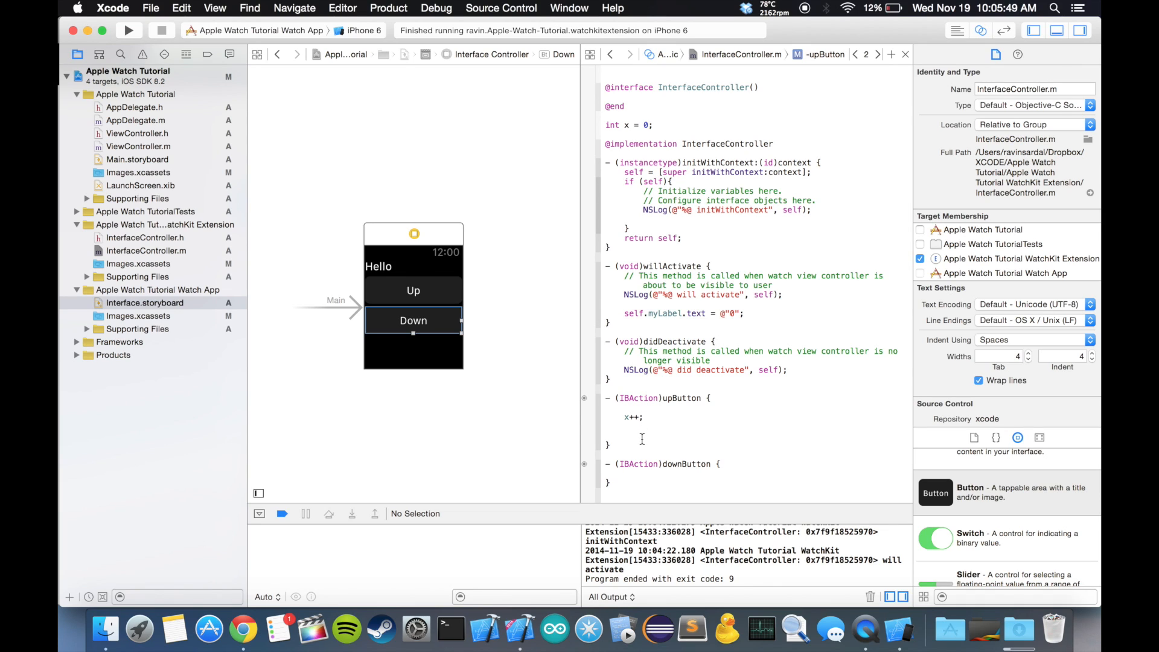
type("NSString")
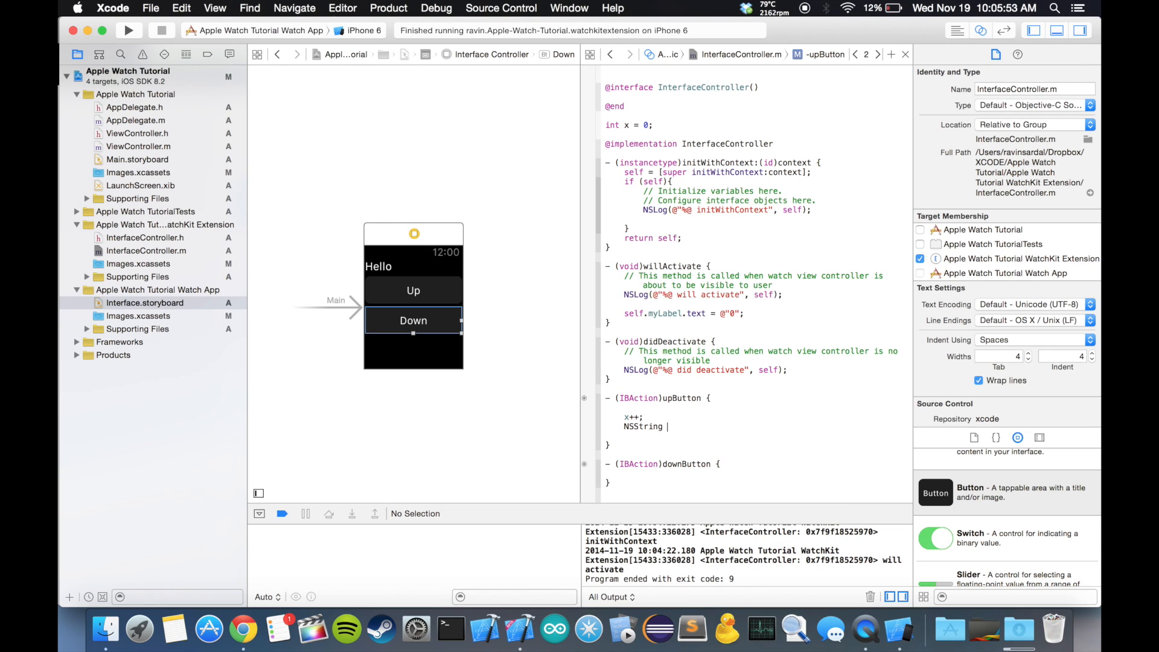
type("*myS")
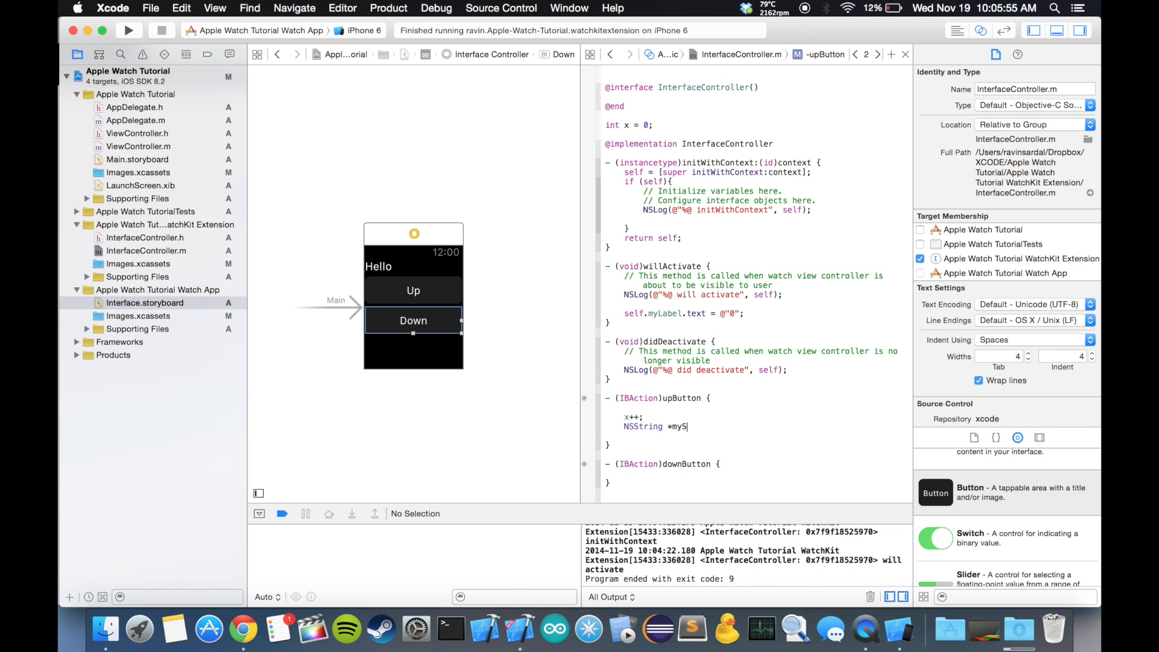
type("tr = N")
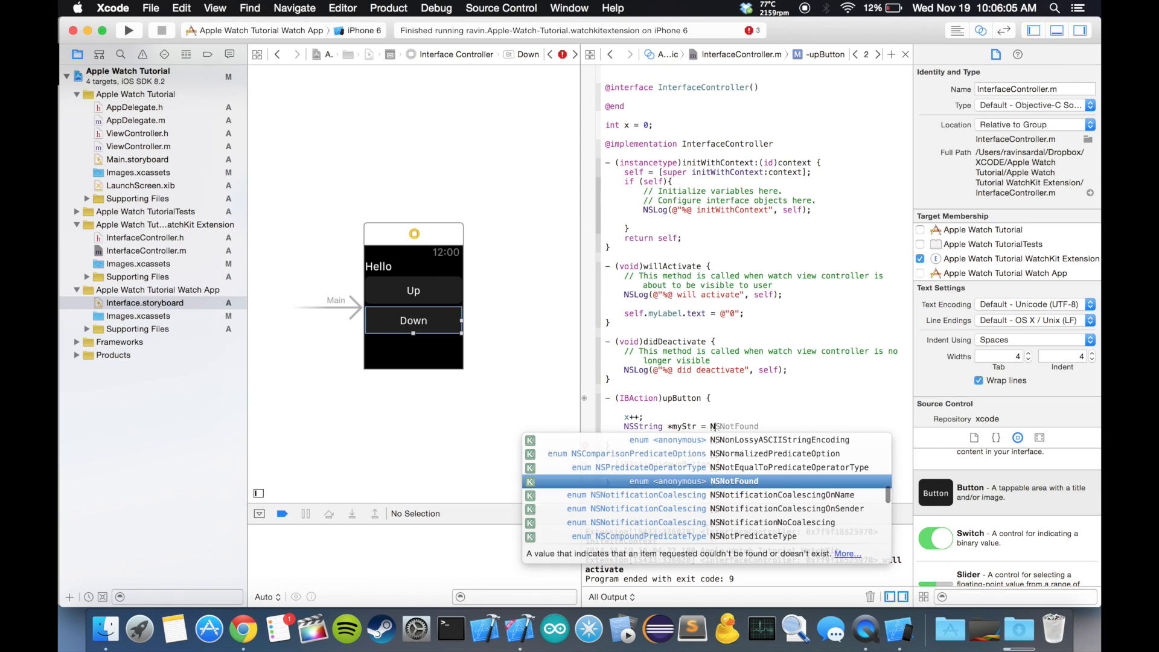
key("Escape")
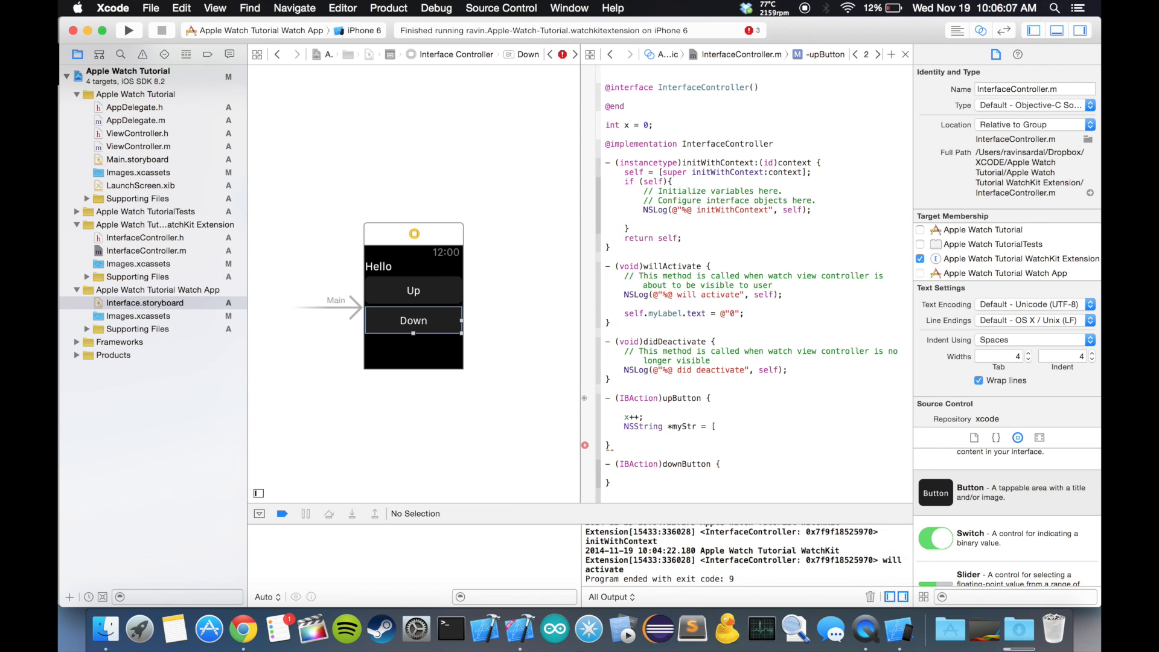
type("NSString]")
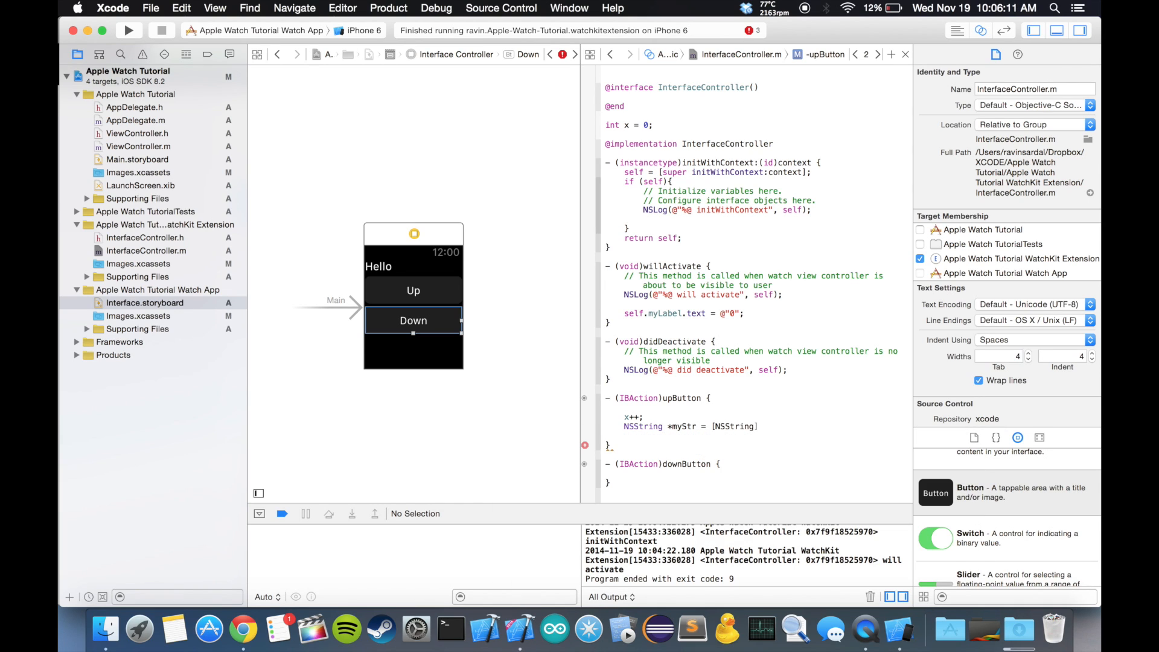
type("W")
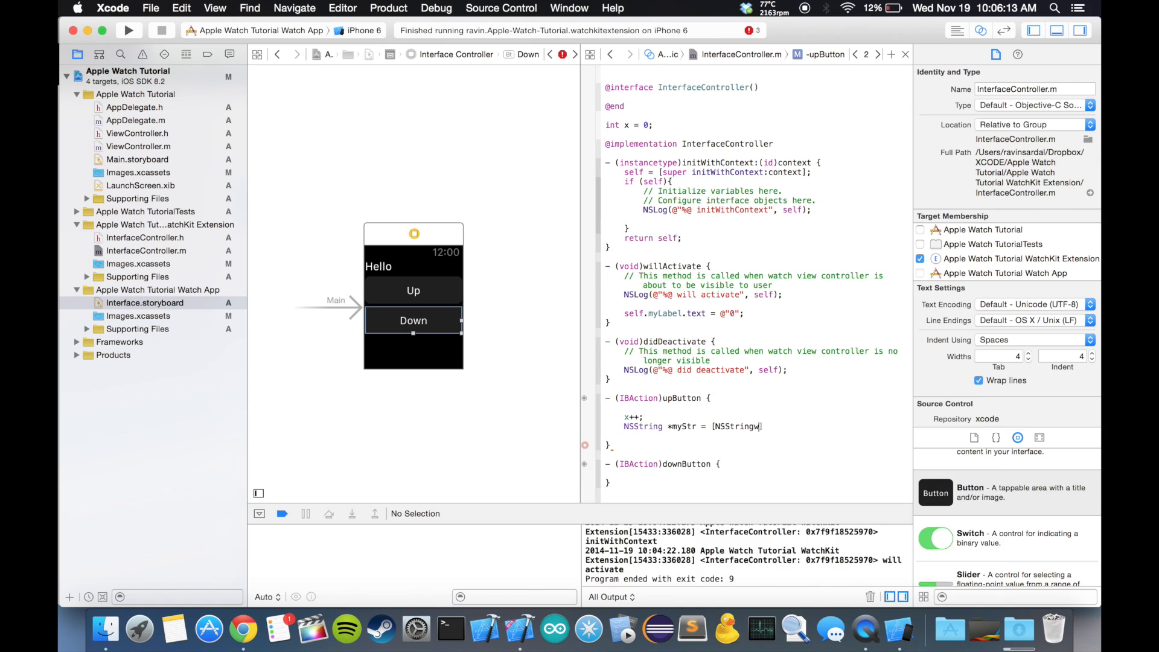
type("With")
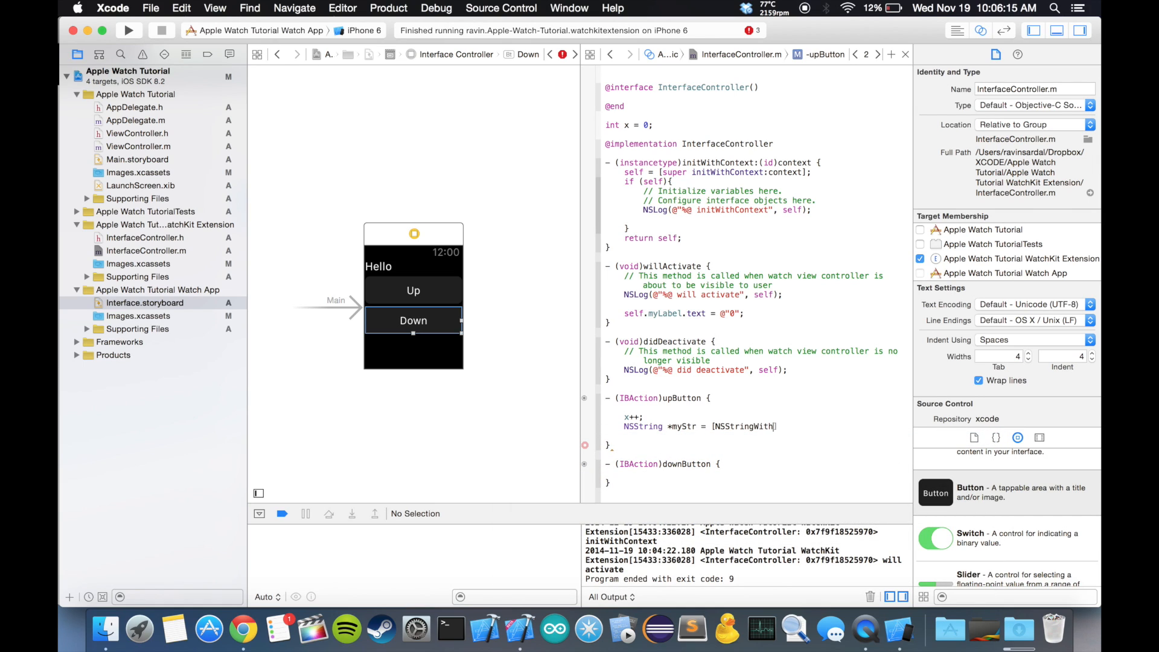
type("Format:")
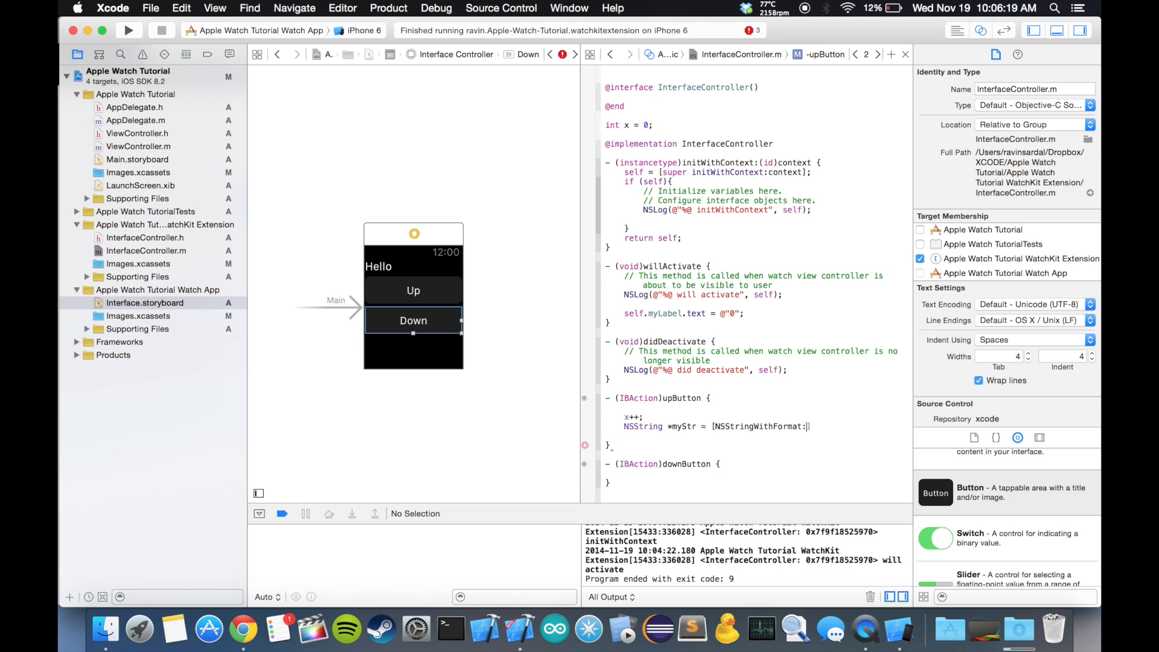
type("@\"\"]")
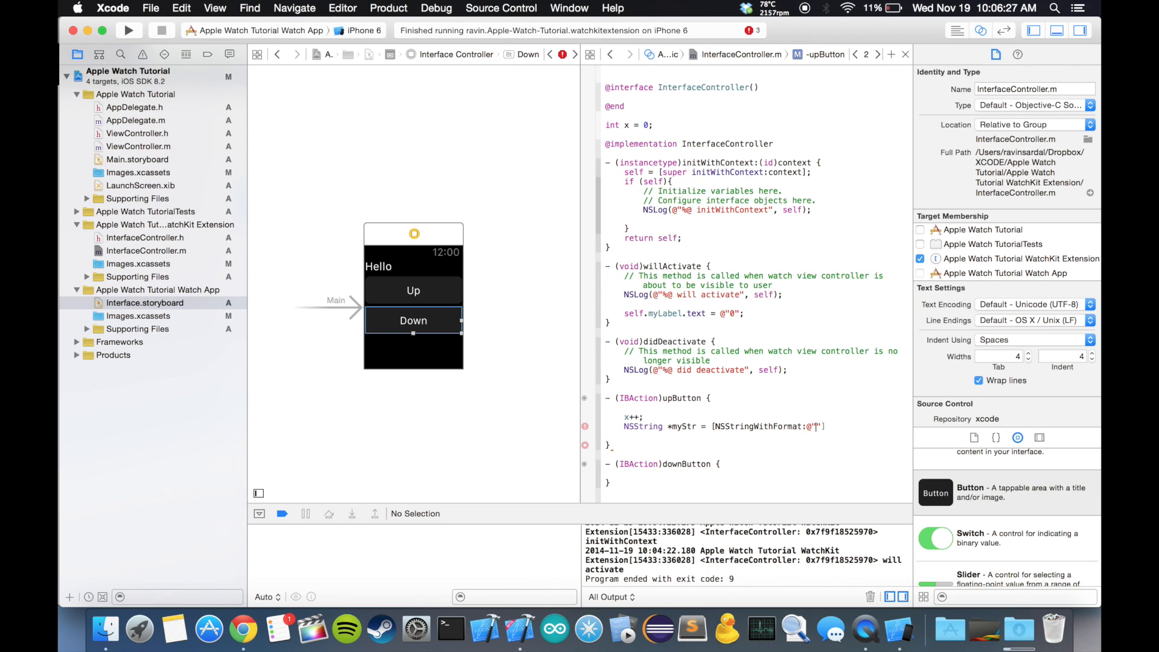
type("%d")
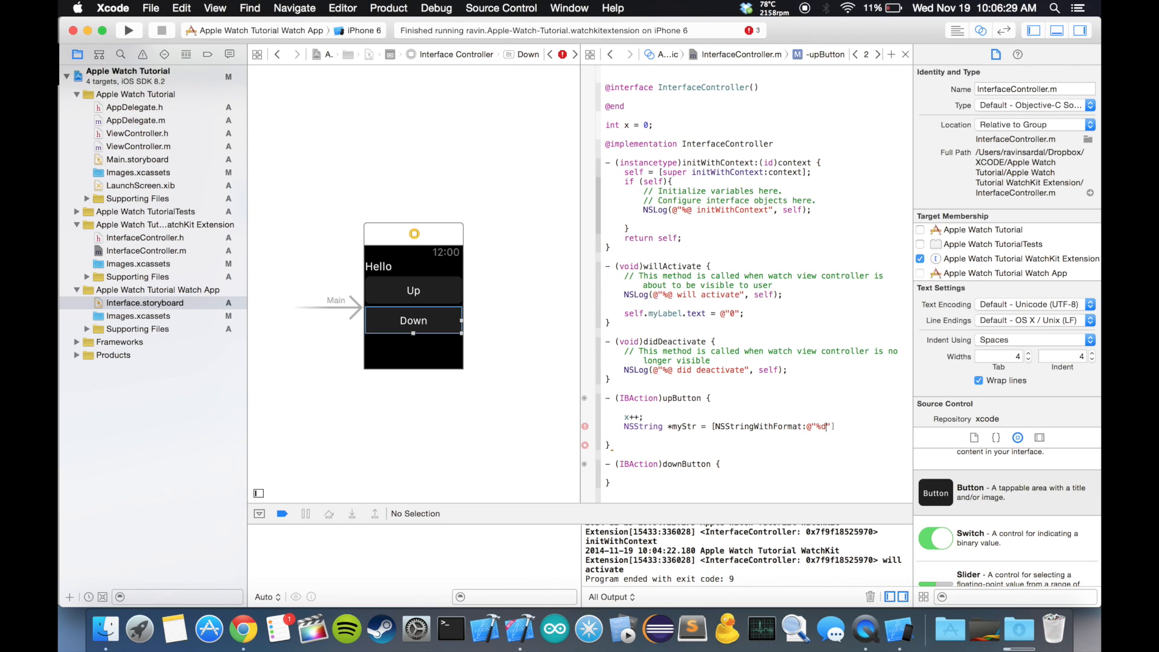
type(",x")
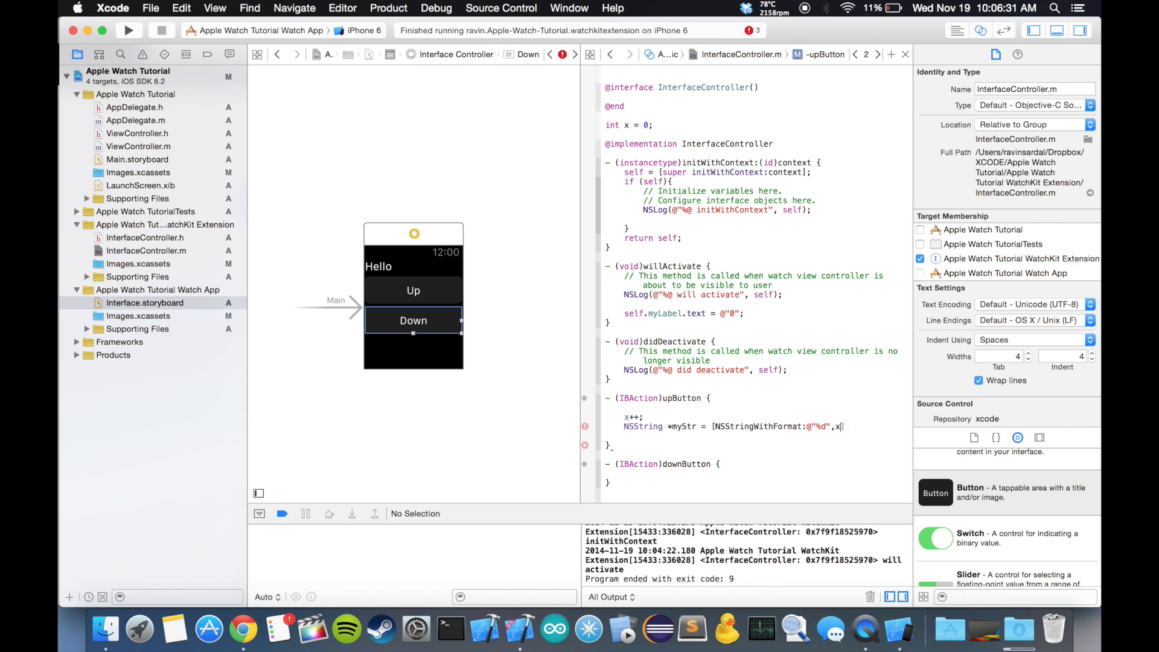
left_click(627, 446)
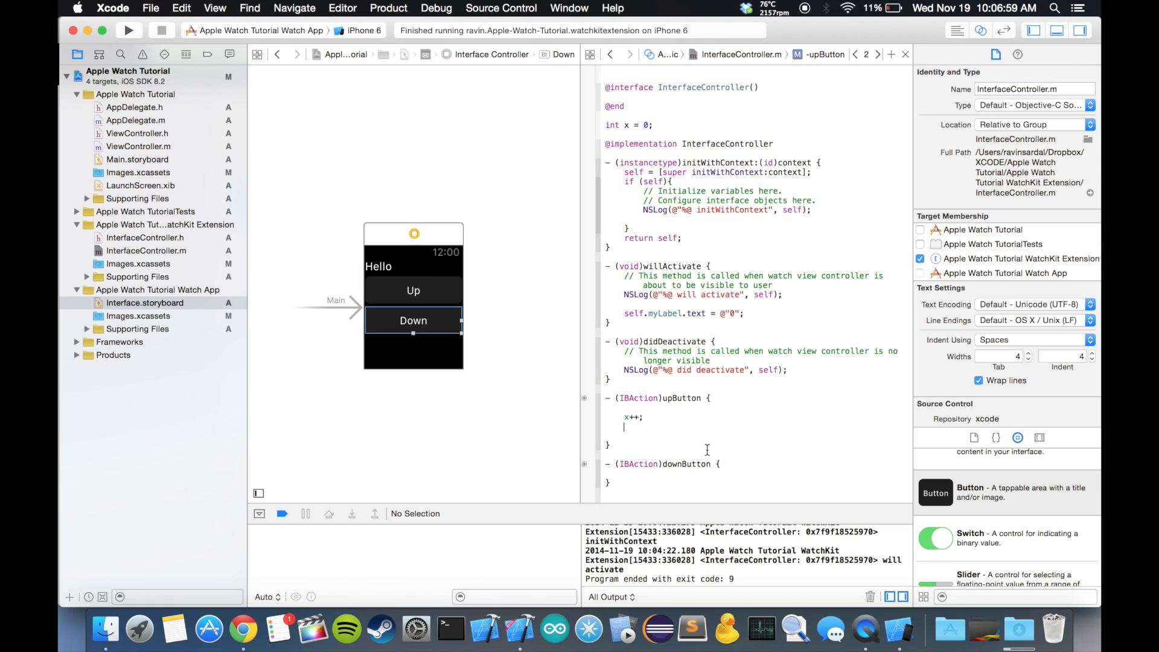
Add 'NSString *myString = [NSString stringWithFormat:@"%d",x];' below x++.
type("NSString")
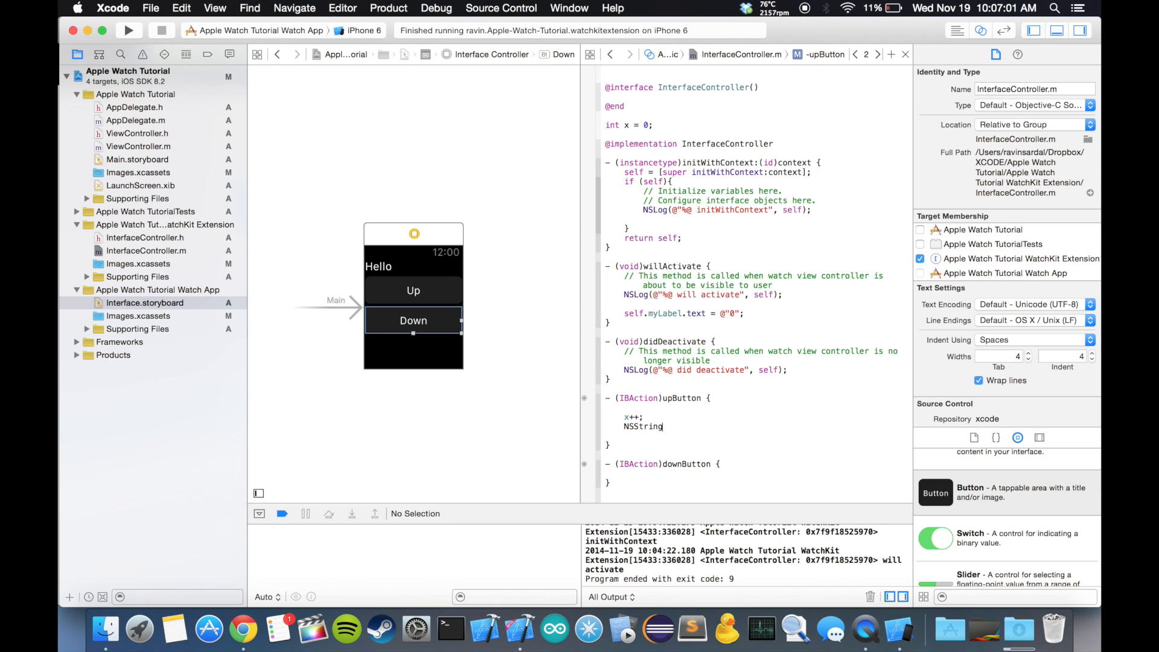
type("*m")
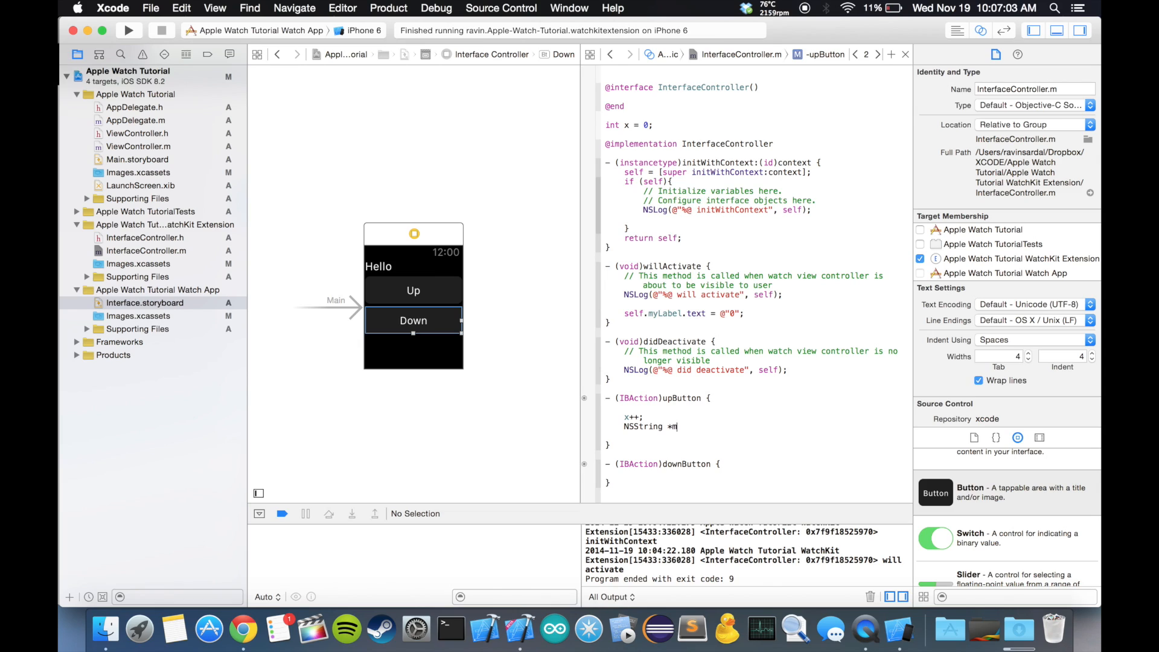
type("yString =")
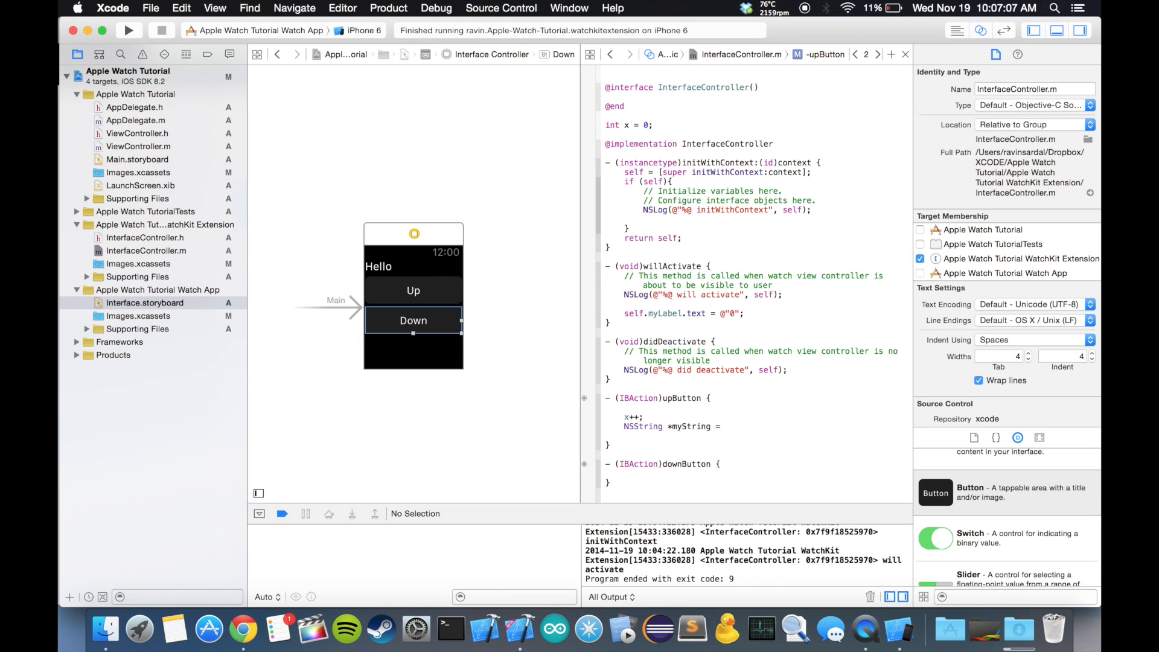
type("[")
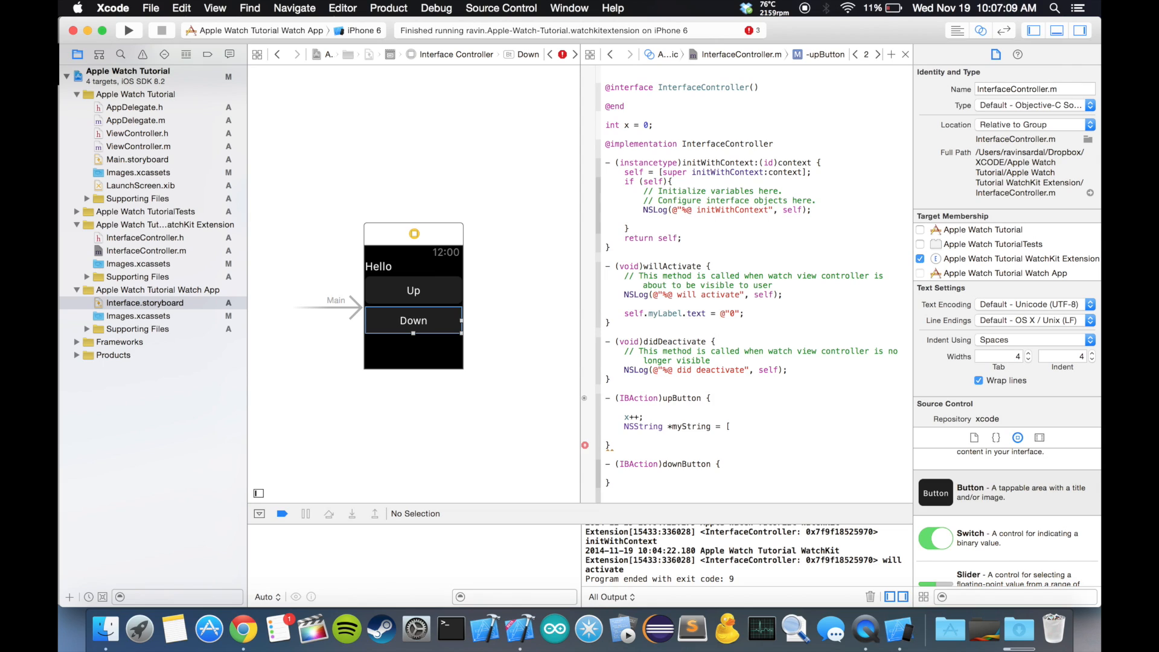
type("N")
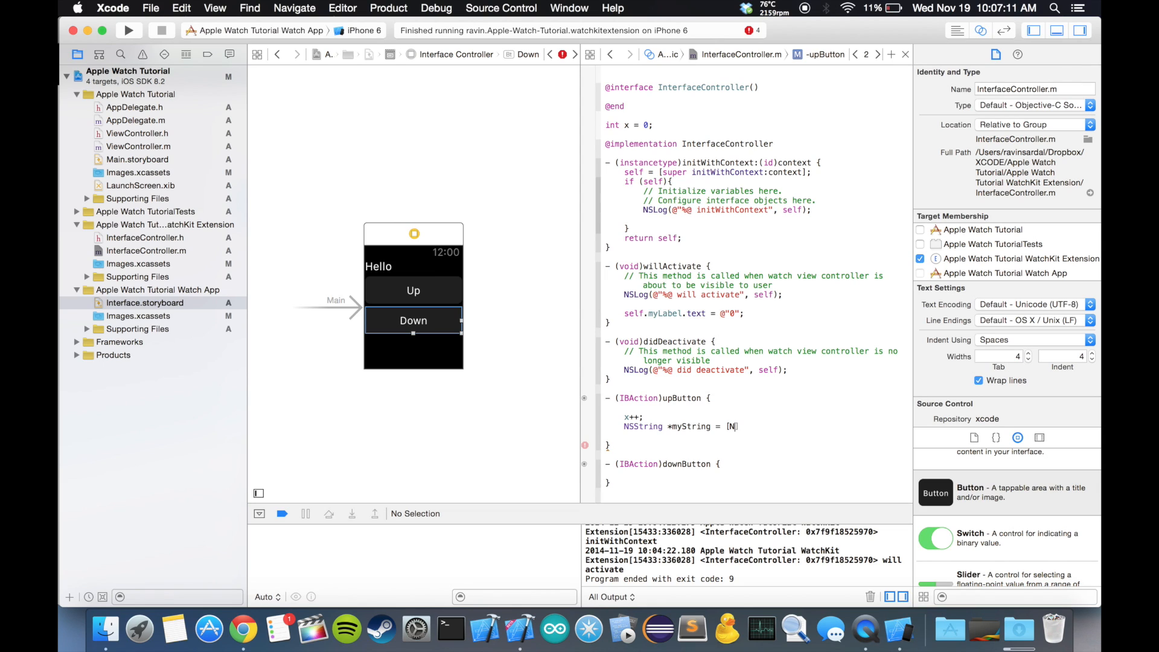
type("SString]")
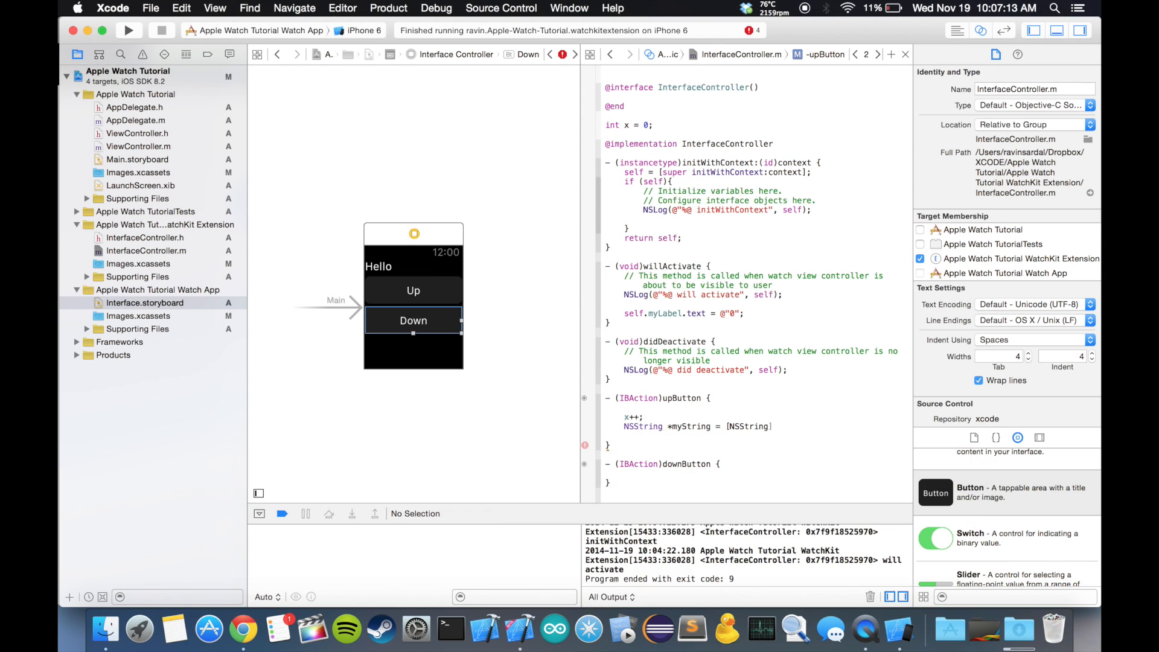
type("stringWithFormat:@\"%")
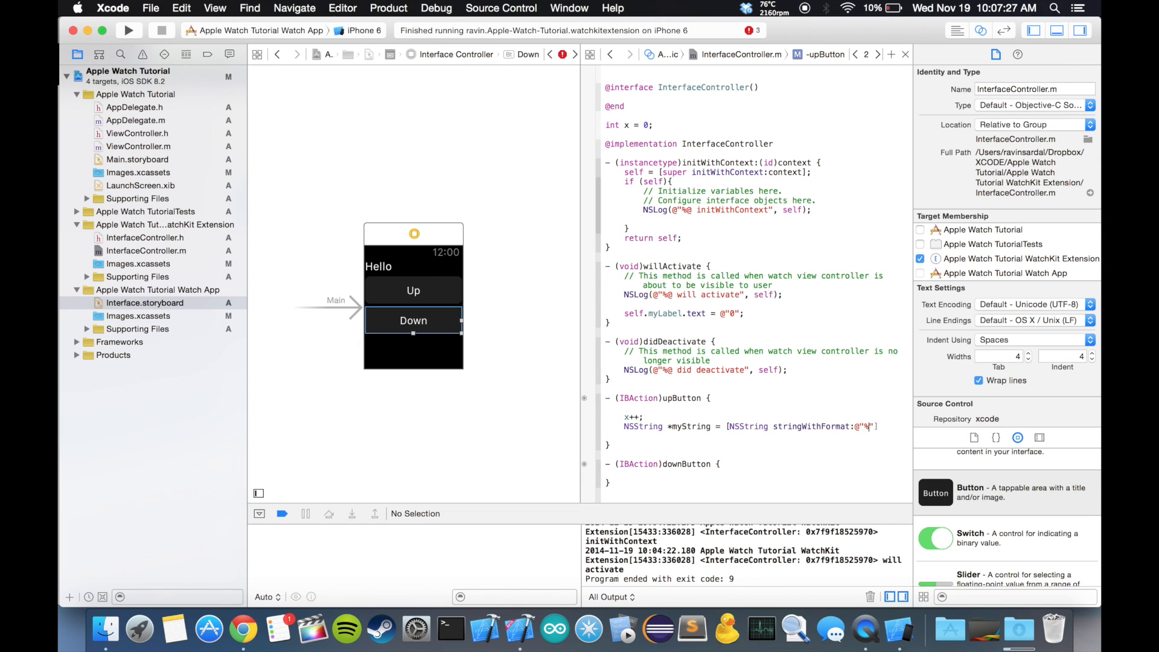
type("d")
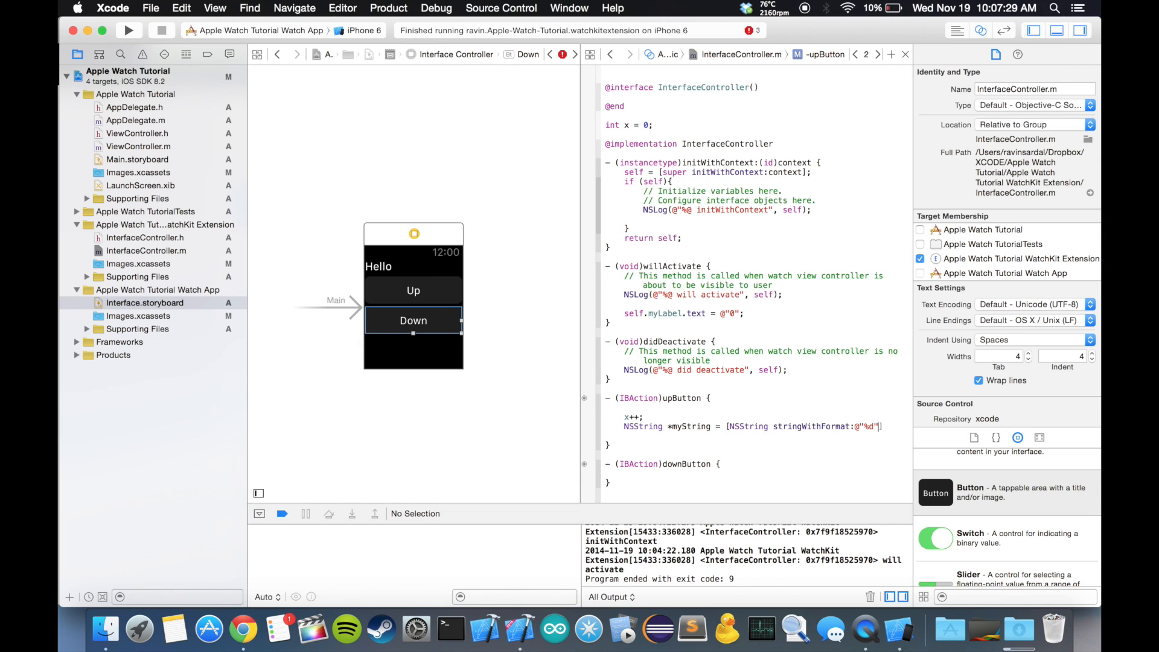
type(",x]")
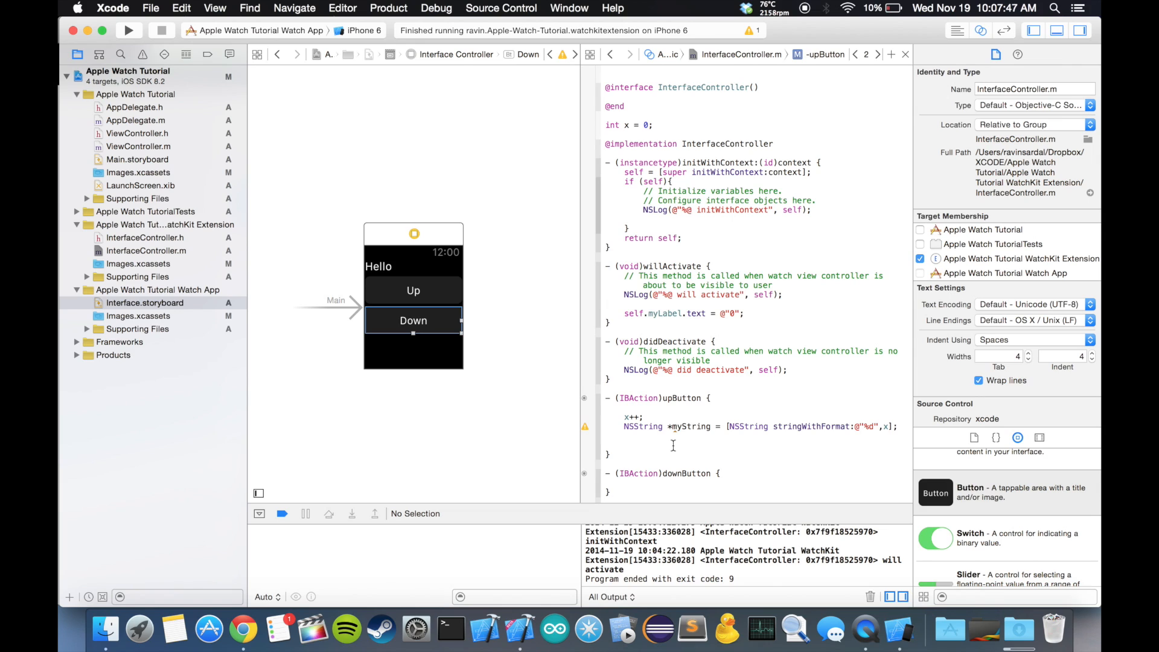
Type 'self.myLabel.text = myString;' in upButton using code completion.
type("s")
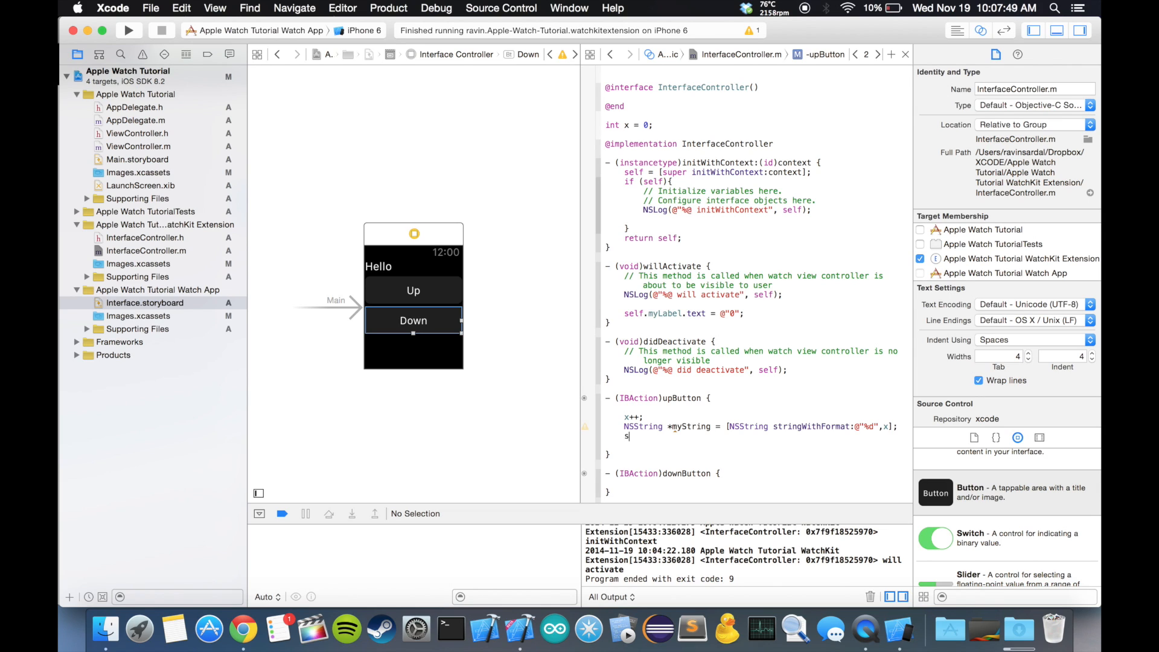
type("elf.myLabel")
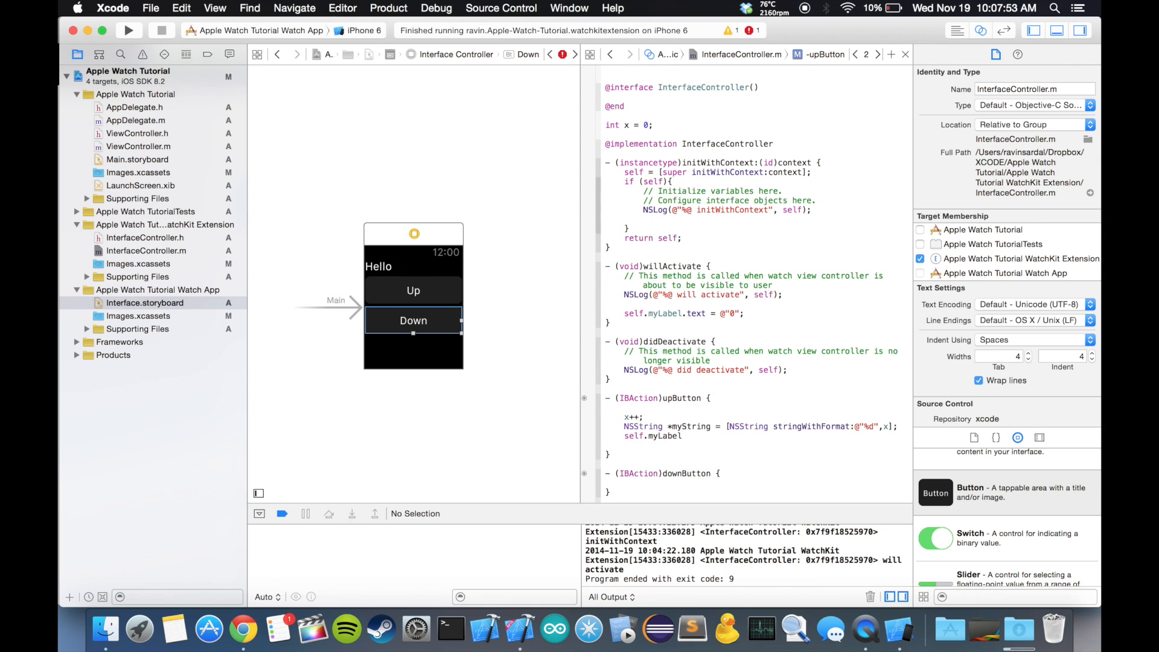
type(".text = @\"")
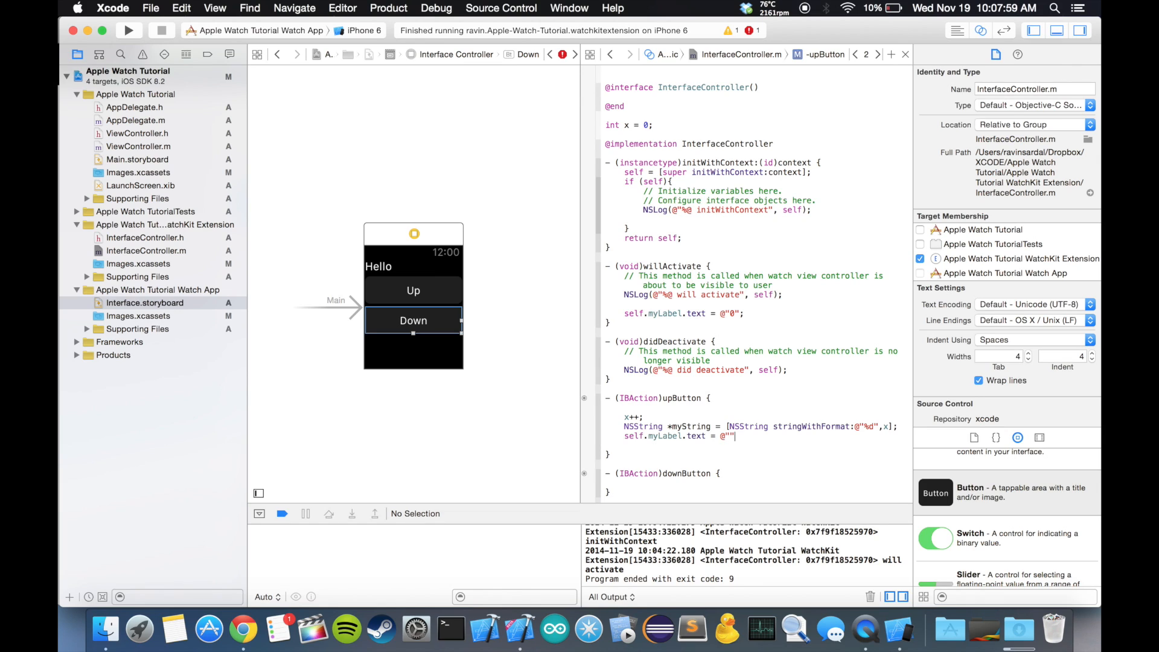
left_click(585, 435)
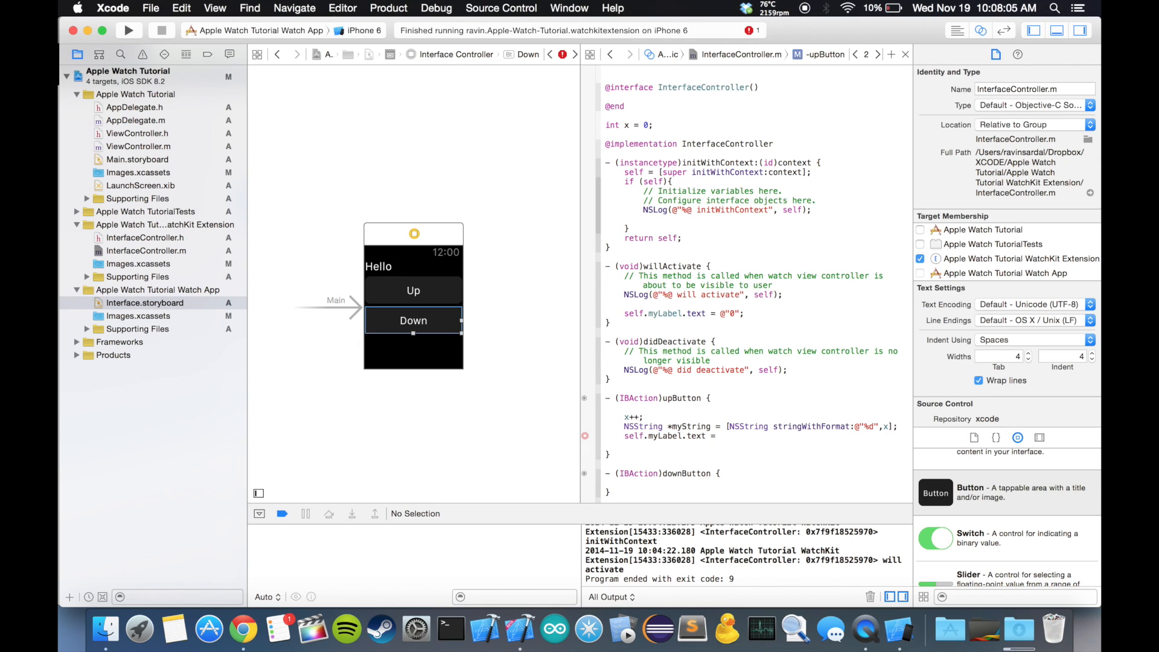
type("myString;")
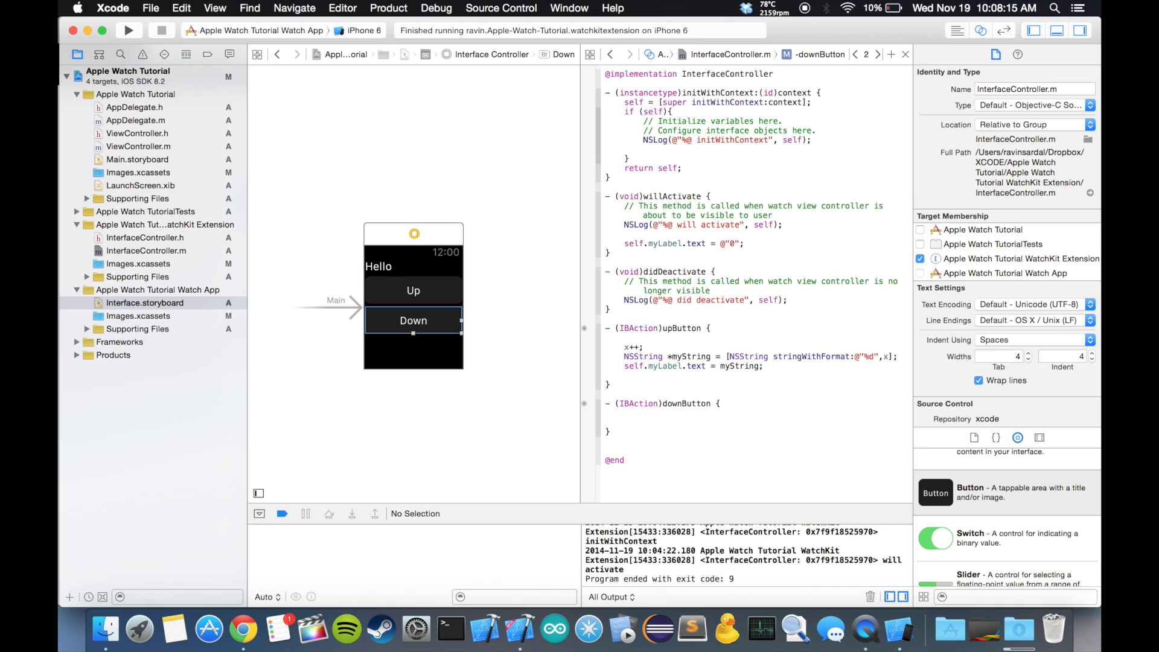
In downButton, decrement x and build myString with stringWithFormat:@"%d".
type("x--;")
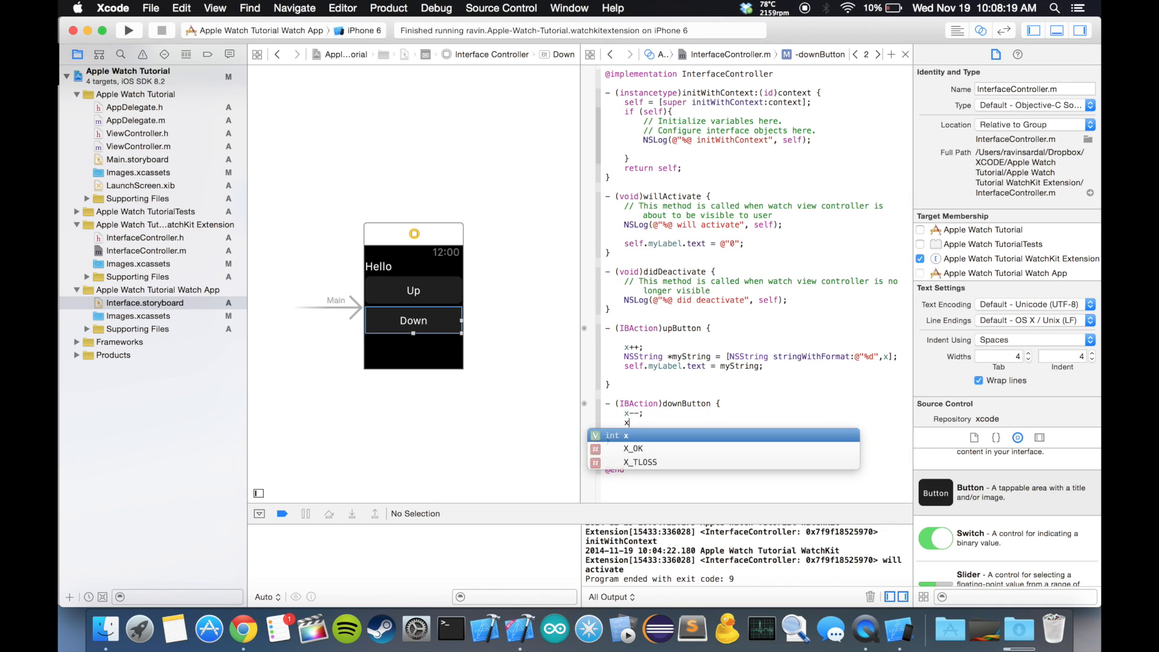
type("= x")
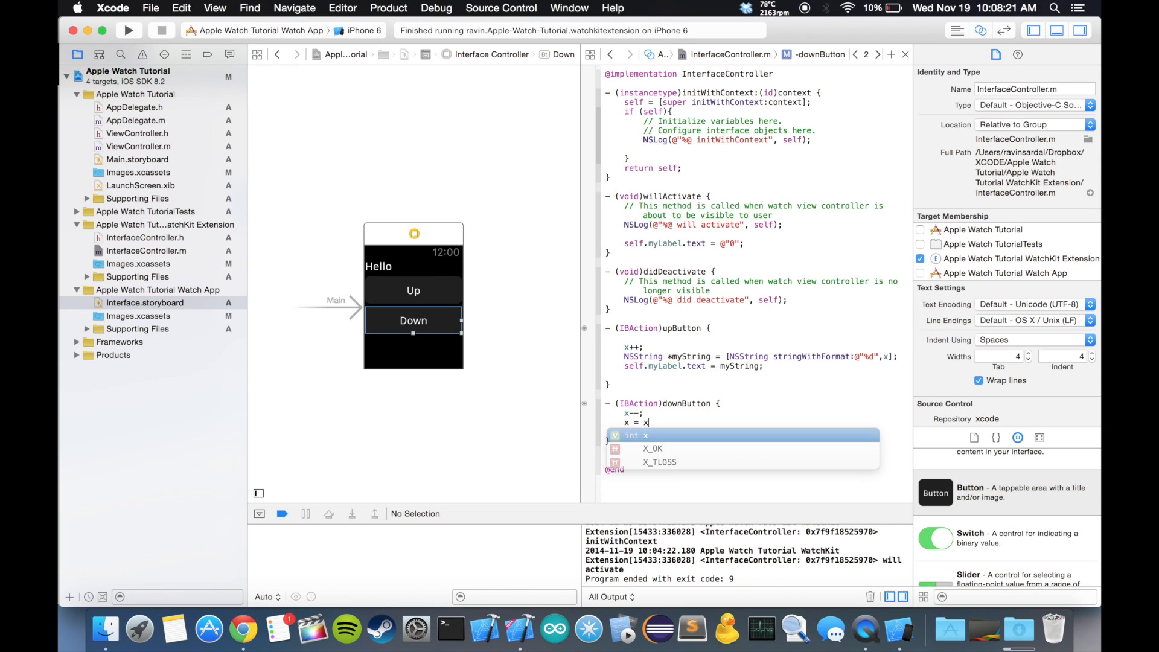
type("-1;")
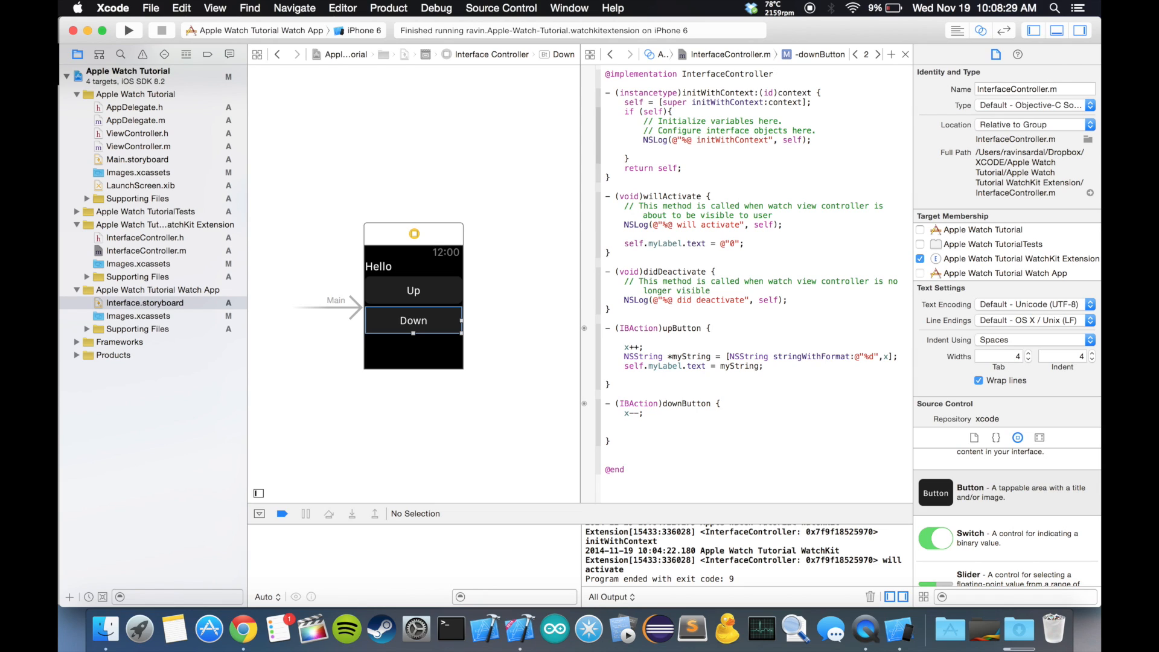
type("NSString")
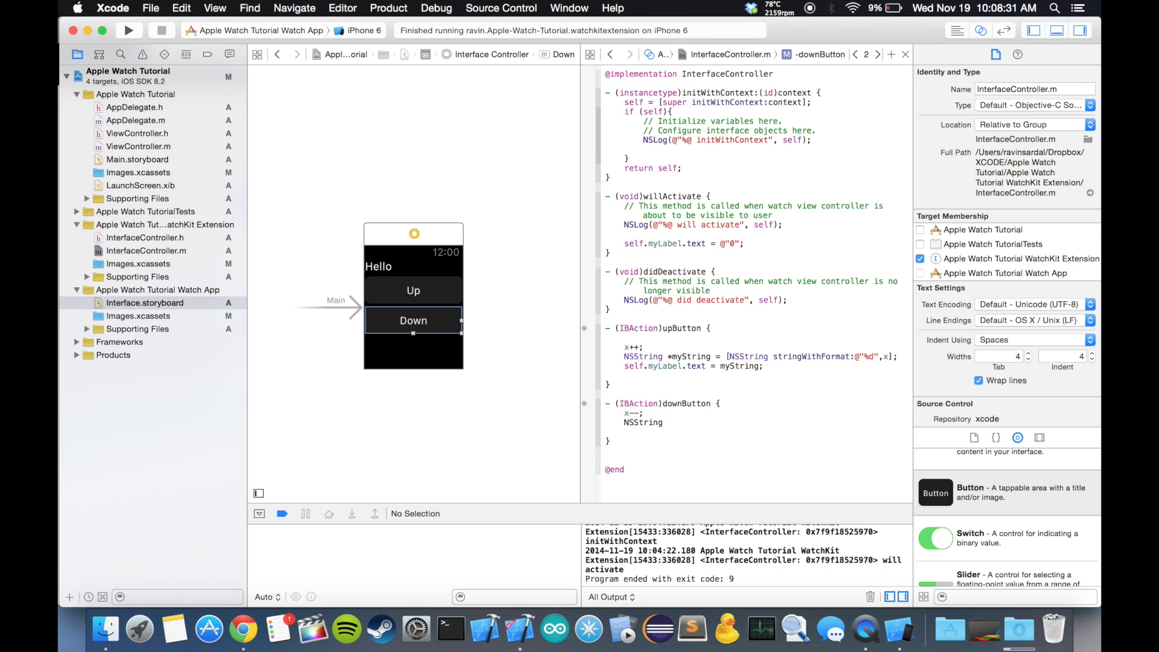
type("*myString -")
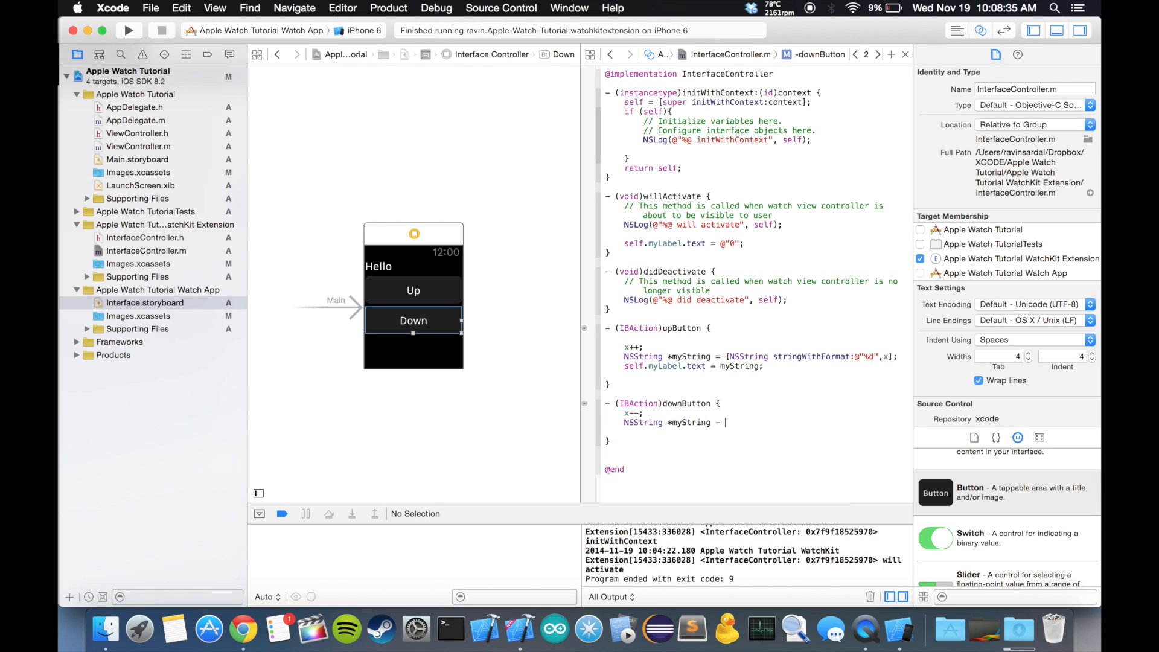
type("{")
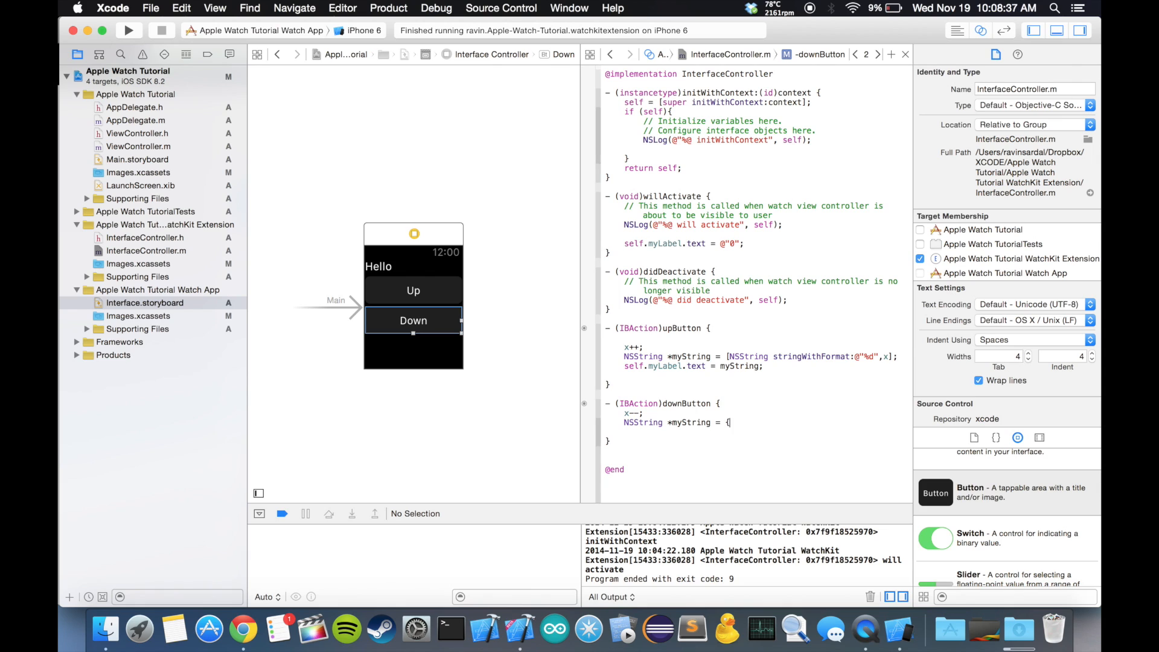
type("NSString]")
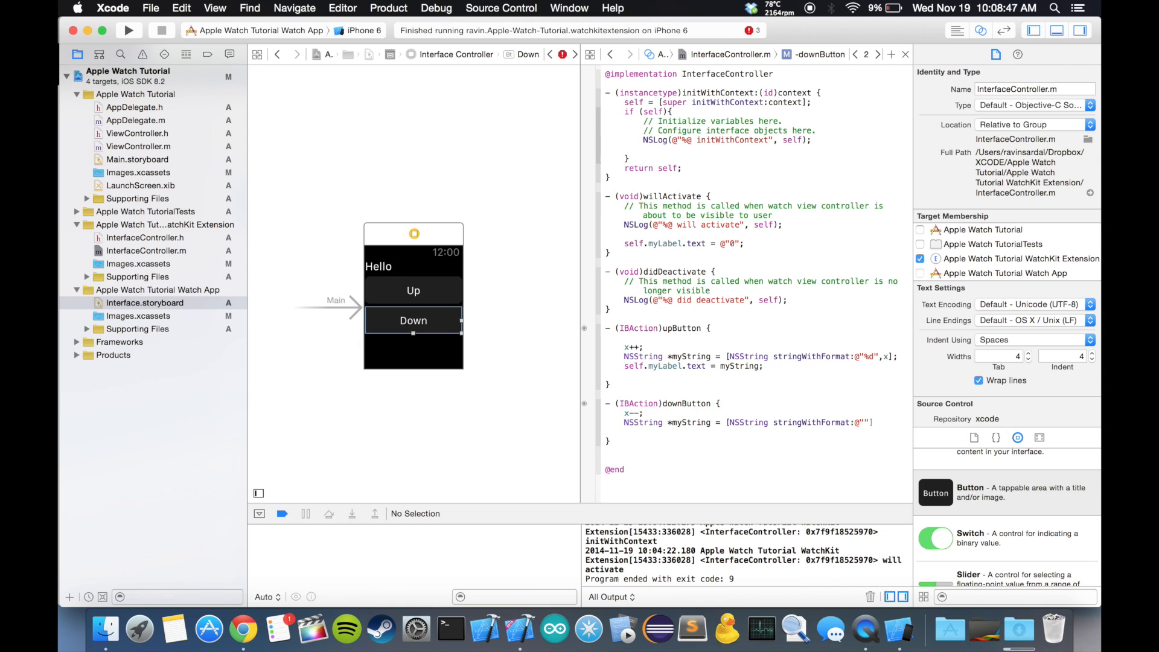
type("%d")
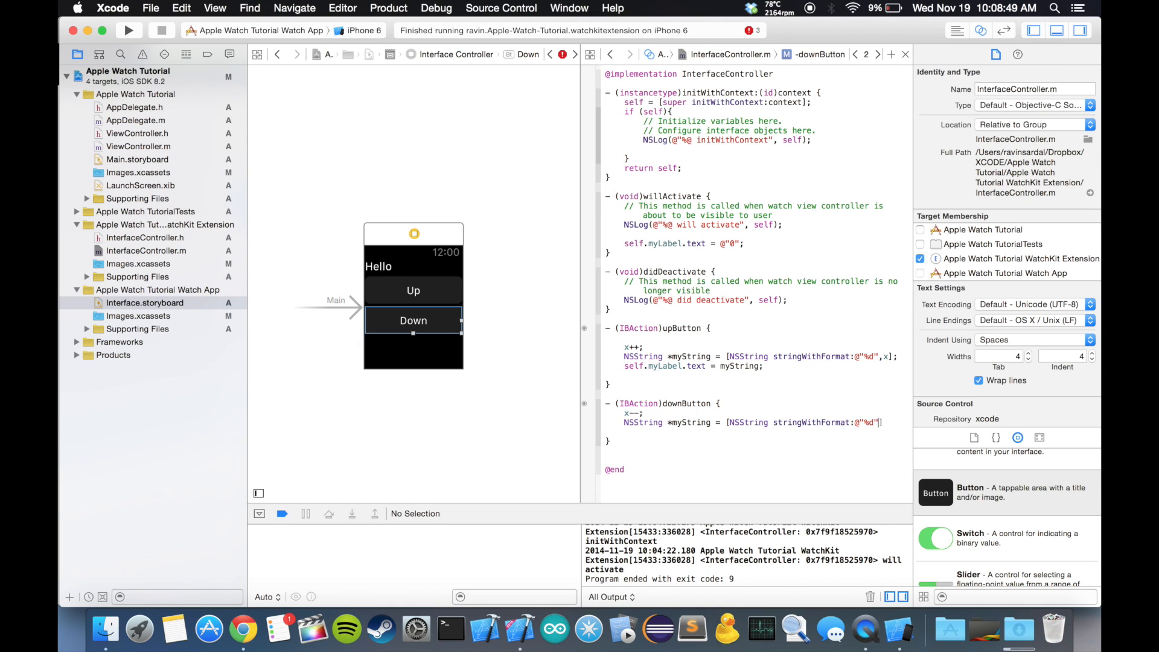
type(",x]")
type("self.")
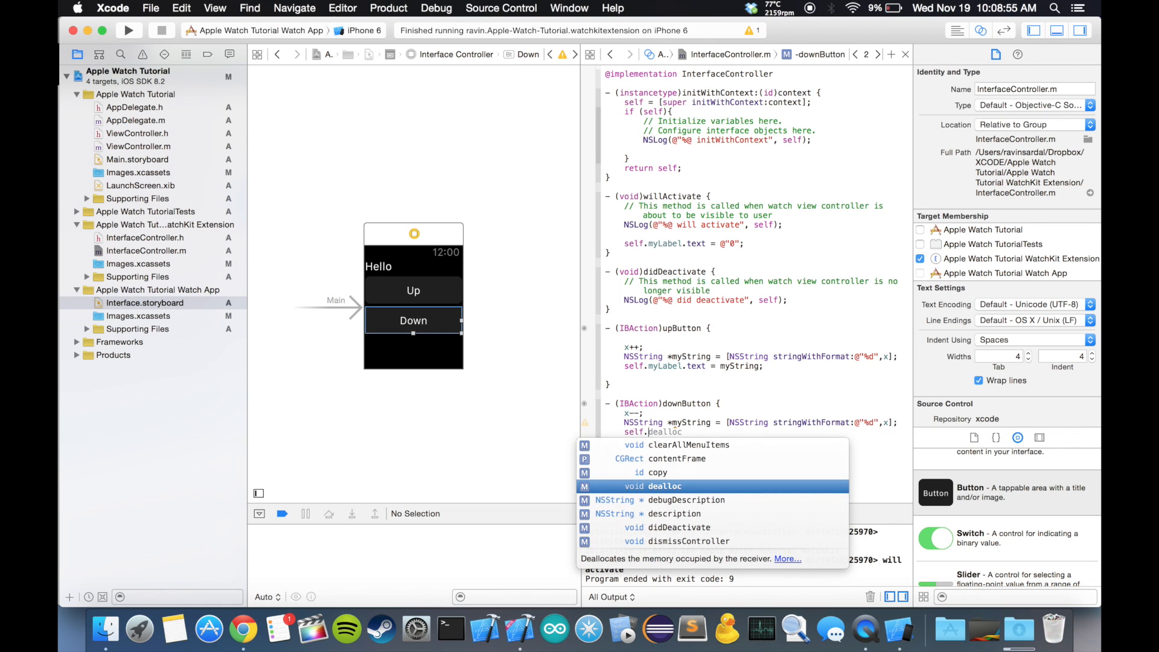
Set 'self.myLabel.text = myString;' in downButton.
key("escape")
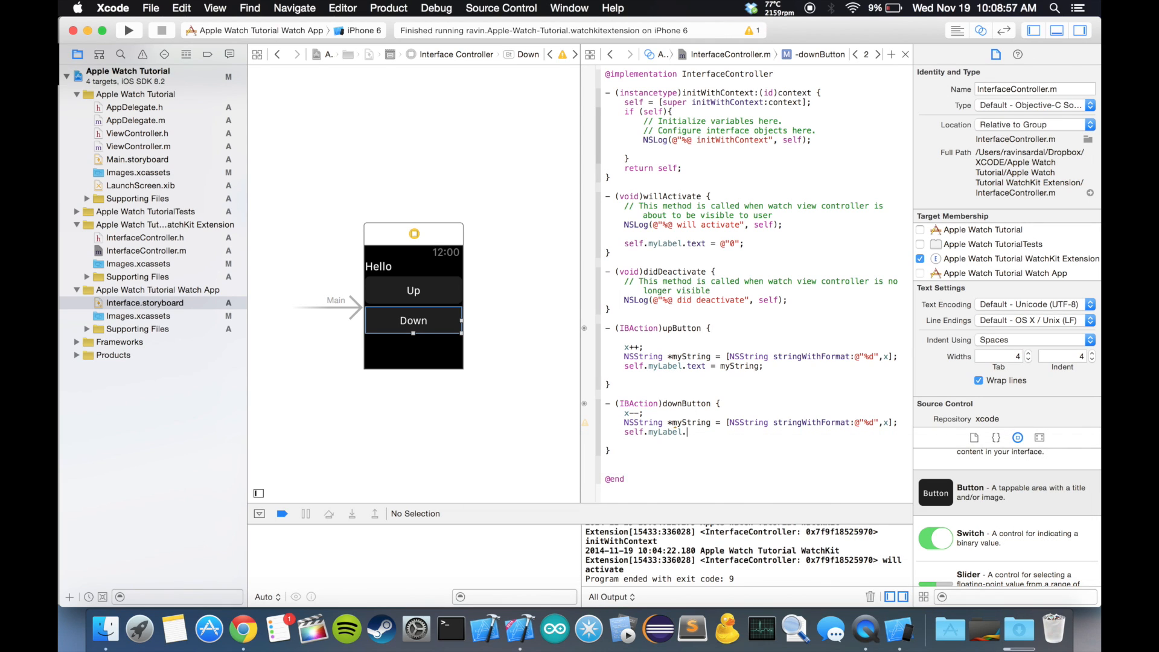
type("text =")
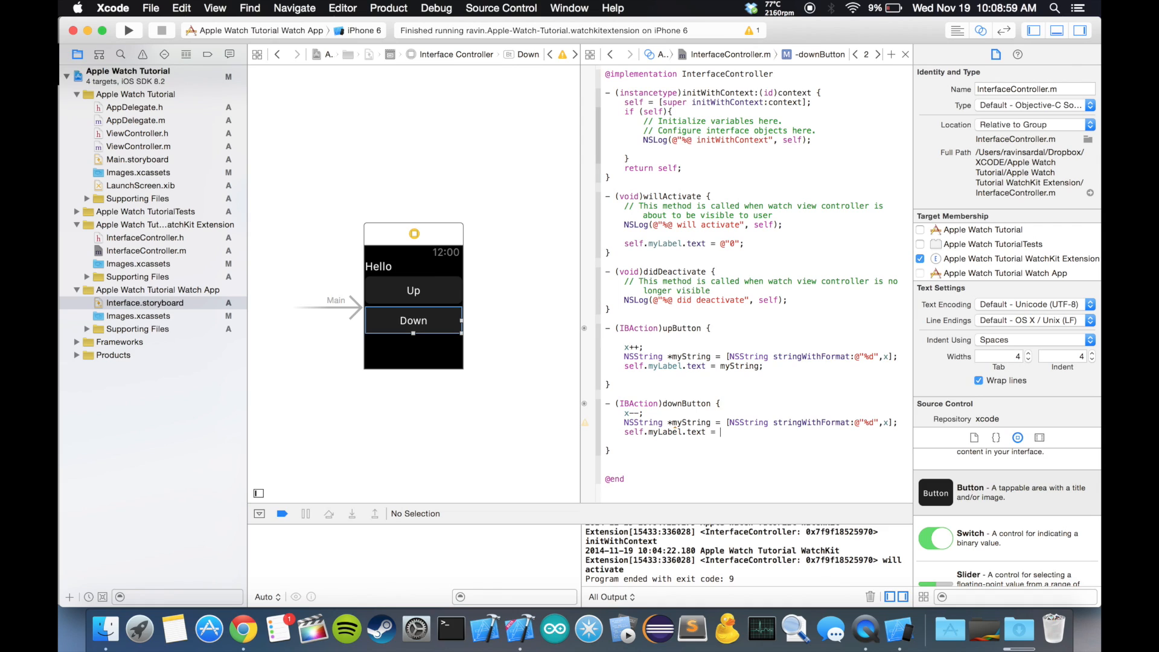
type("myString;")
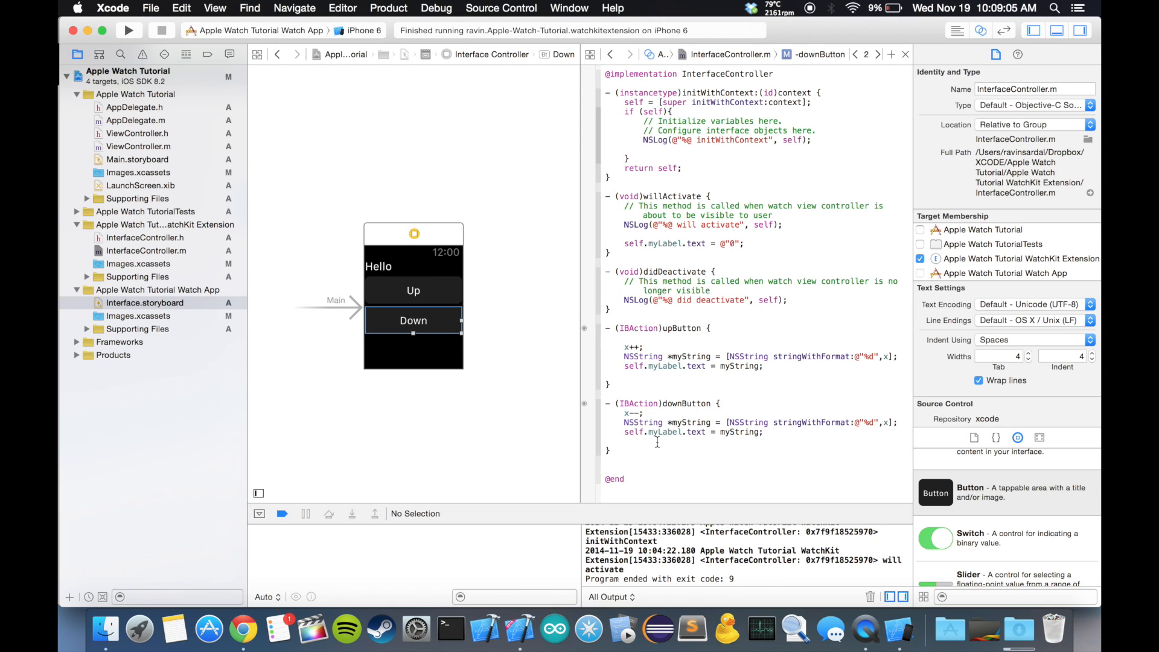
mouse_move(446, 293)
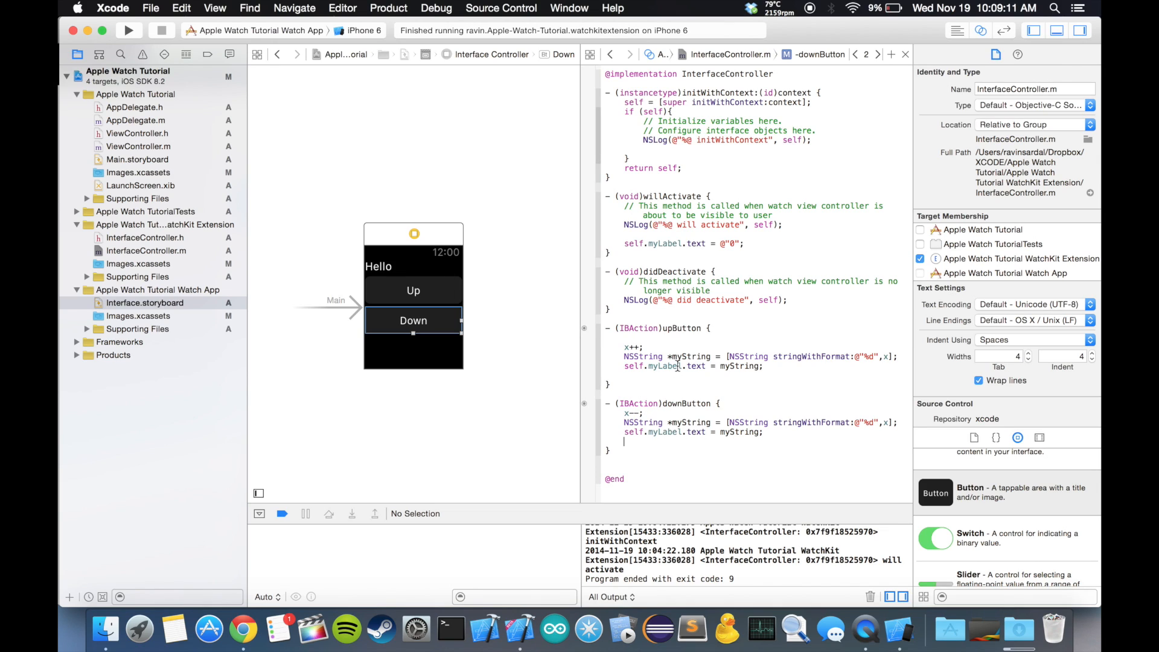
mouse_move(394, 275)
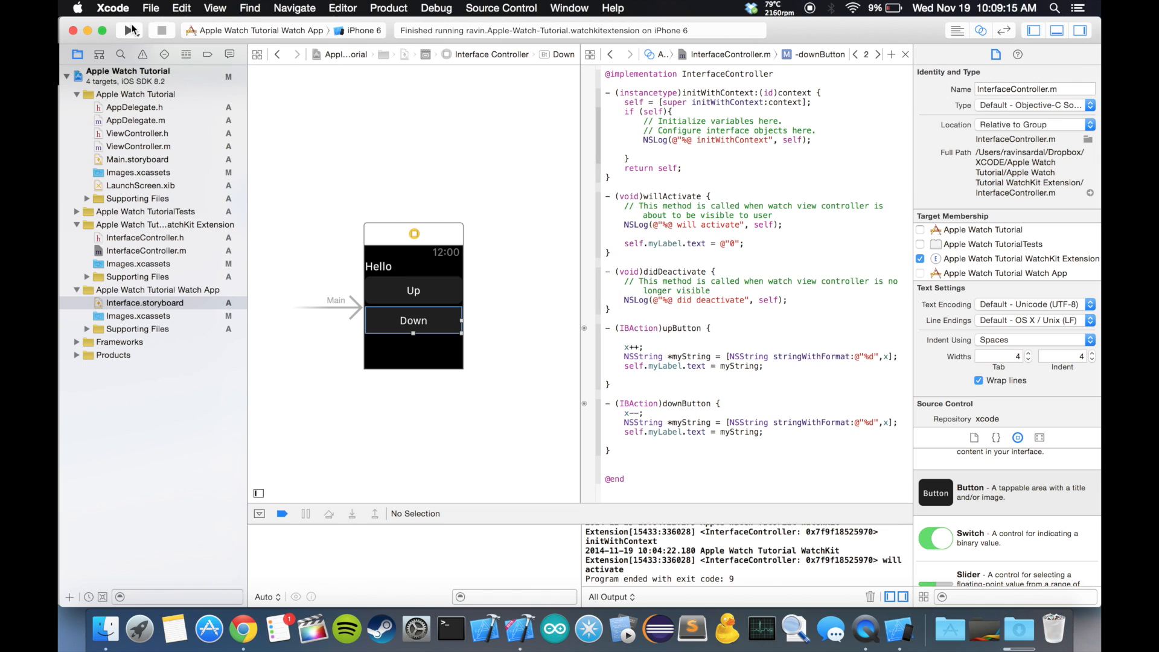
Run the app and tap Up and Down on the simulated watch to change the counter.
left_click(128, 30)
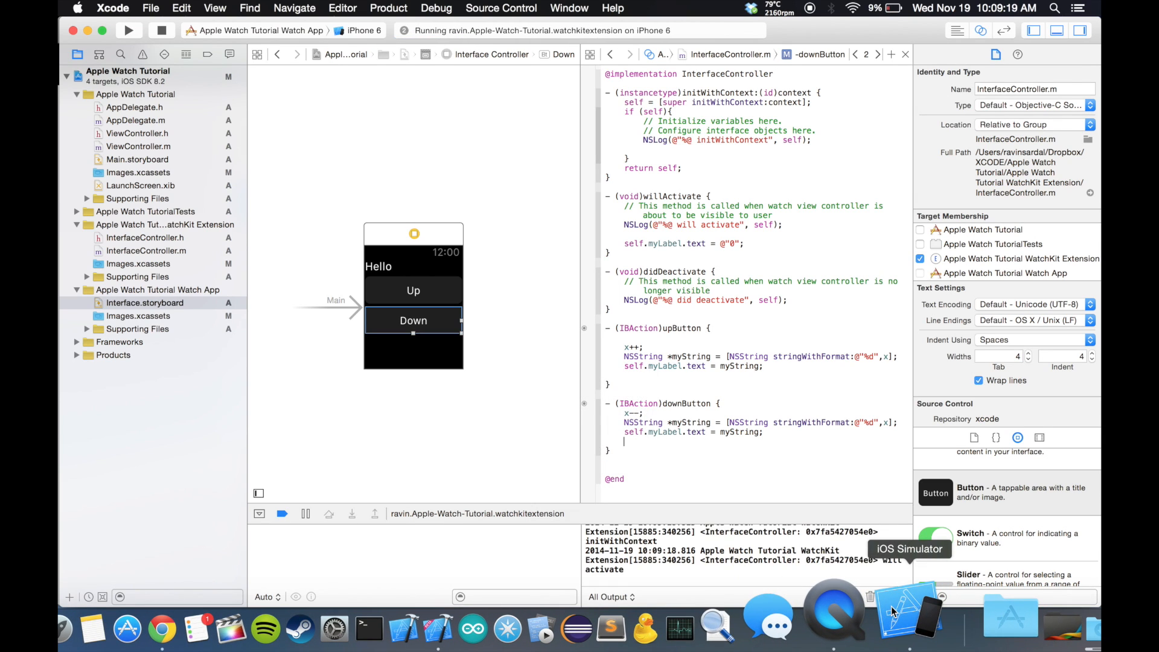
left_click(909, 609)
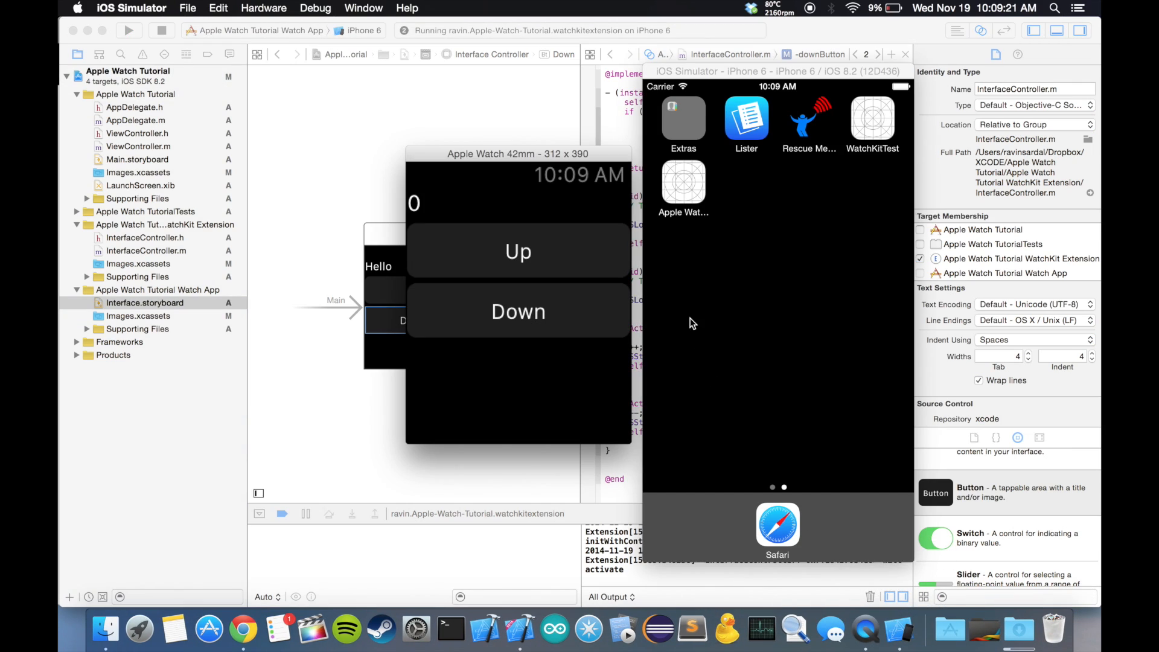
left_click(517, 251)
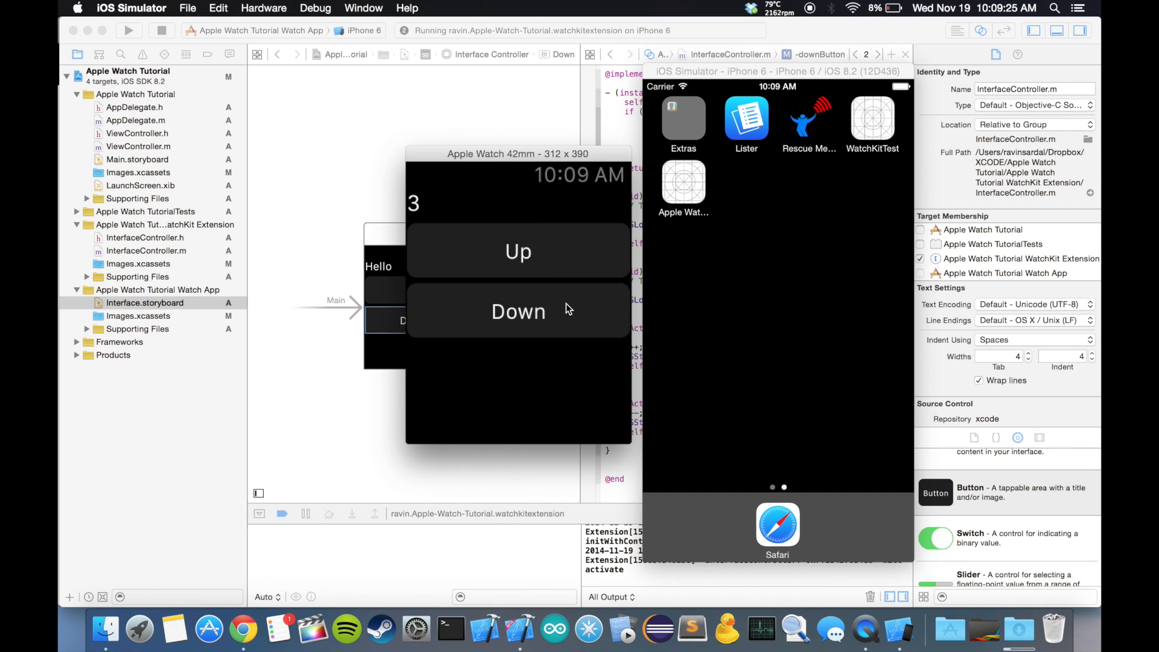
left_click(517, 311)
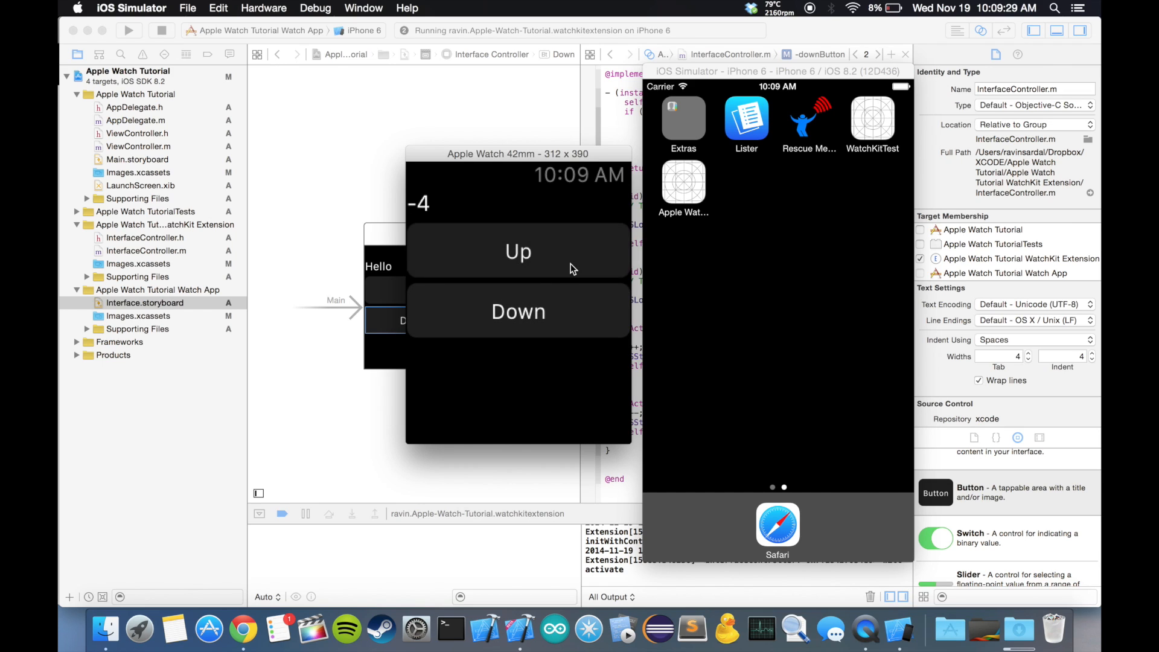
left_click(518, 250)
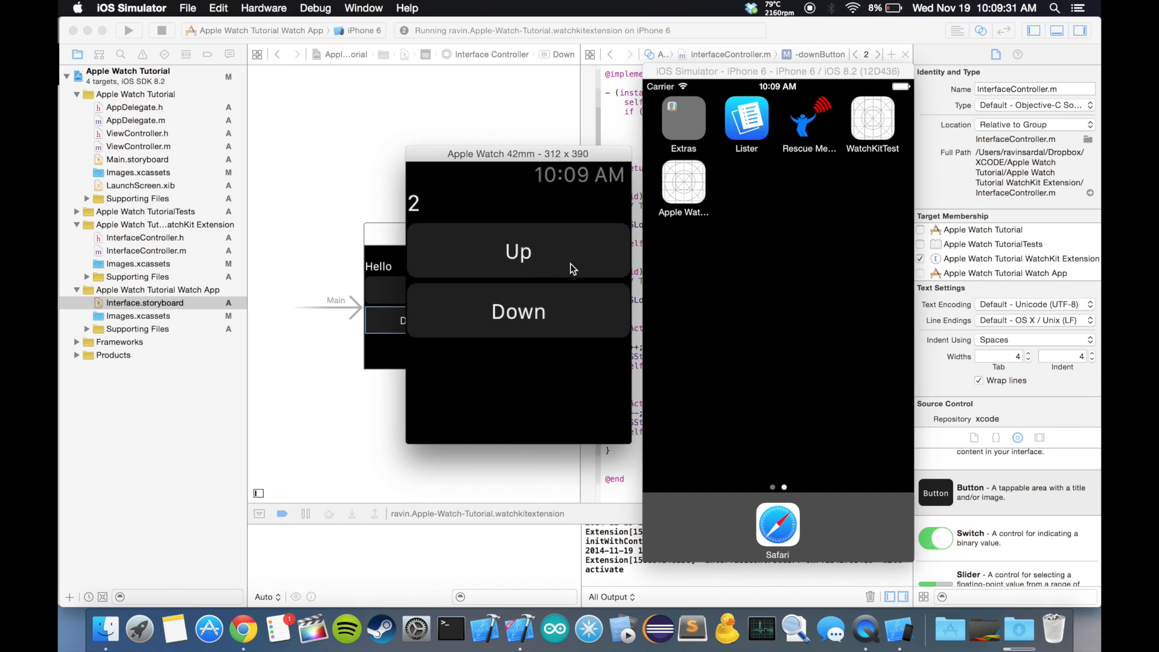
left_click(518, 251)
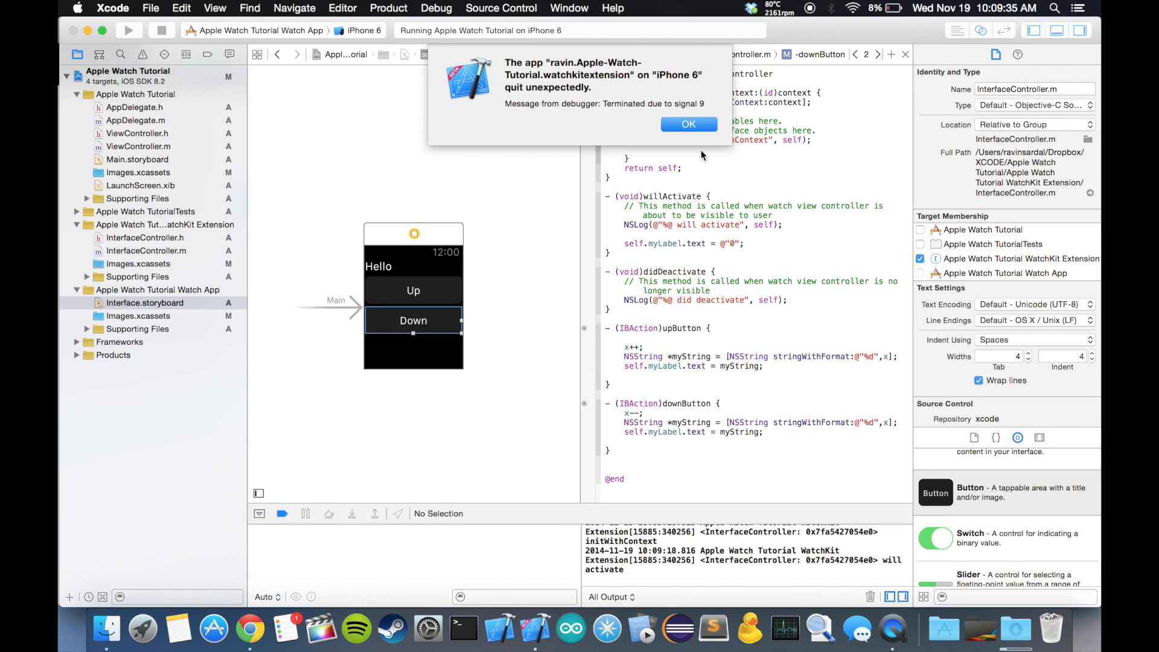
Dismiss the WatchKit extension 'quit unexpectedly' alert and scroll up in InterfaceController.m.
left_click(688, 123)
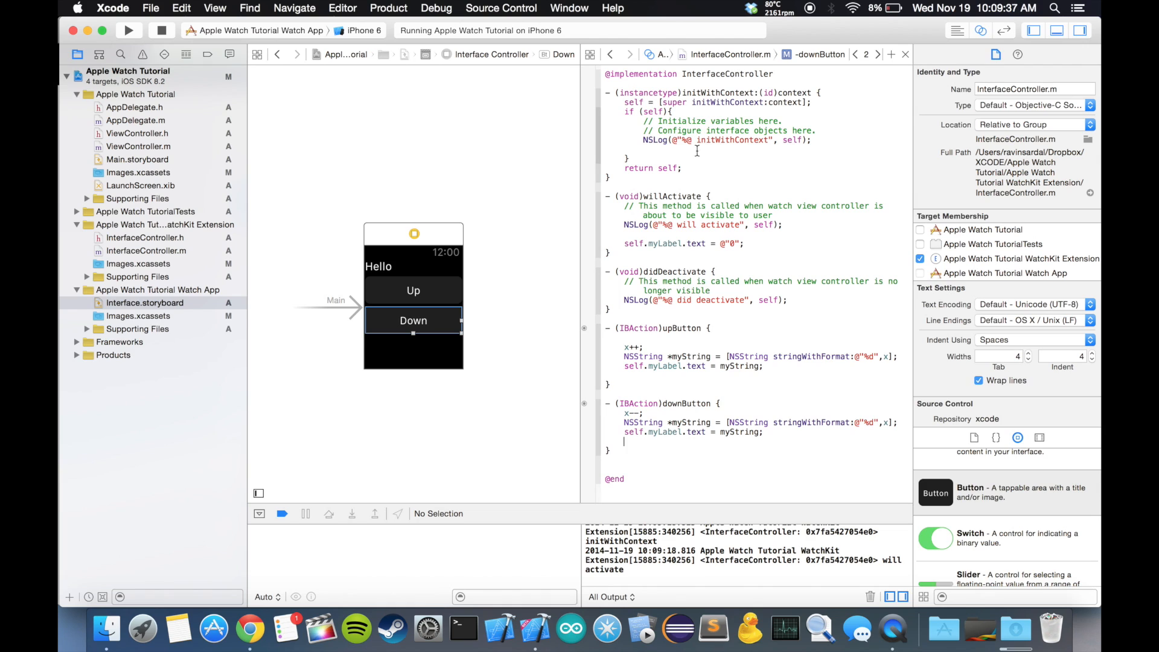
scroll("up", 3)
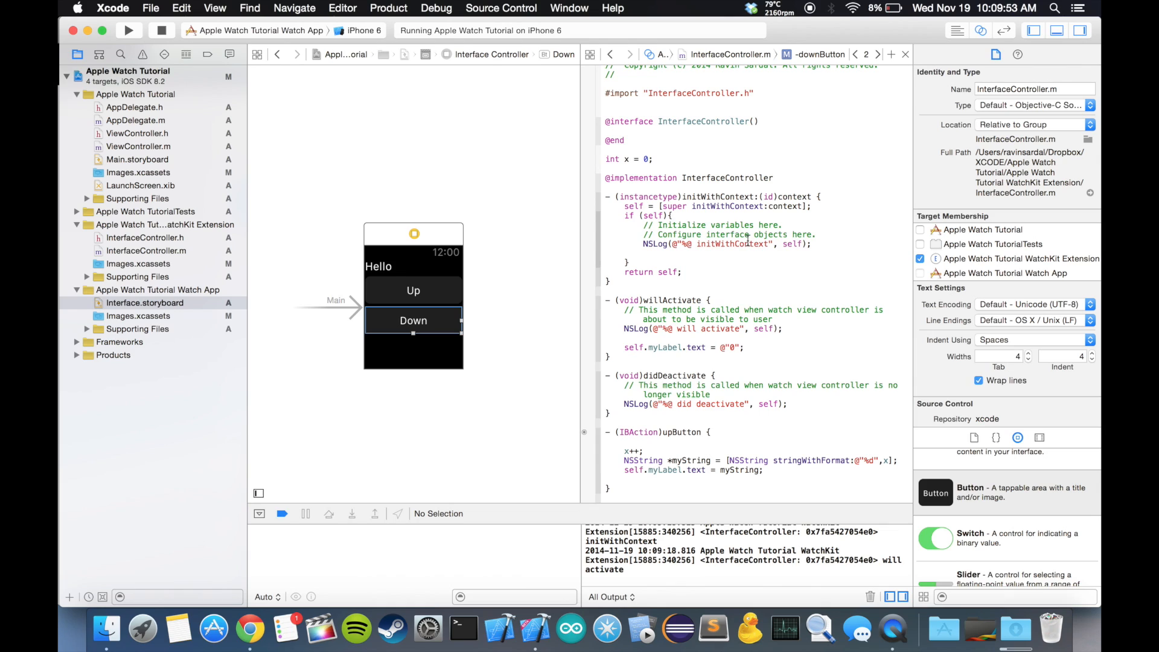
mouse_move(572, 252)
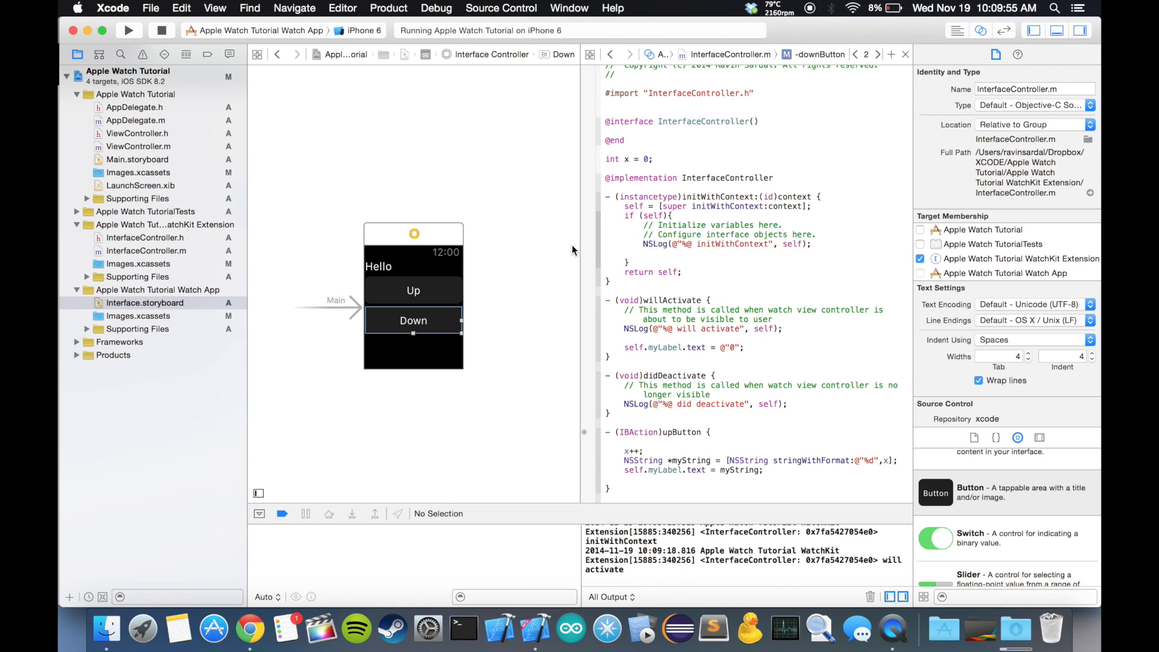